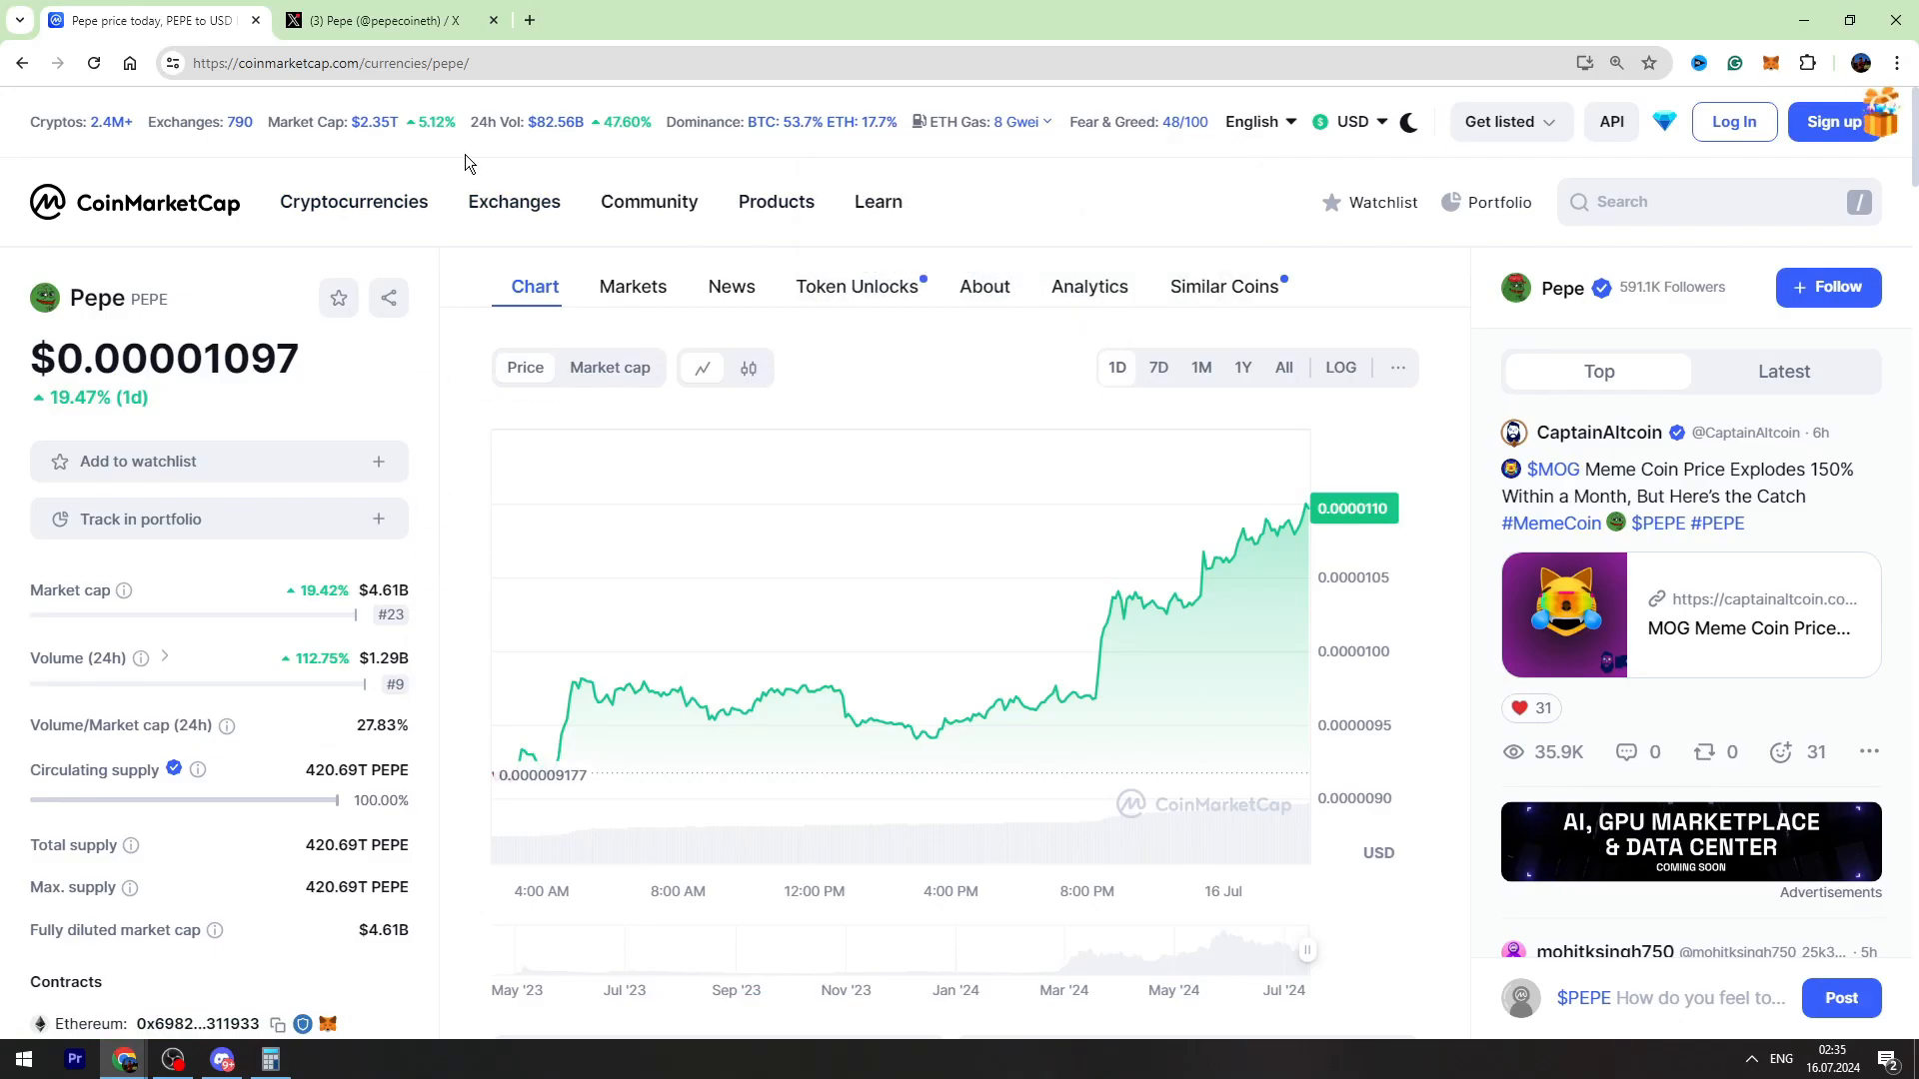
pyautogui.moveTo(1189, 552)
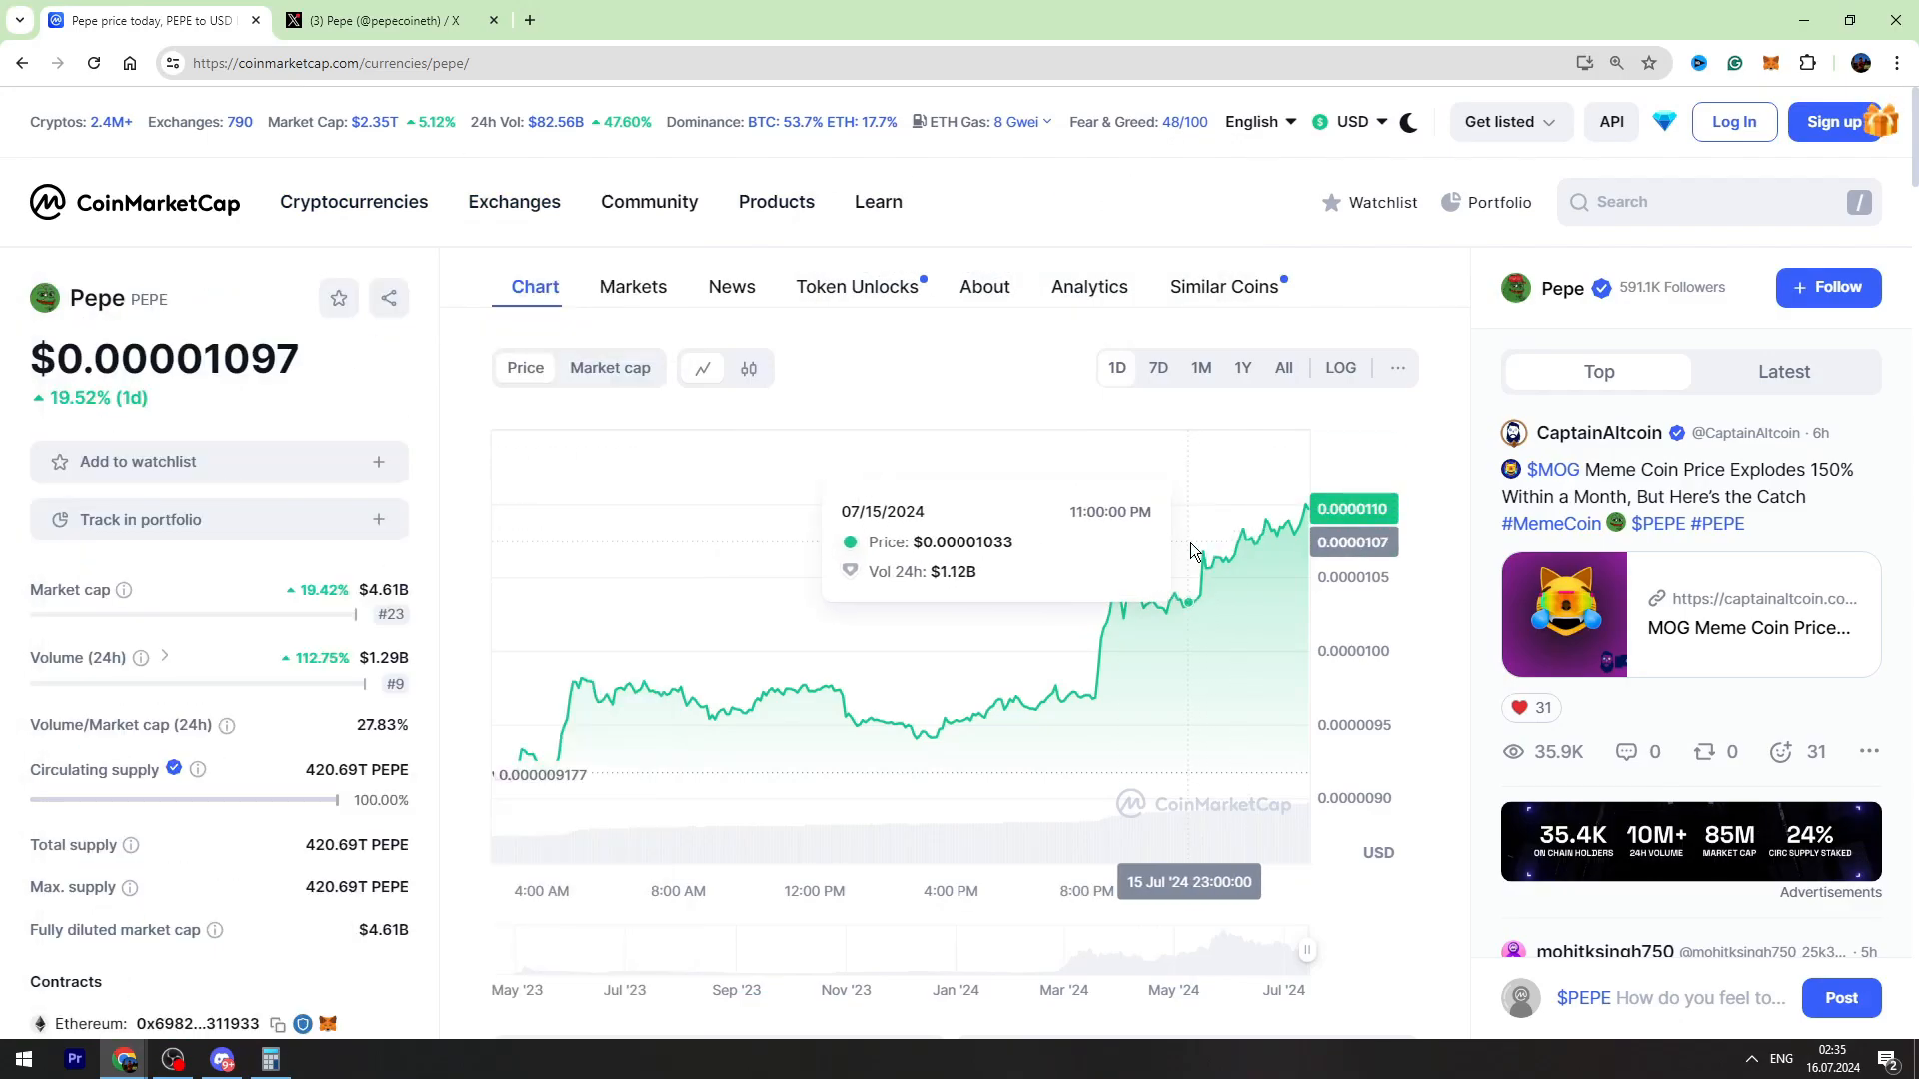
pyautogui.moveTo(1173, 582)
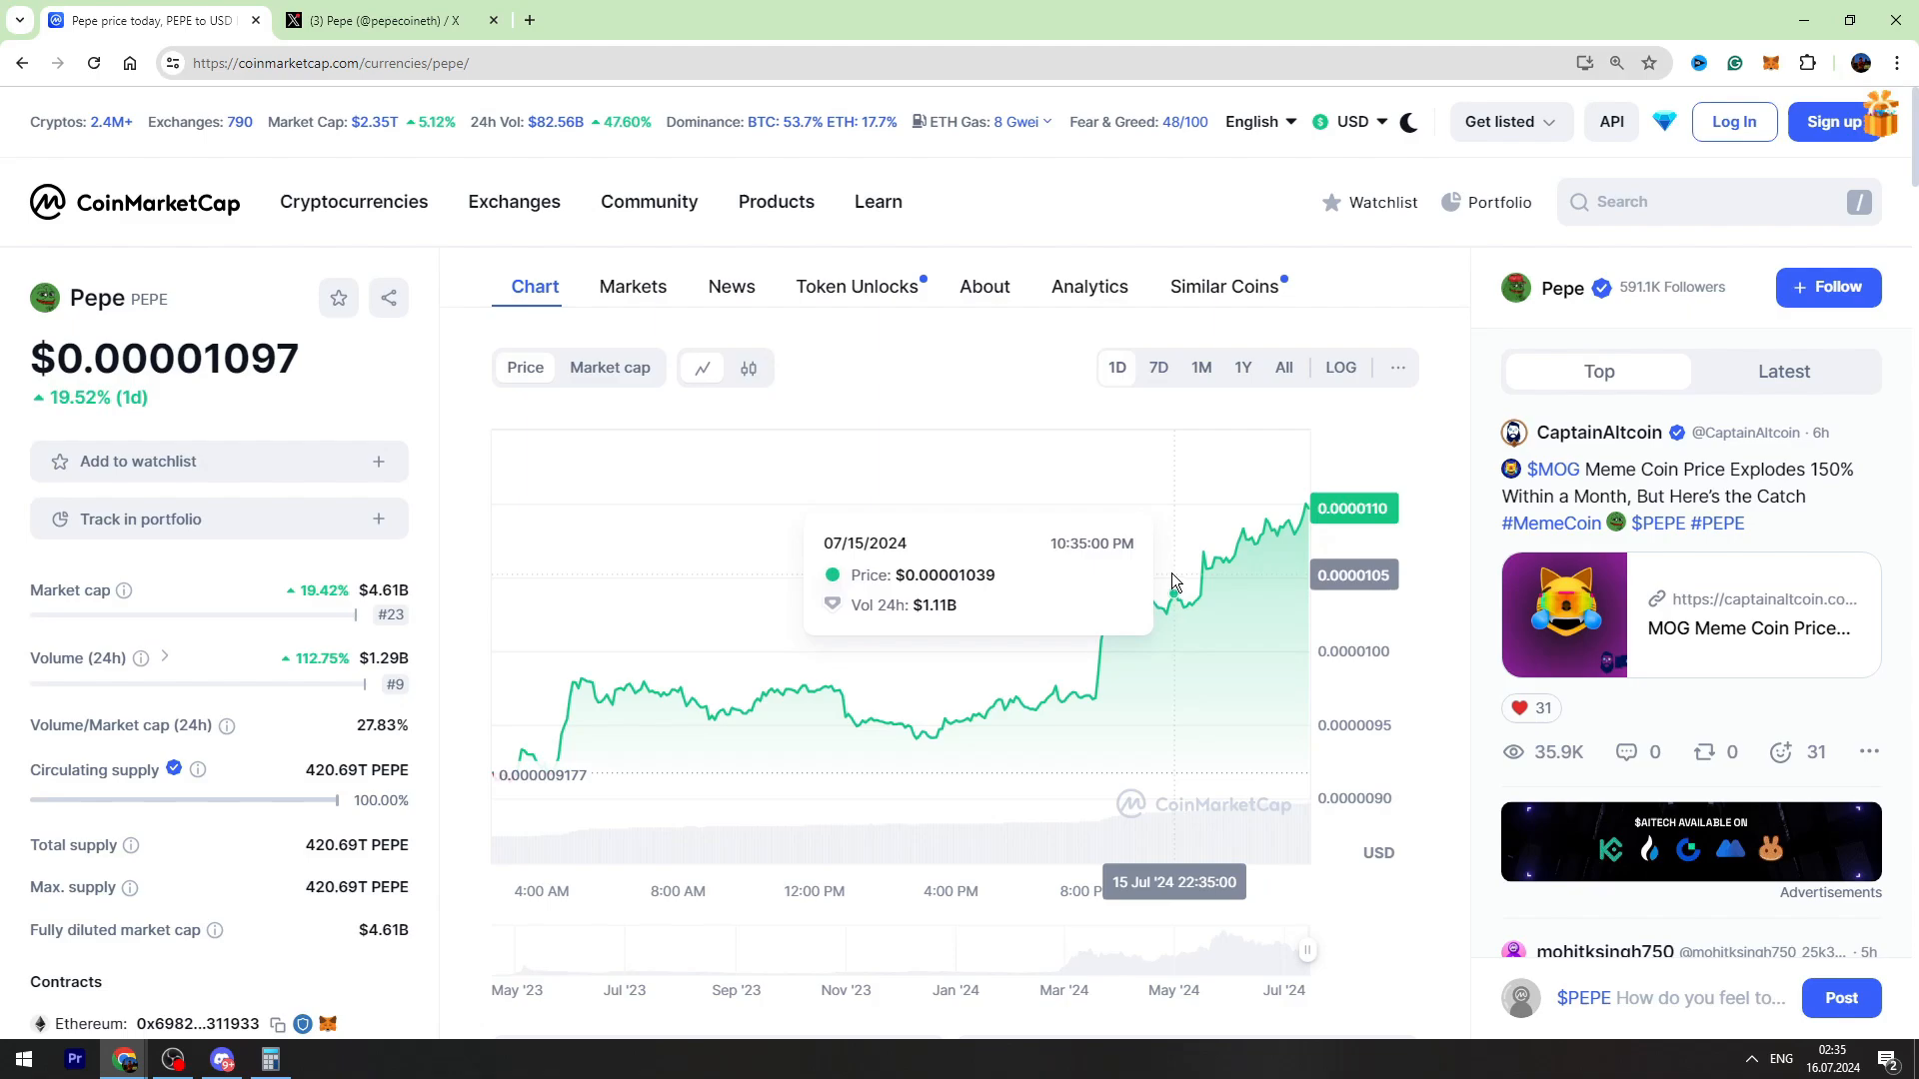
pyautogui.moveTo(1295, 552)
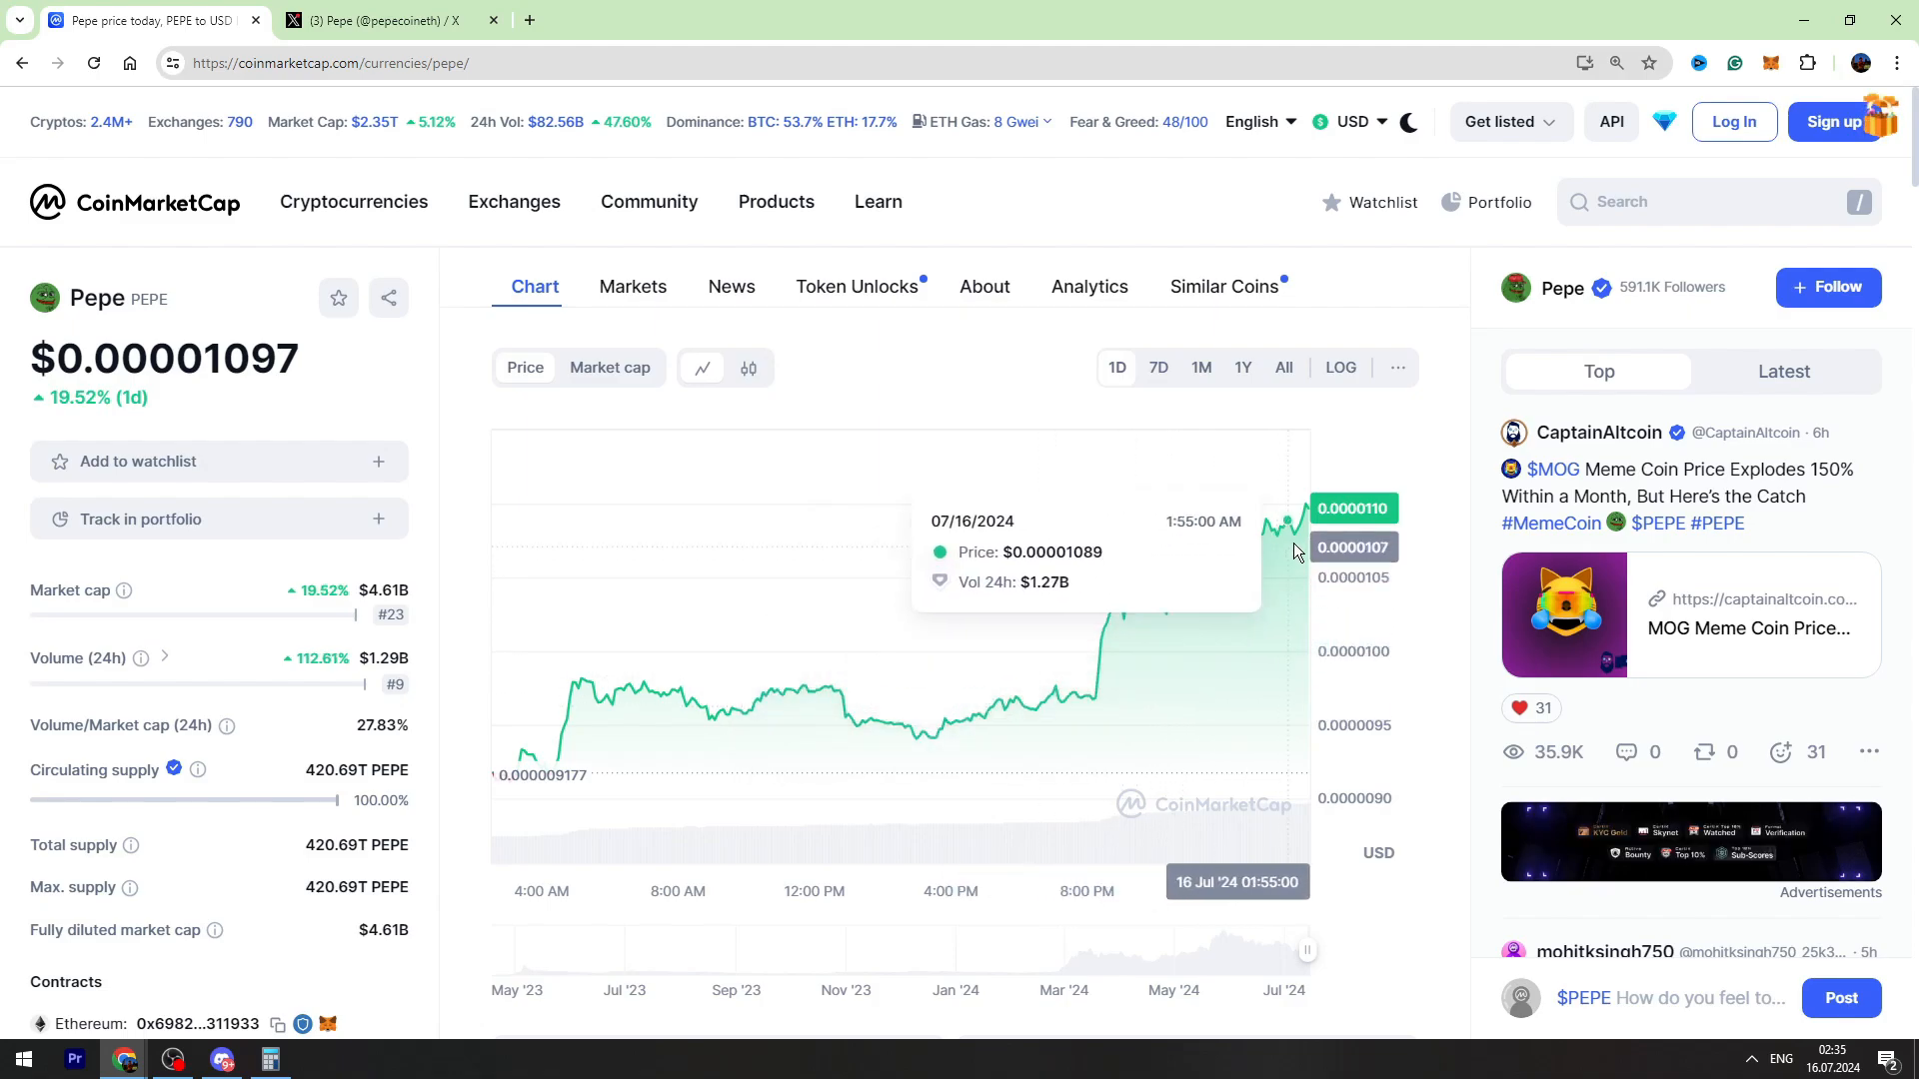
pyautogui.moveTo(254, 431)
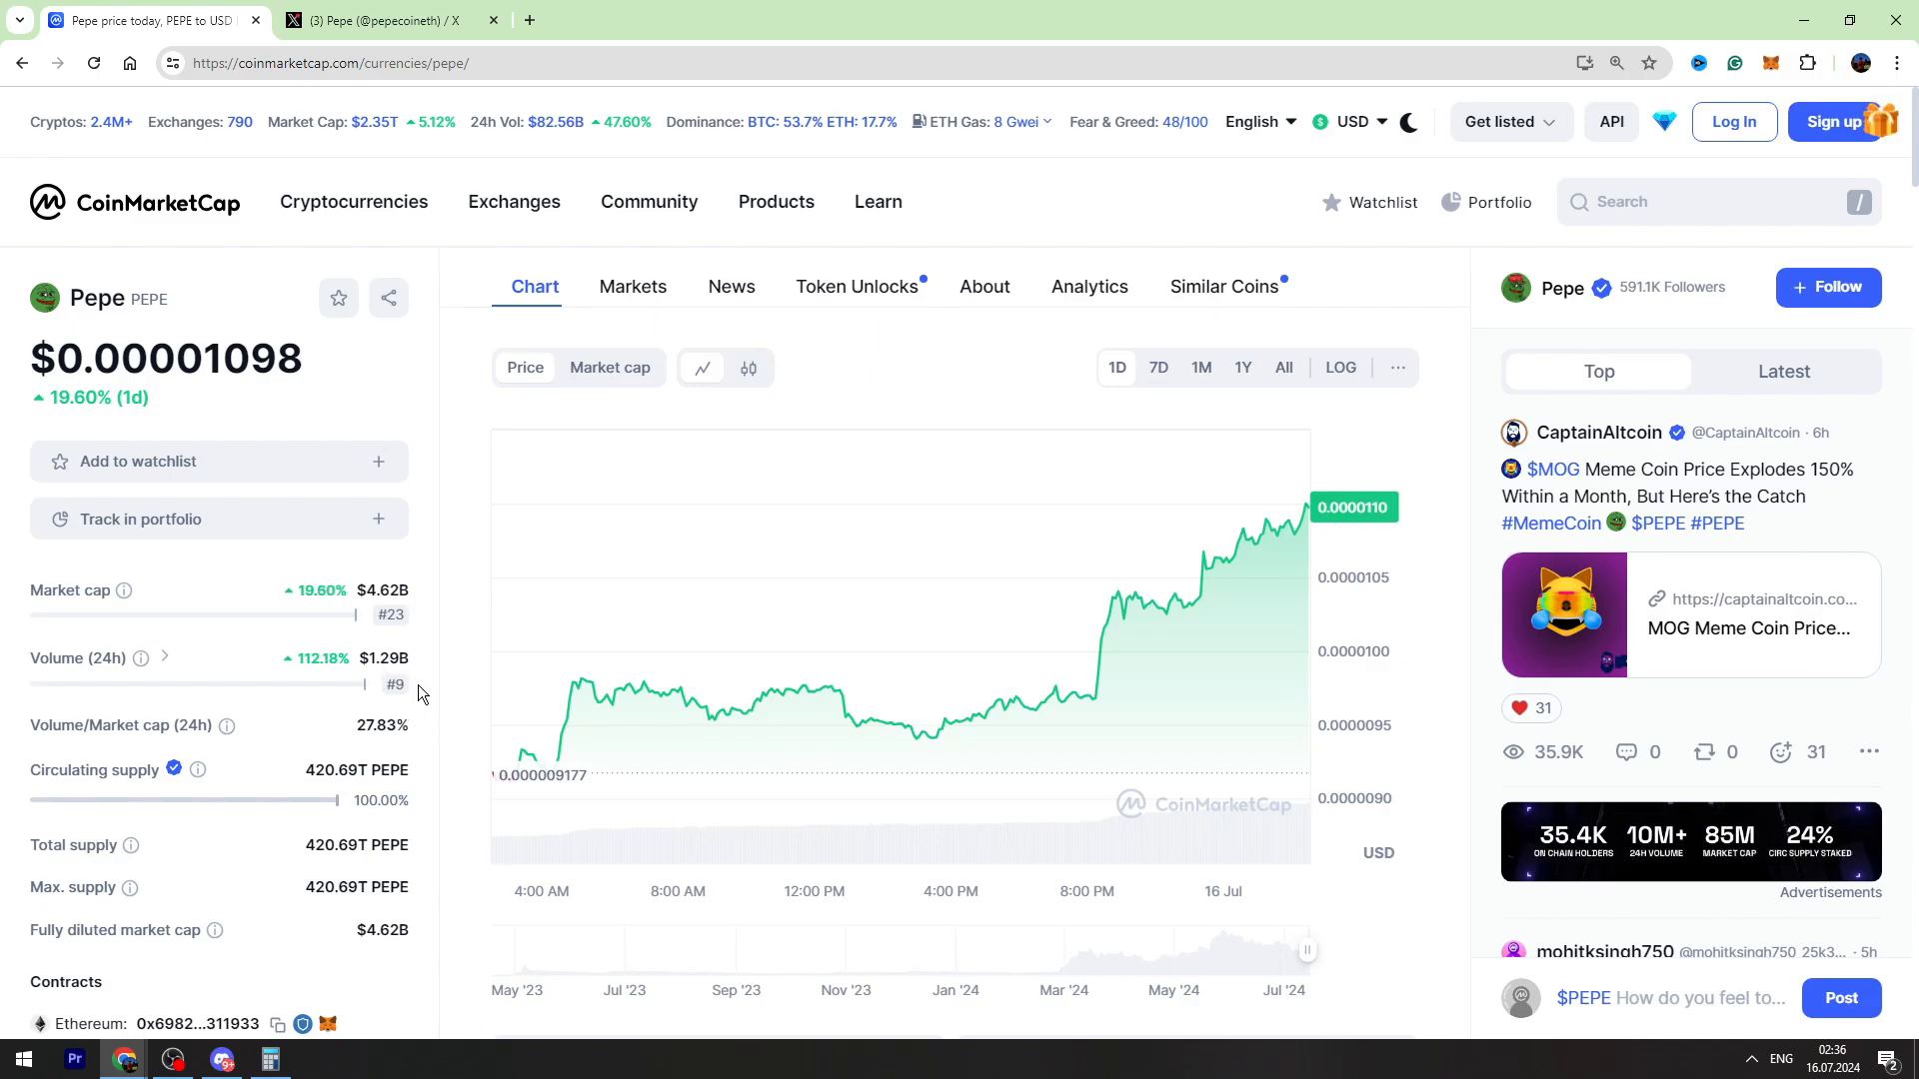
# - Select the PEPE ticker, then switch the chart to 1M (-6.55%) and 1Y (+565.62%)
pyautogui.doubleClick(96, 298)
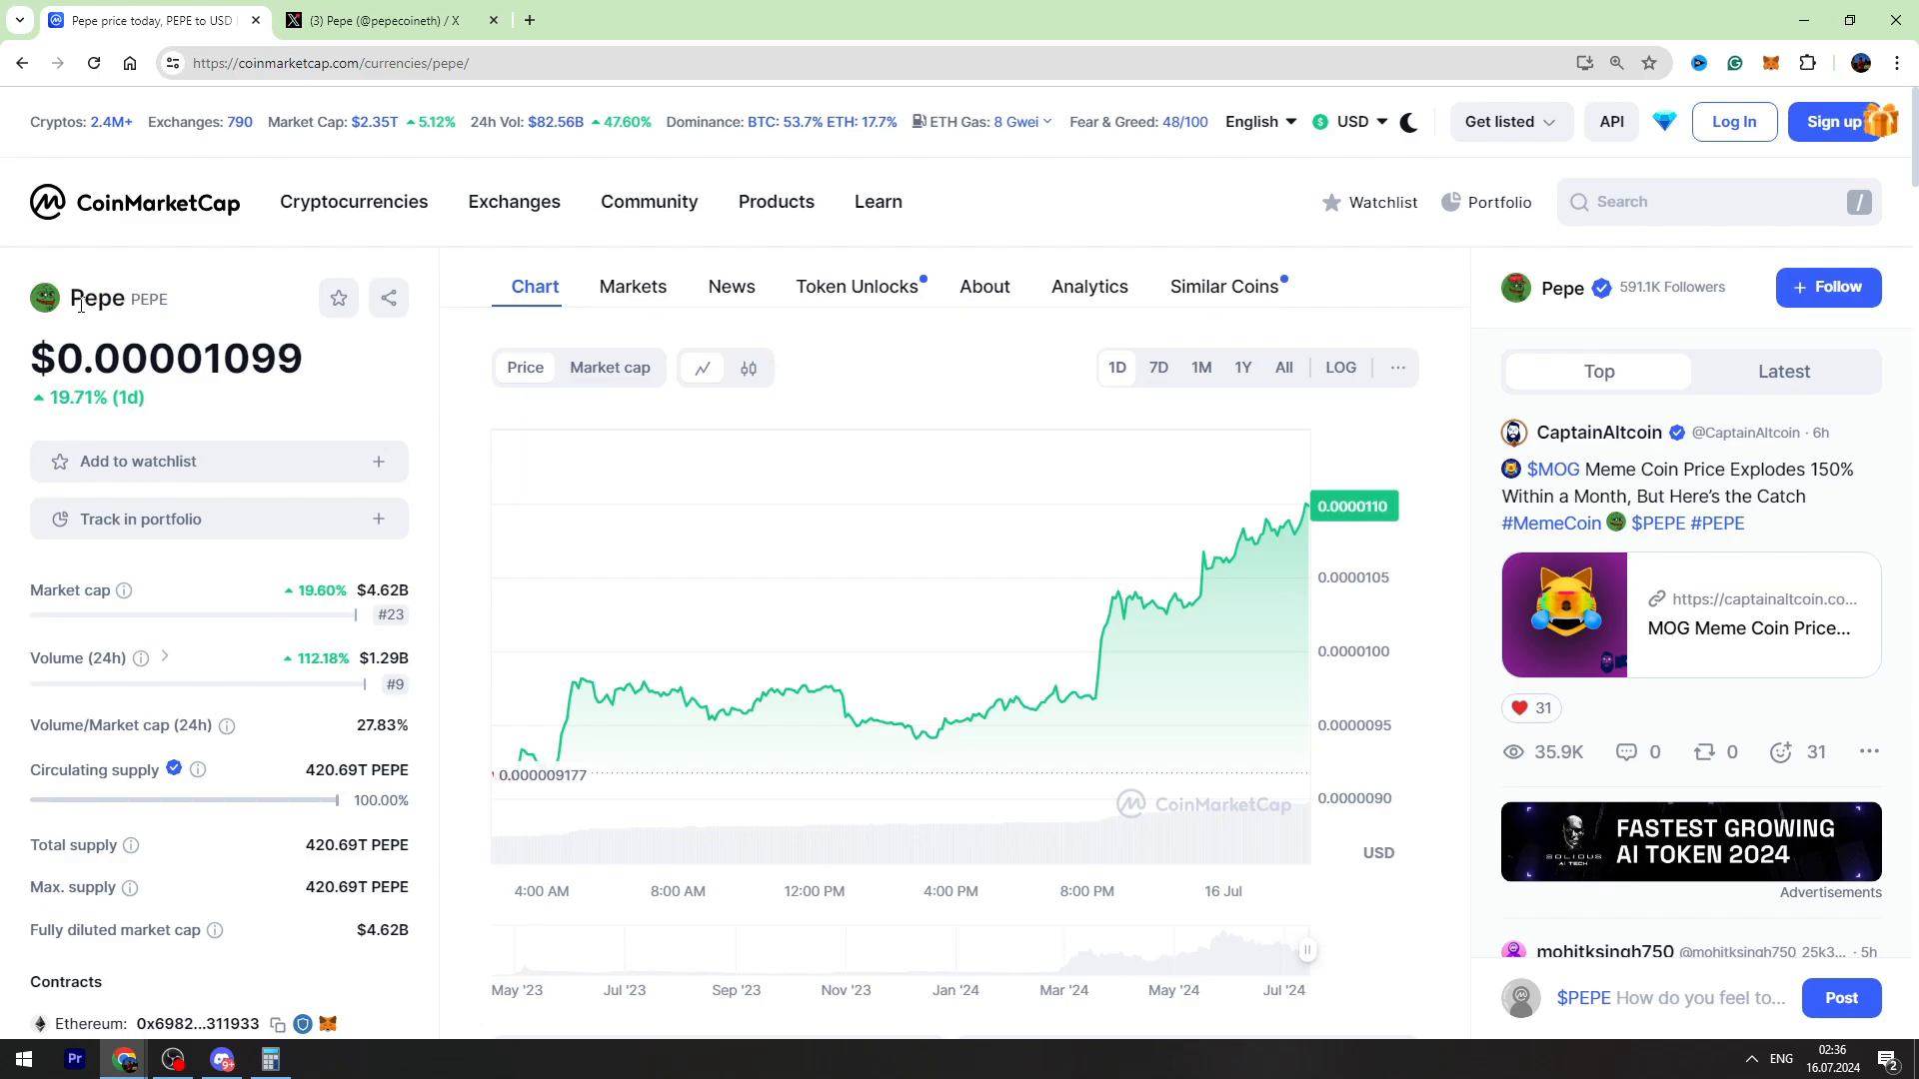
pyautogui.doubleClick(96, 298)
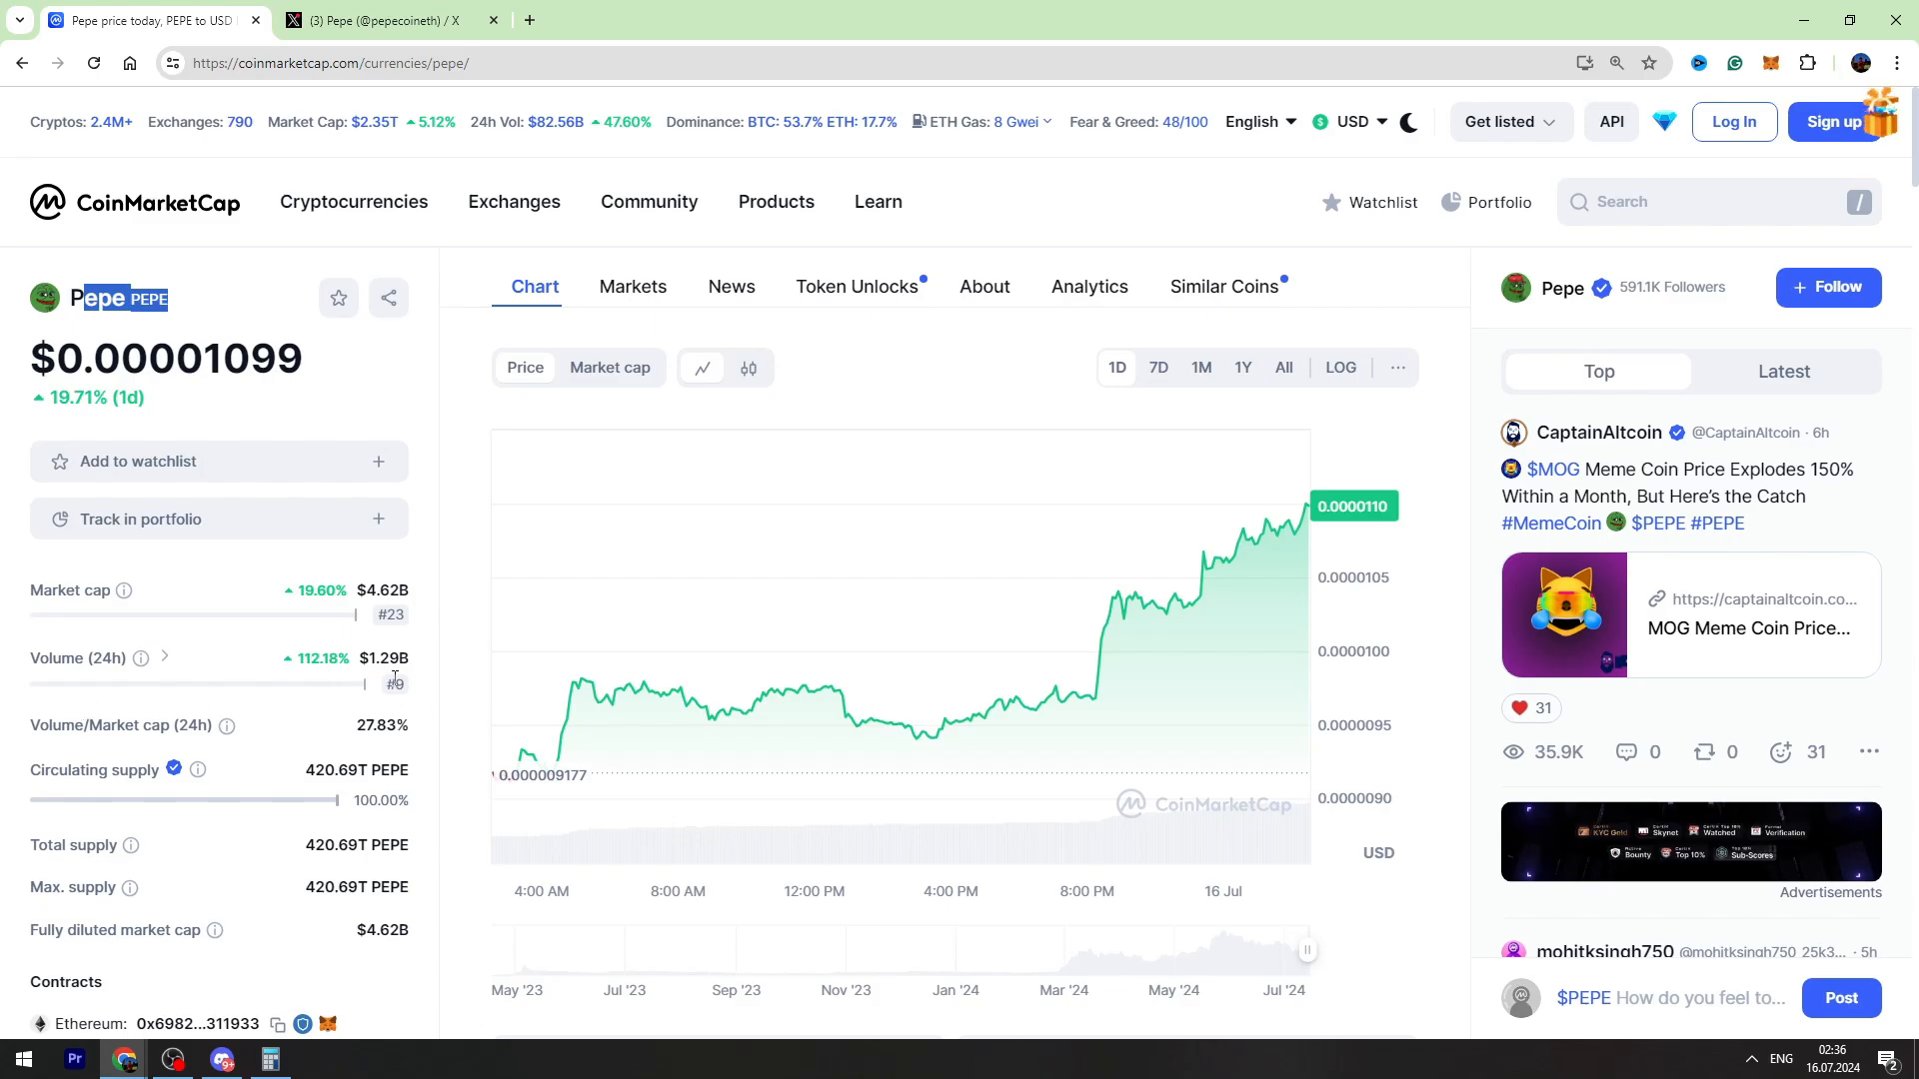
pyautogui.moveTo(394, 681)
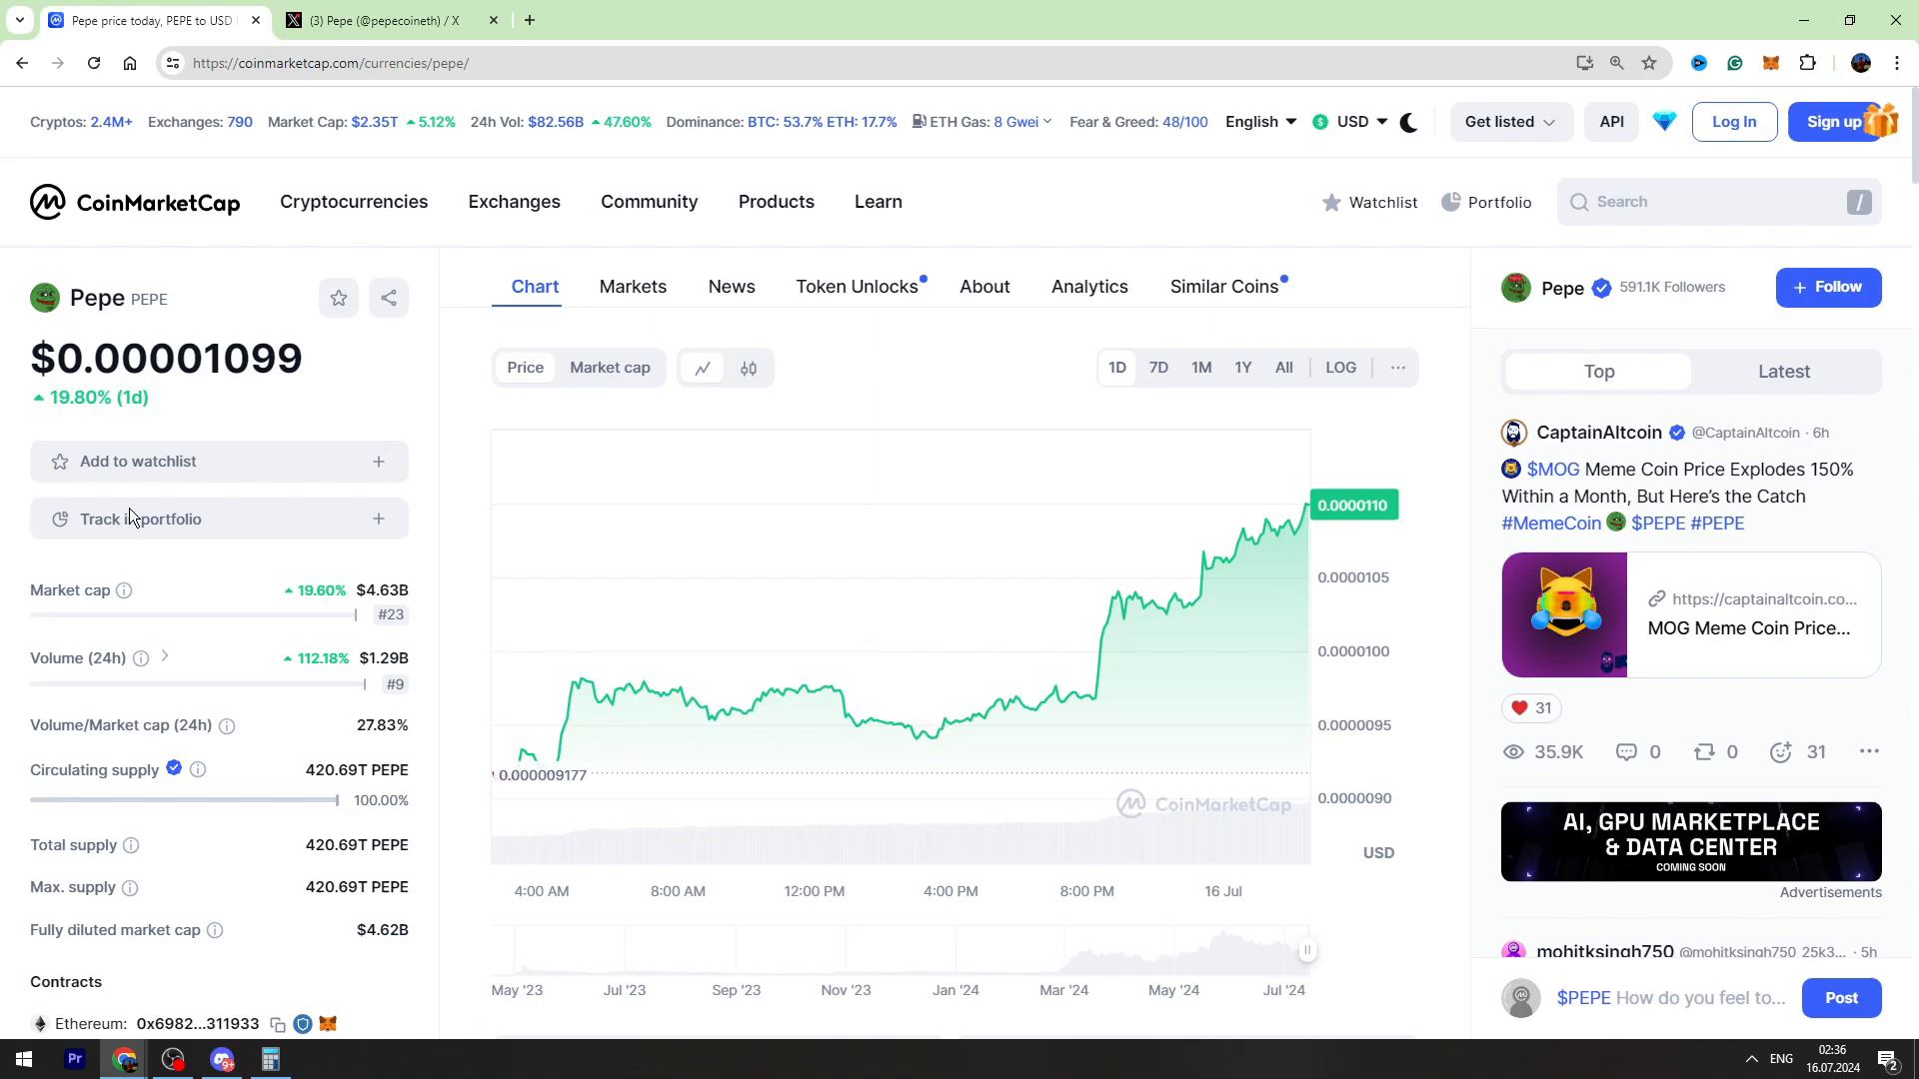
pyautogui.scroll(-3)
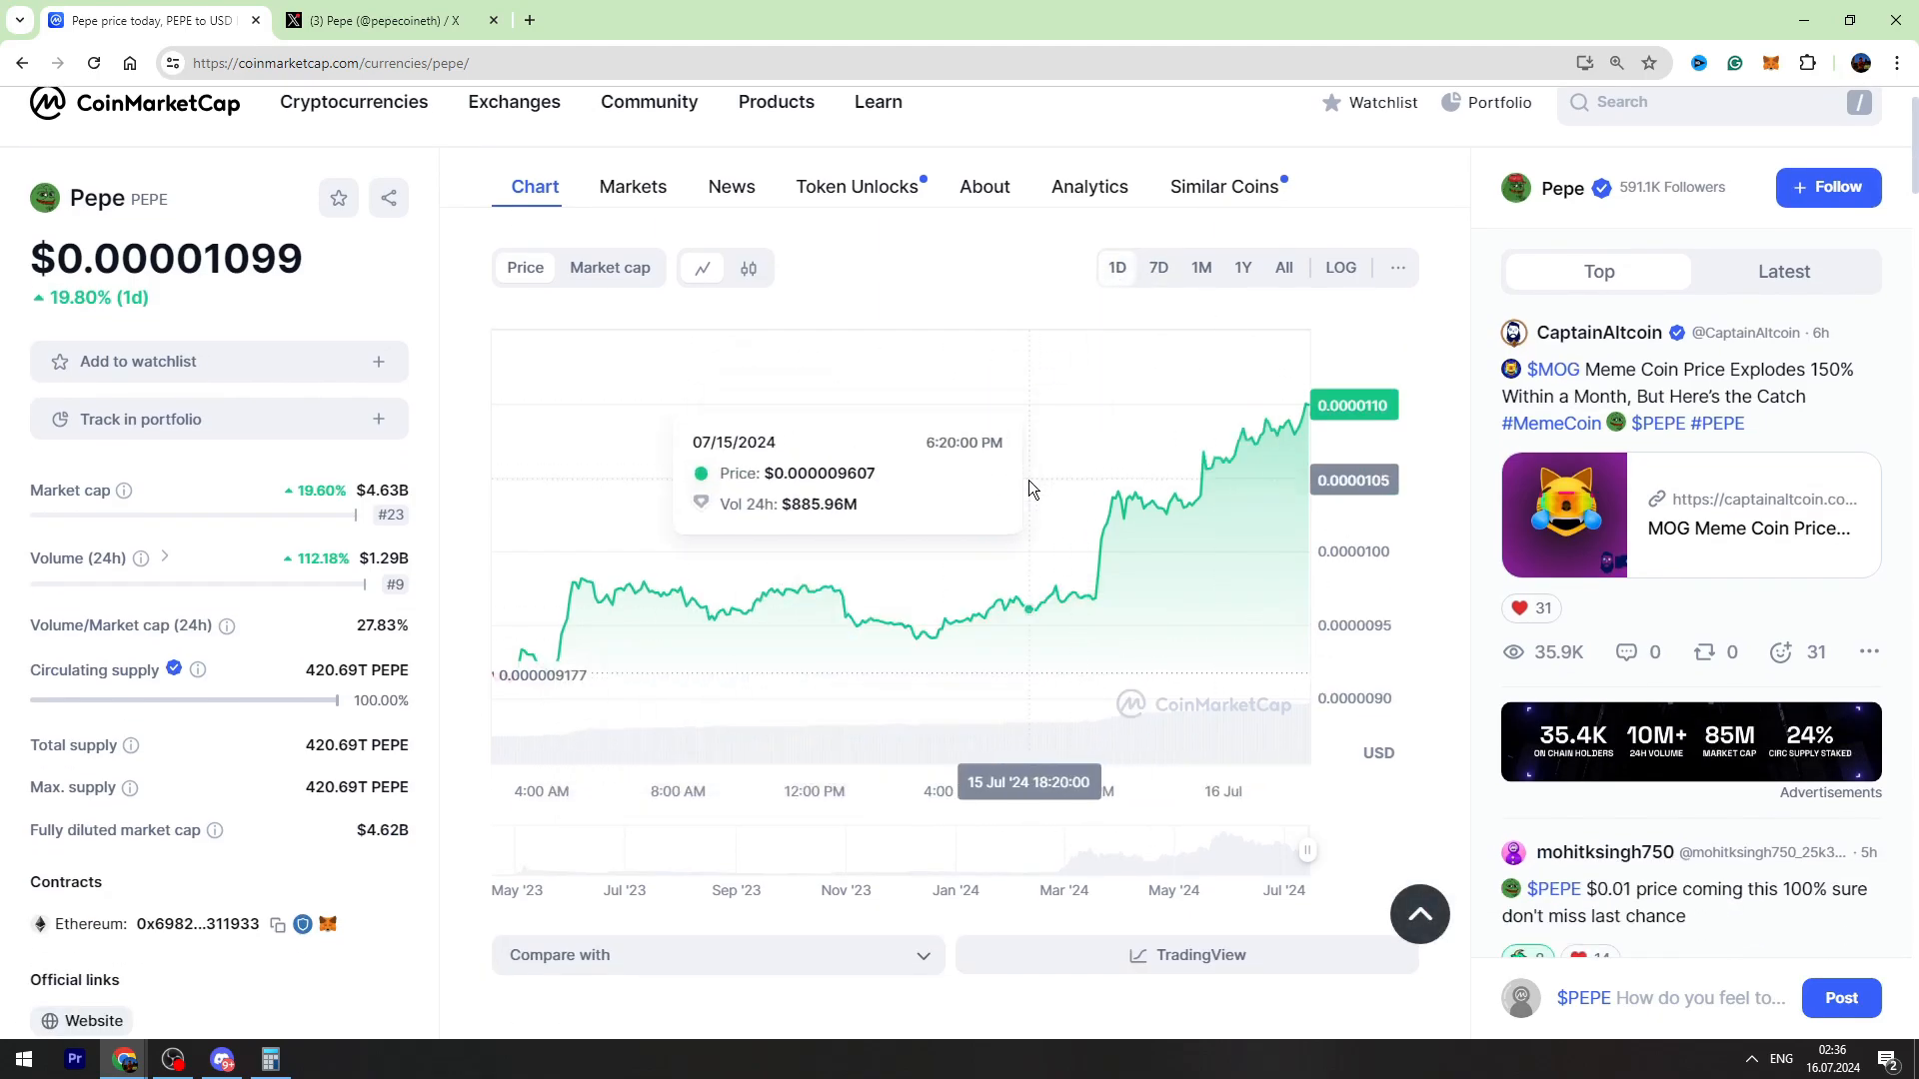
pyautogui.click(1157, 266)
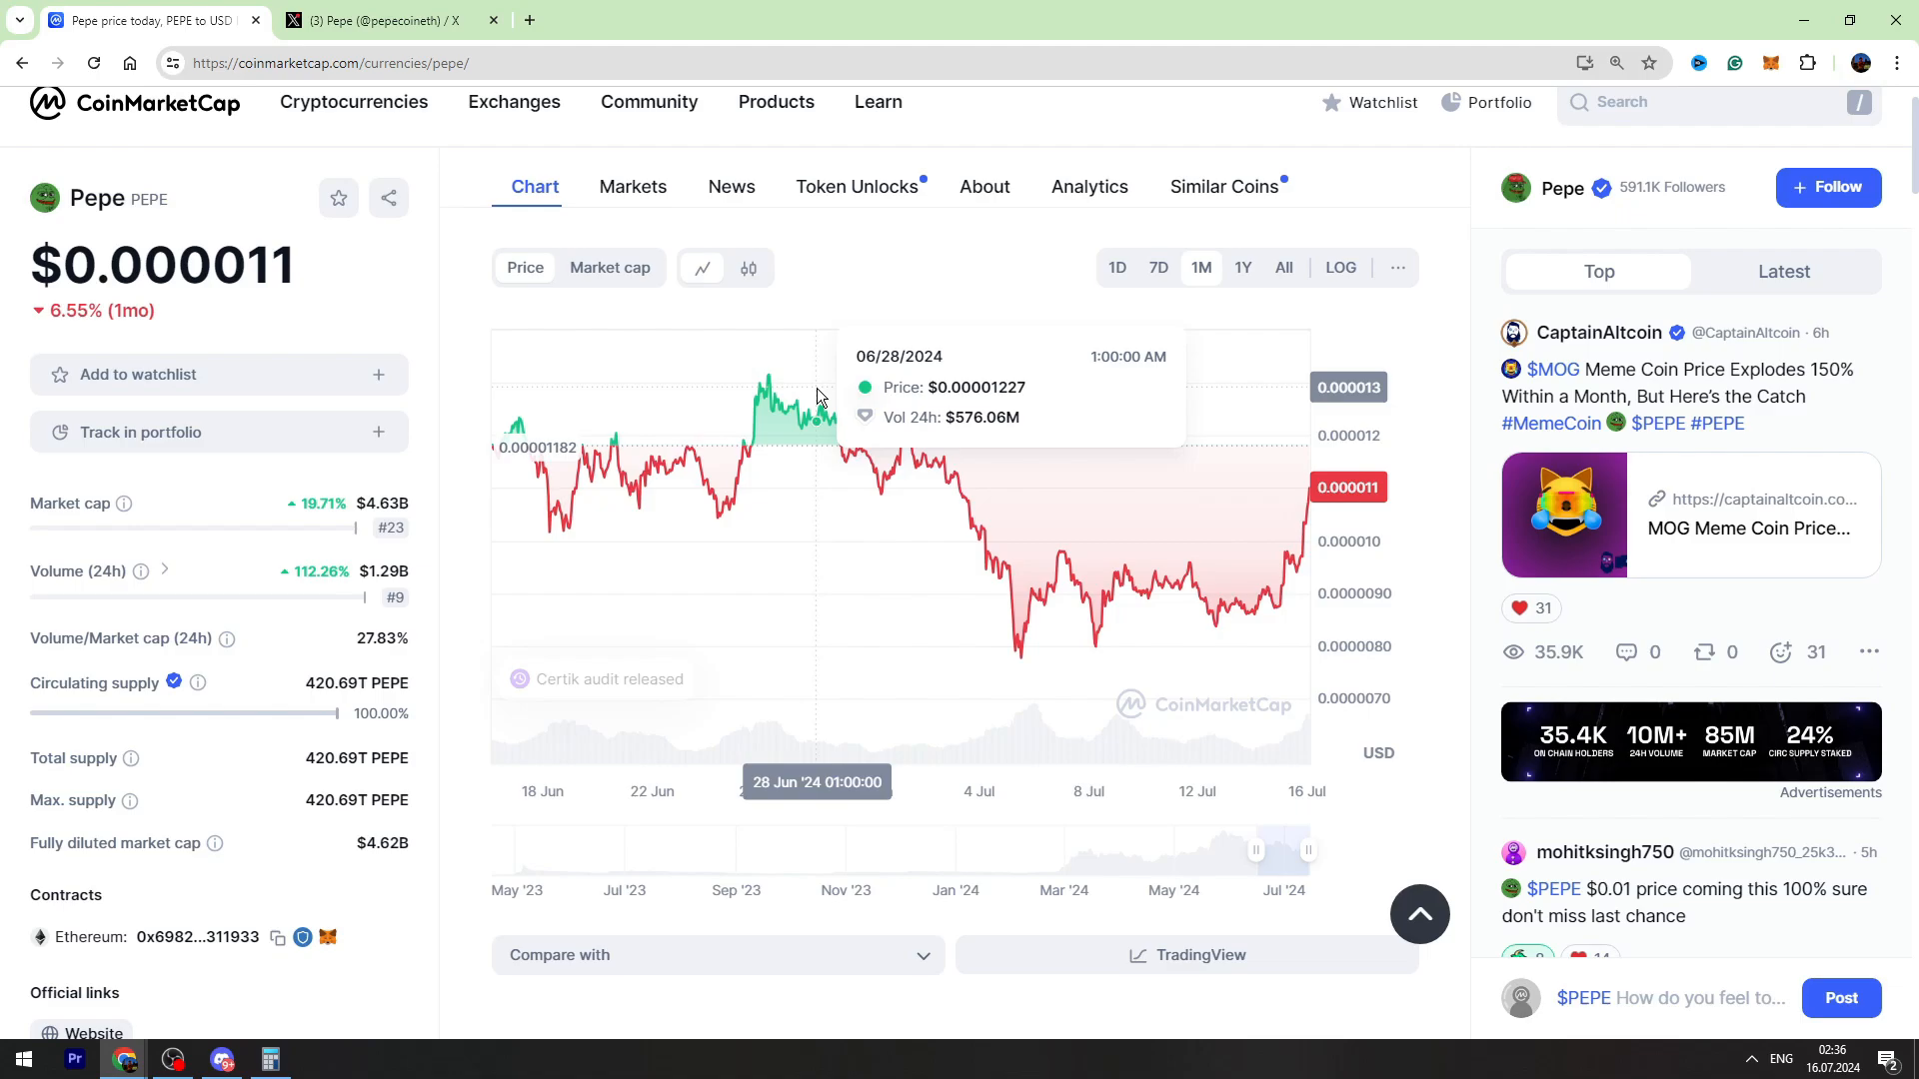
pyautogui.moveTo(845, 396)
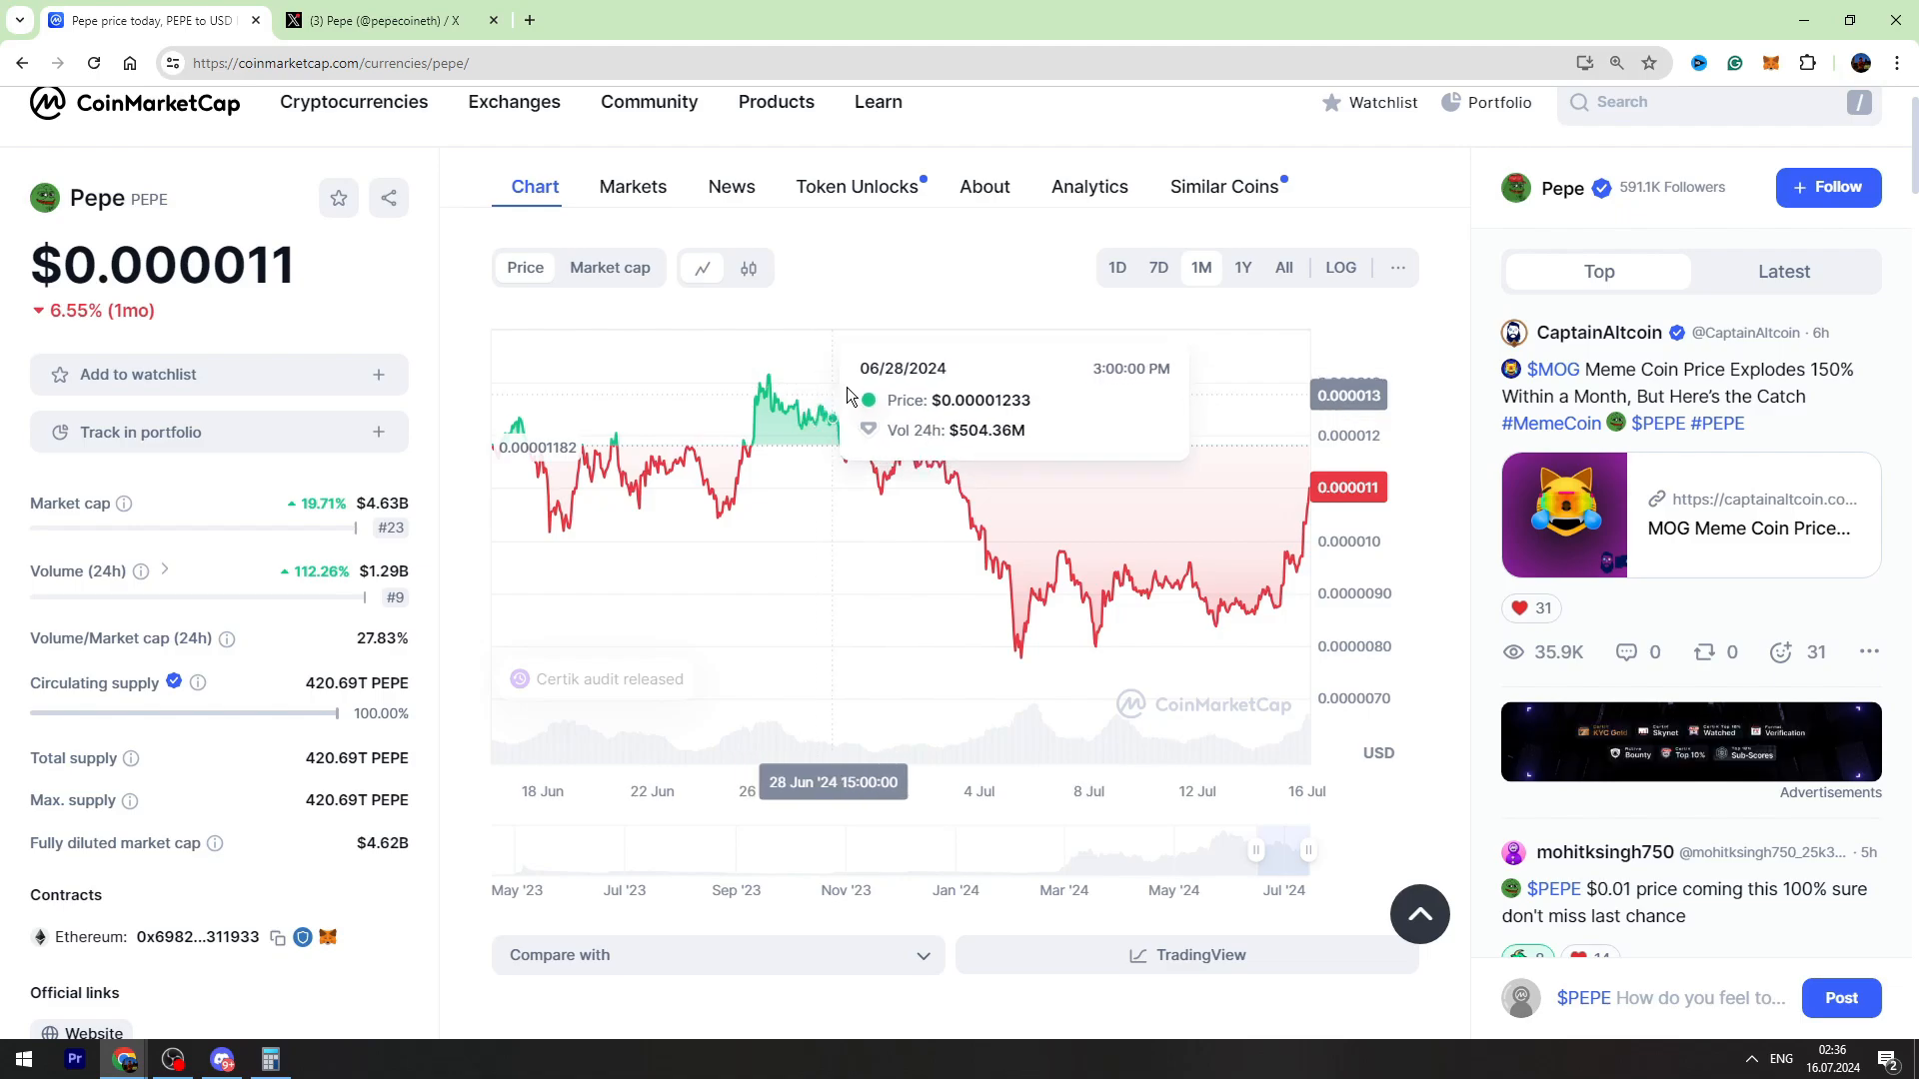
pyautogui.moveTo(1320, 459)
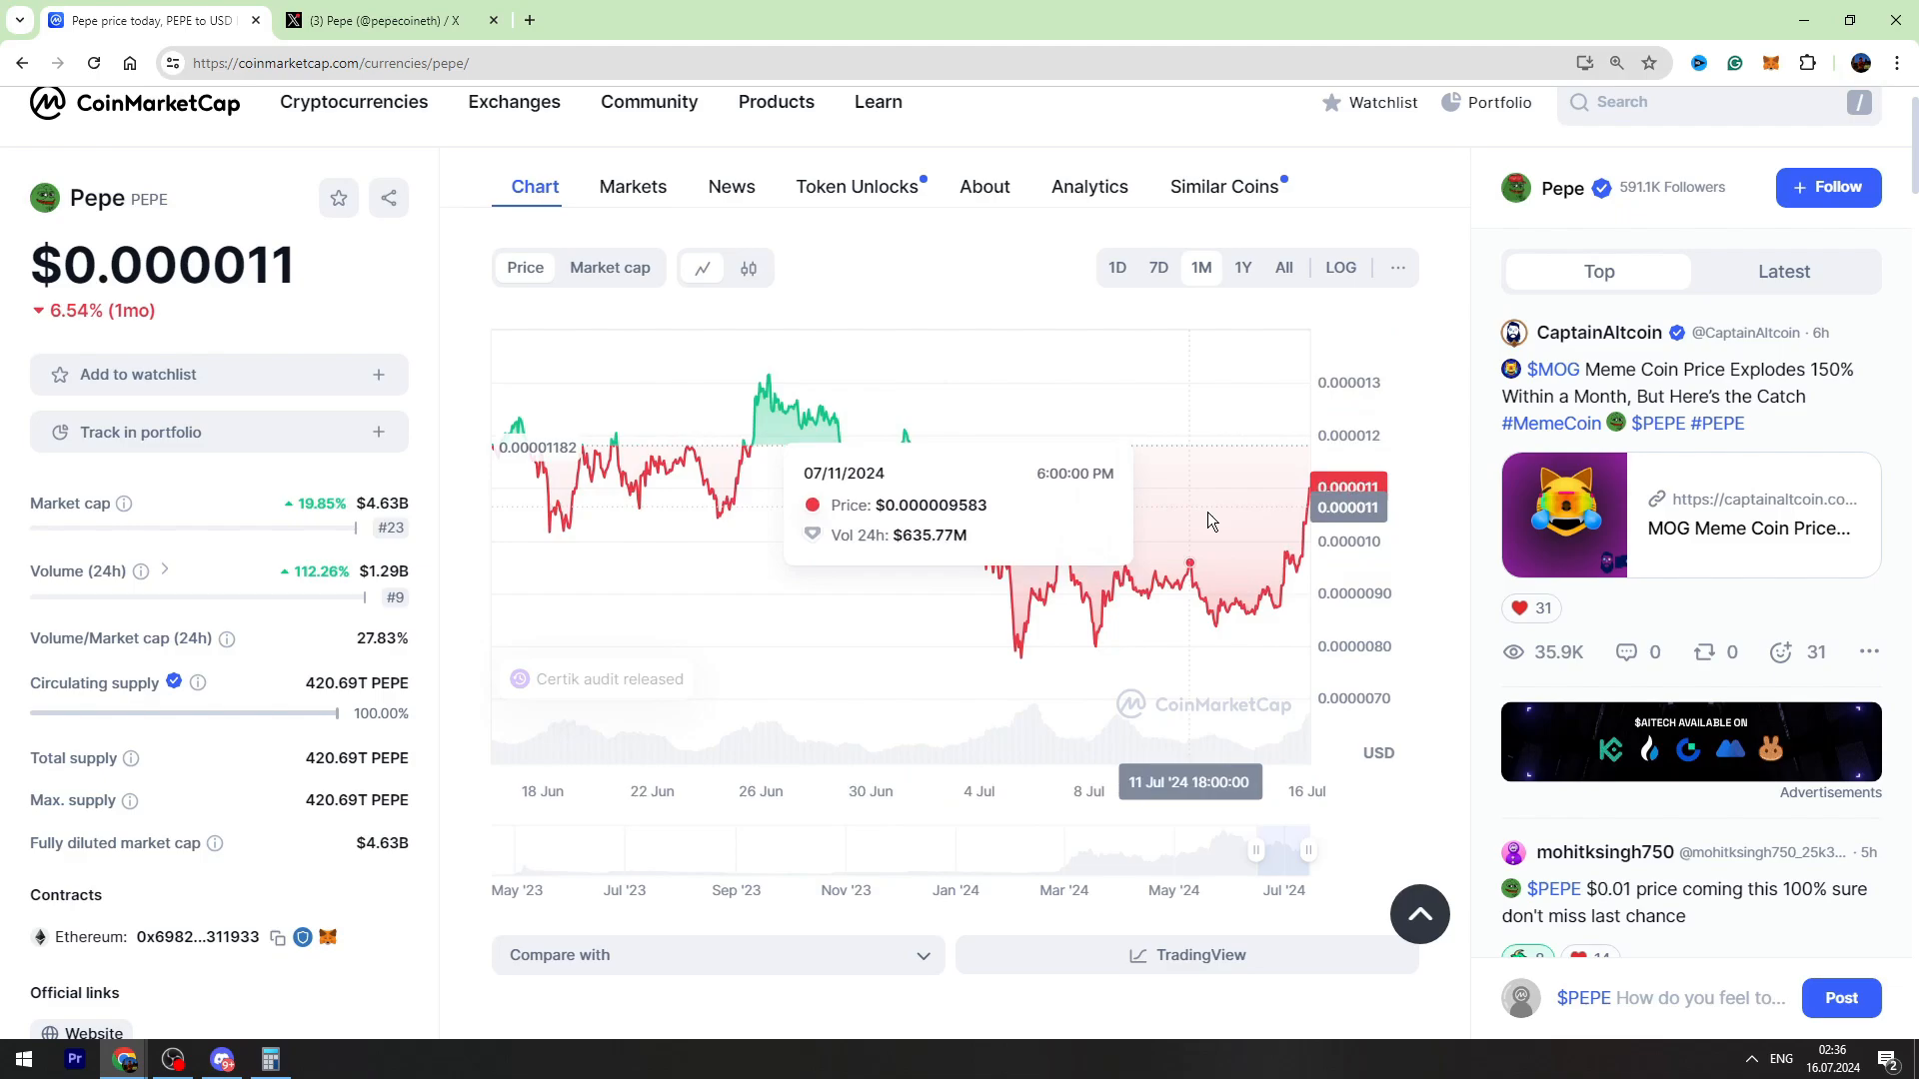
pyautogui.moveTo(1211, 492)
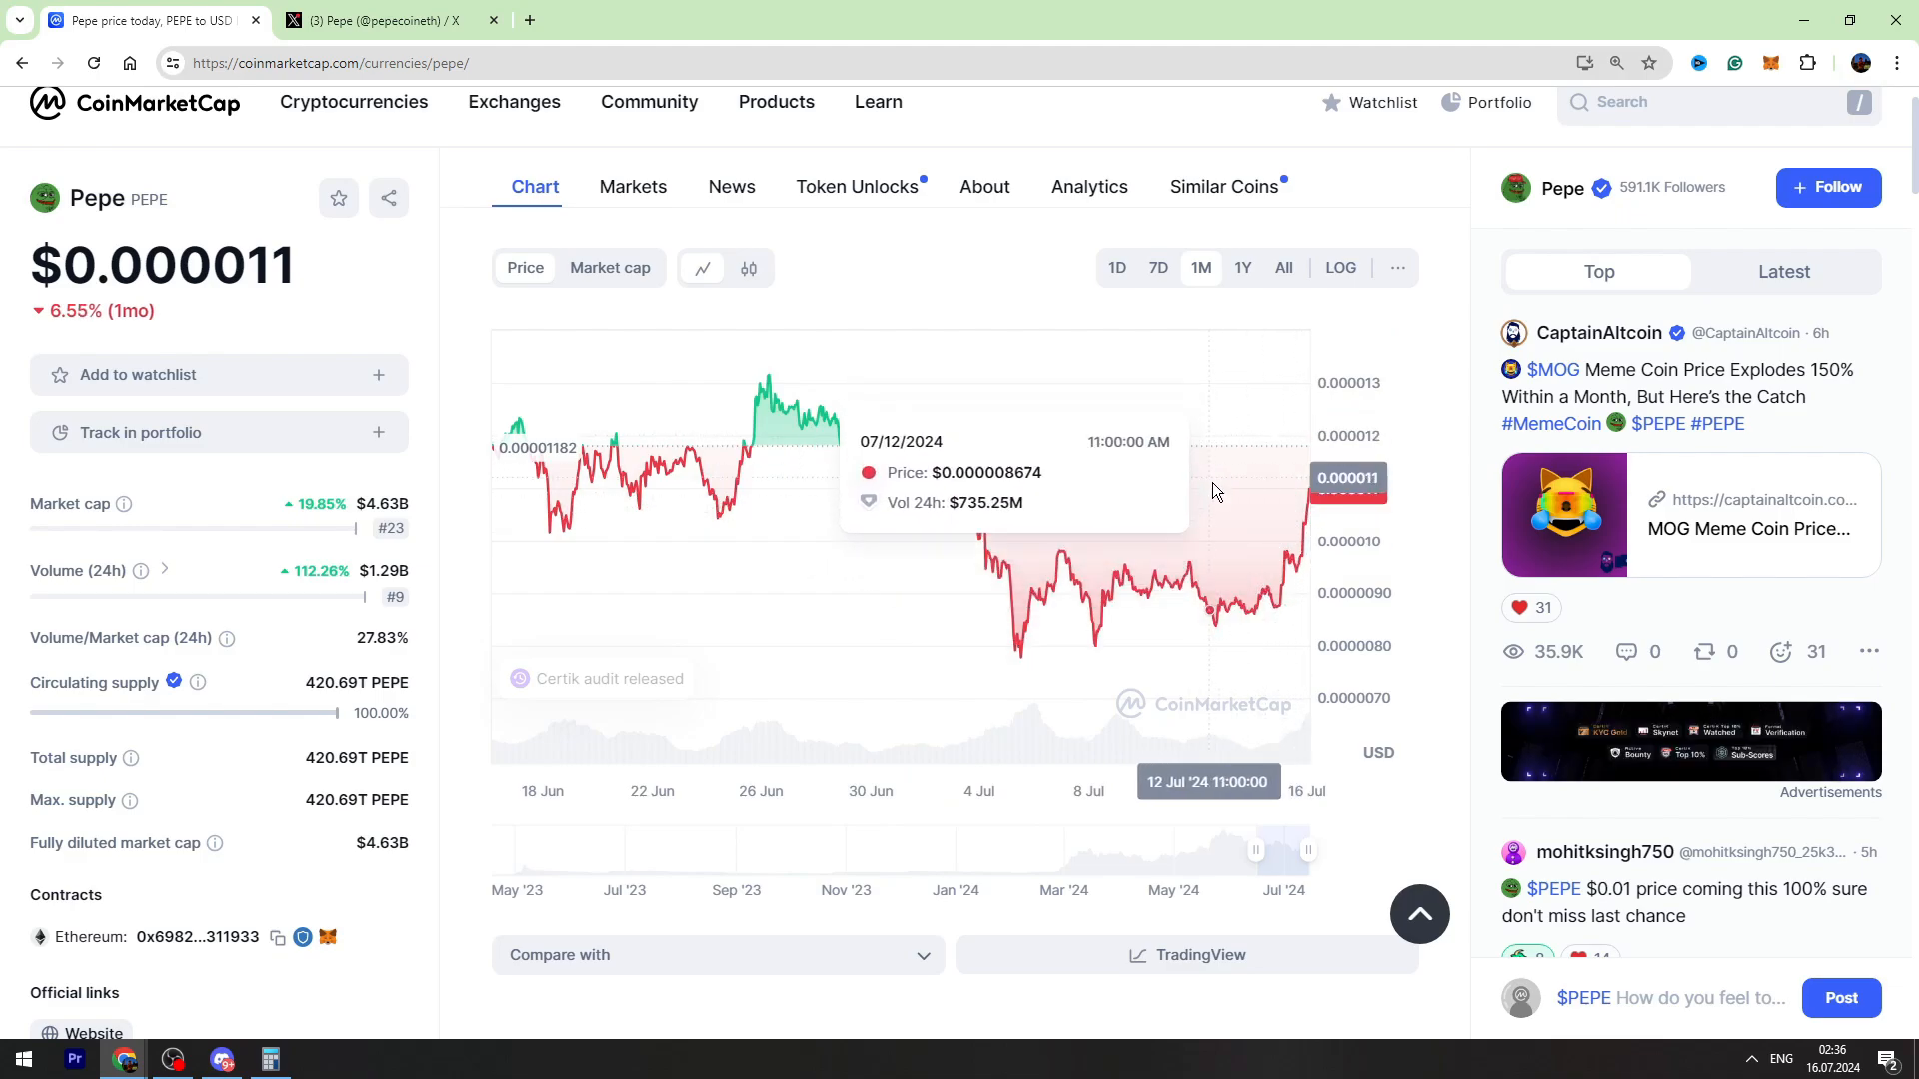
pyautogui.moveTo(1286, 558)
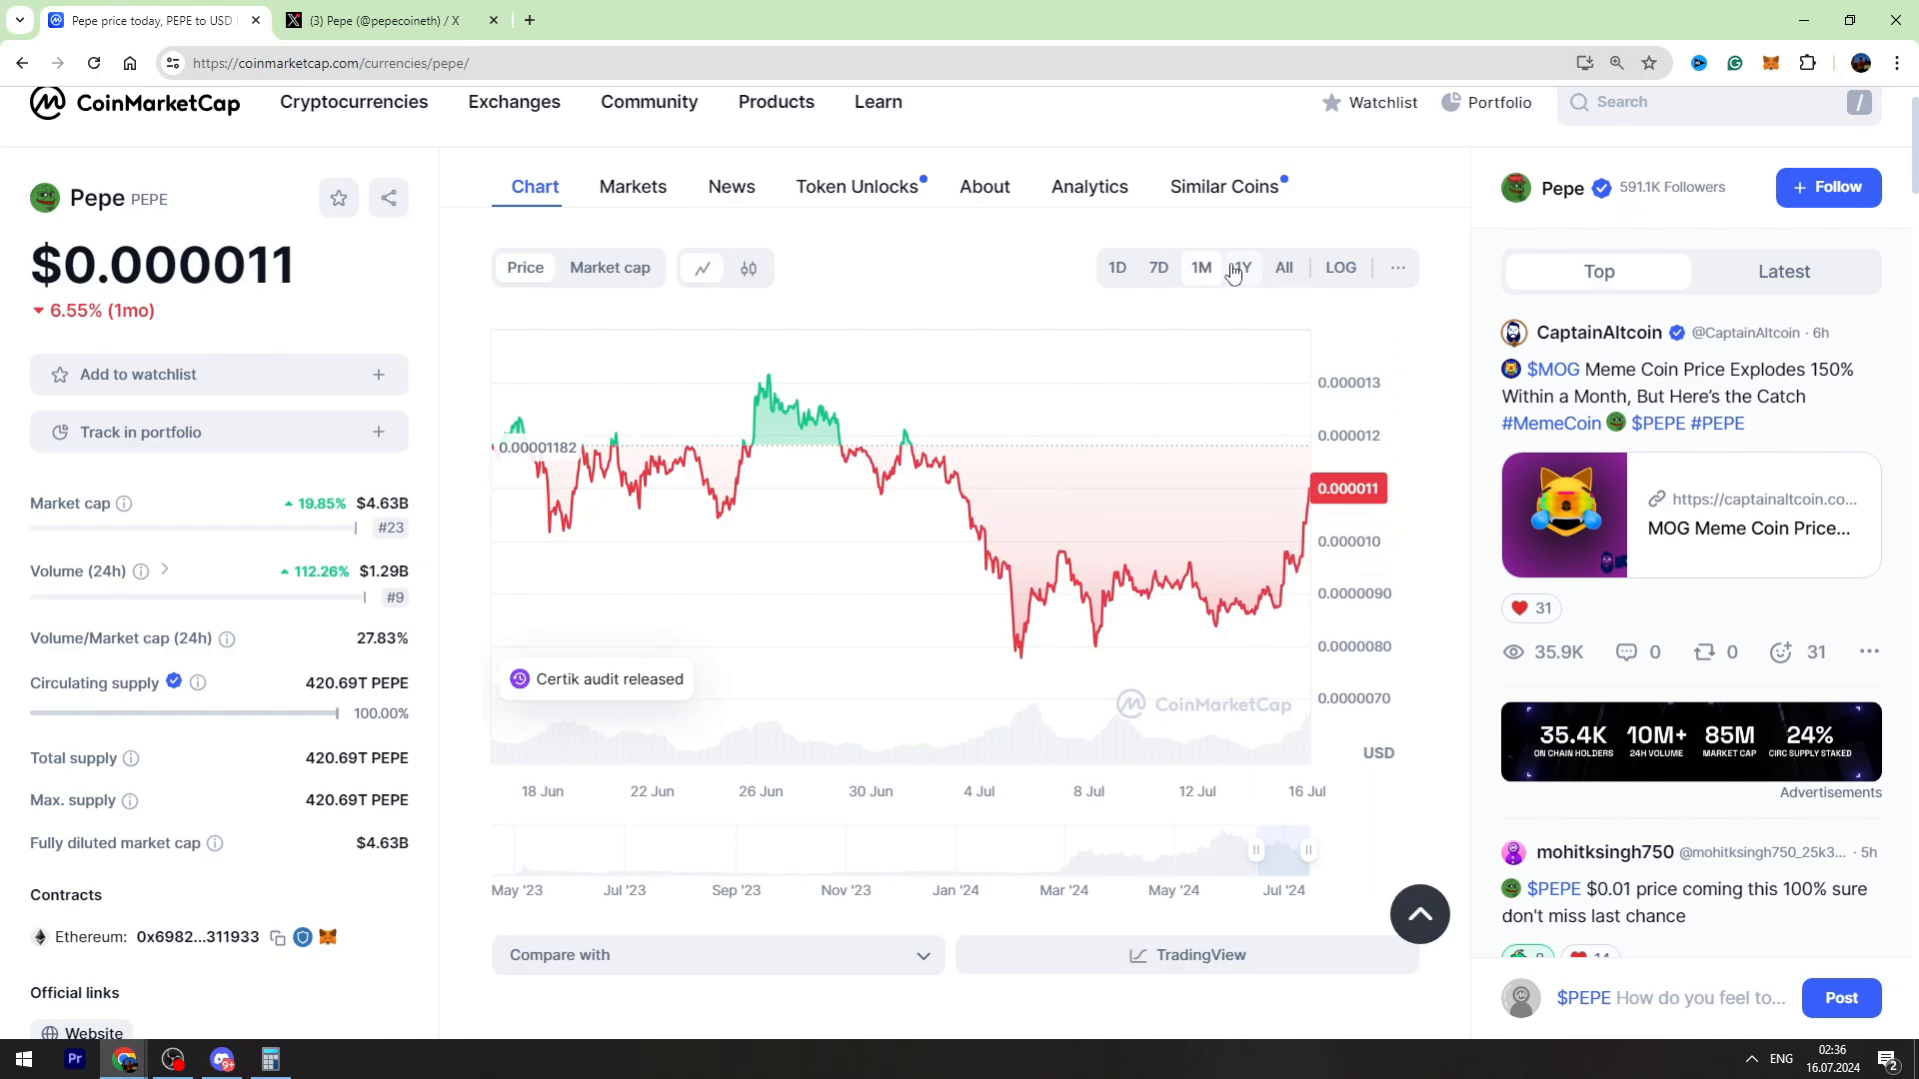
pyautogui.click(1241, 266)
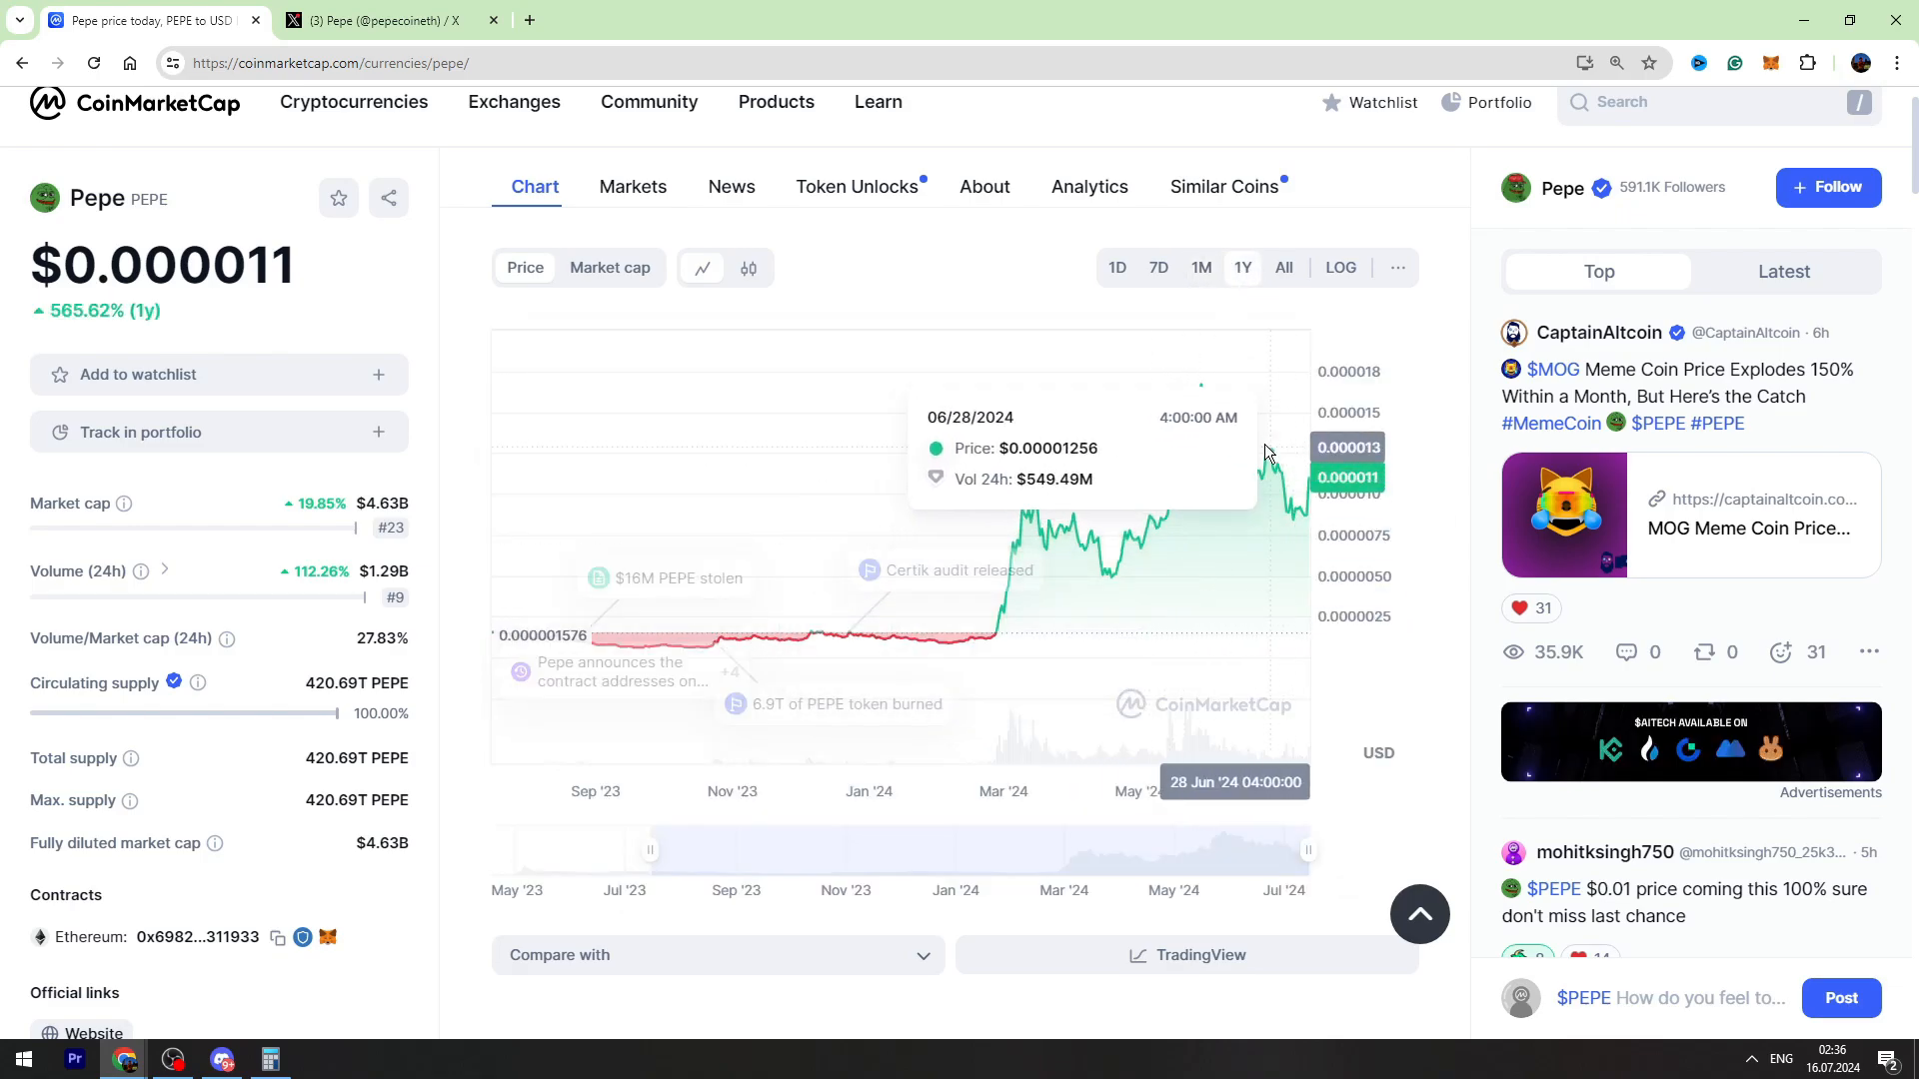
pyautogui.moveTo(1207, 385)
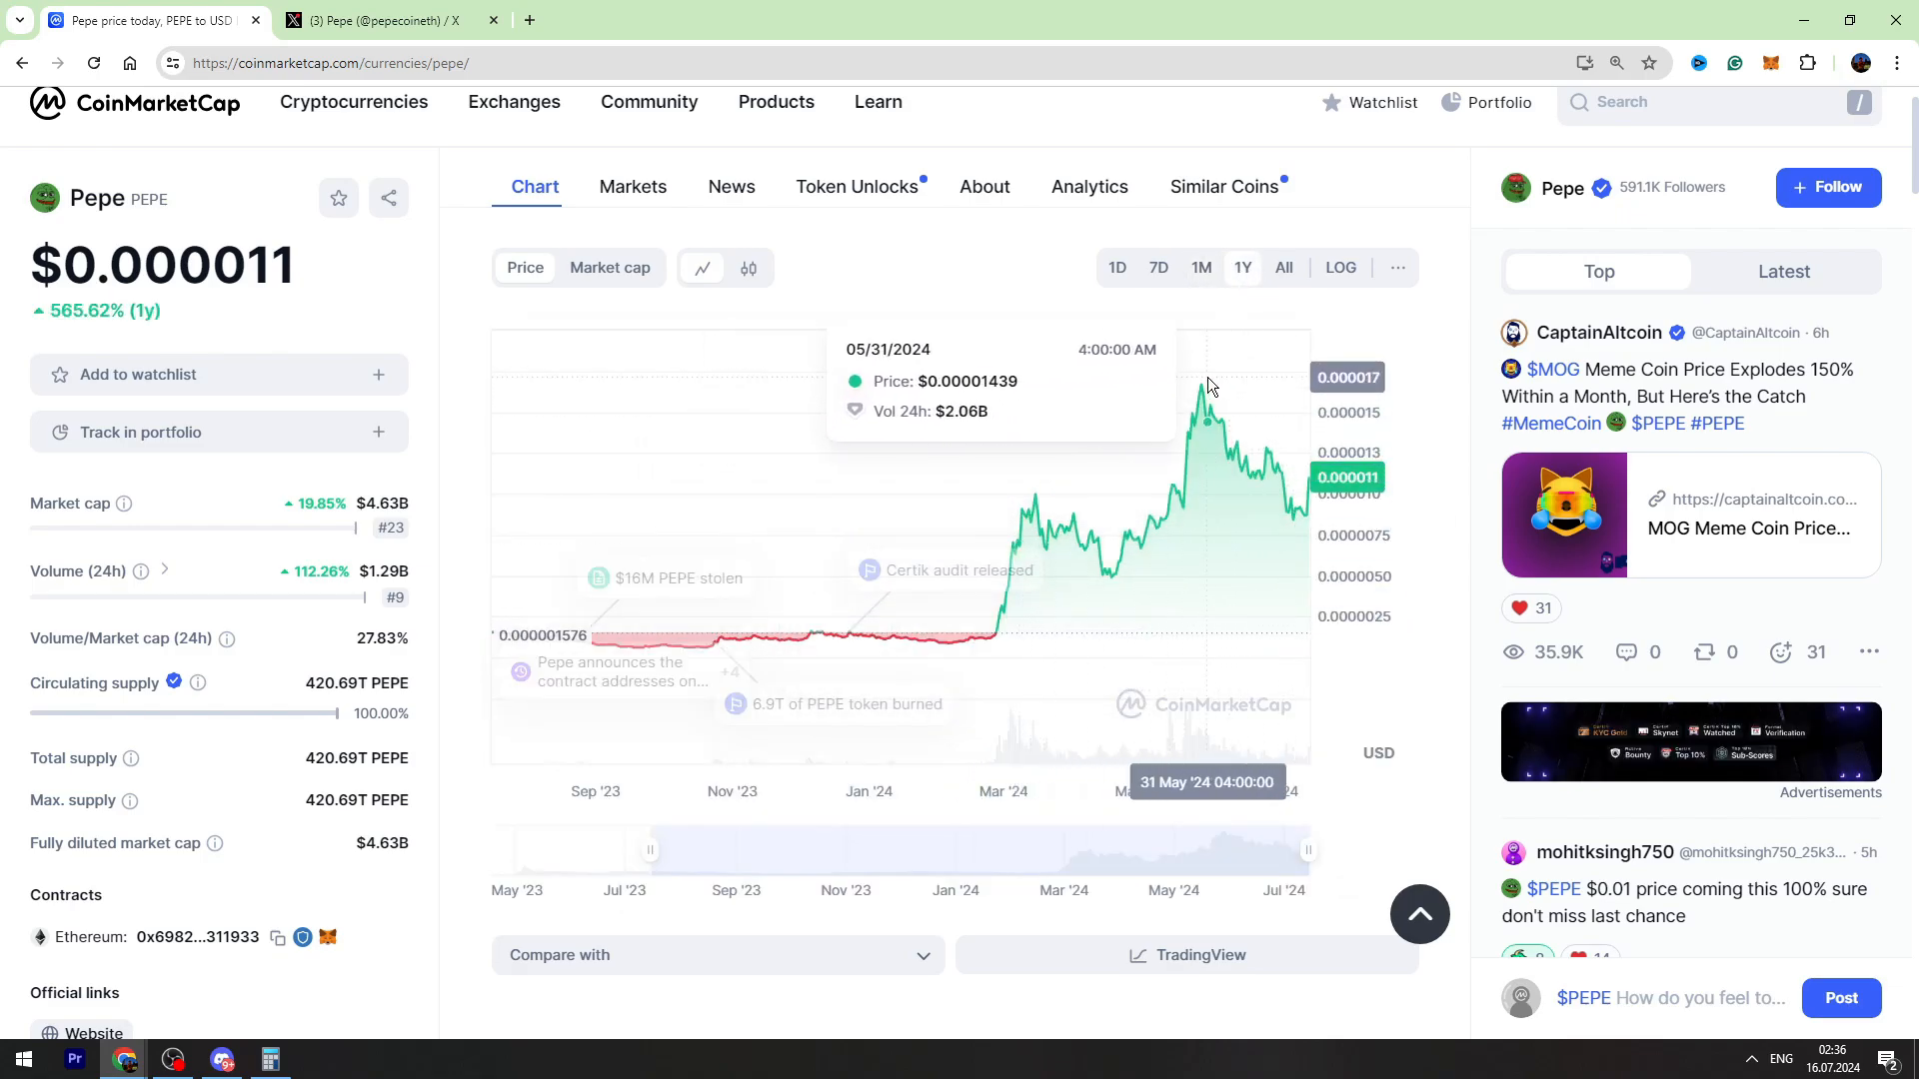
pyautogui.moveTo(1203, 392)
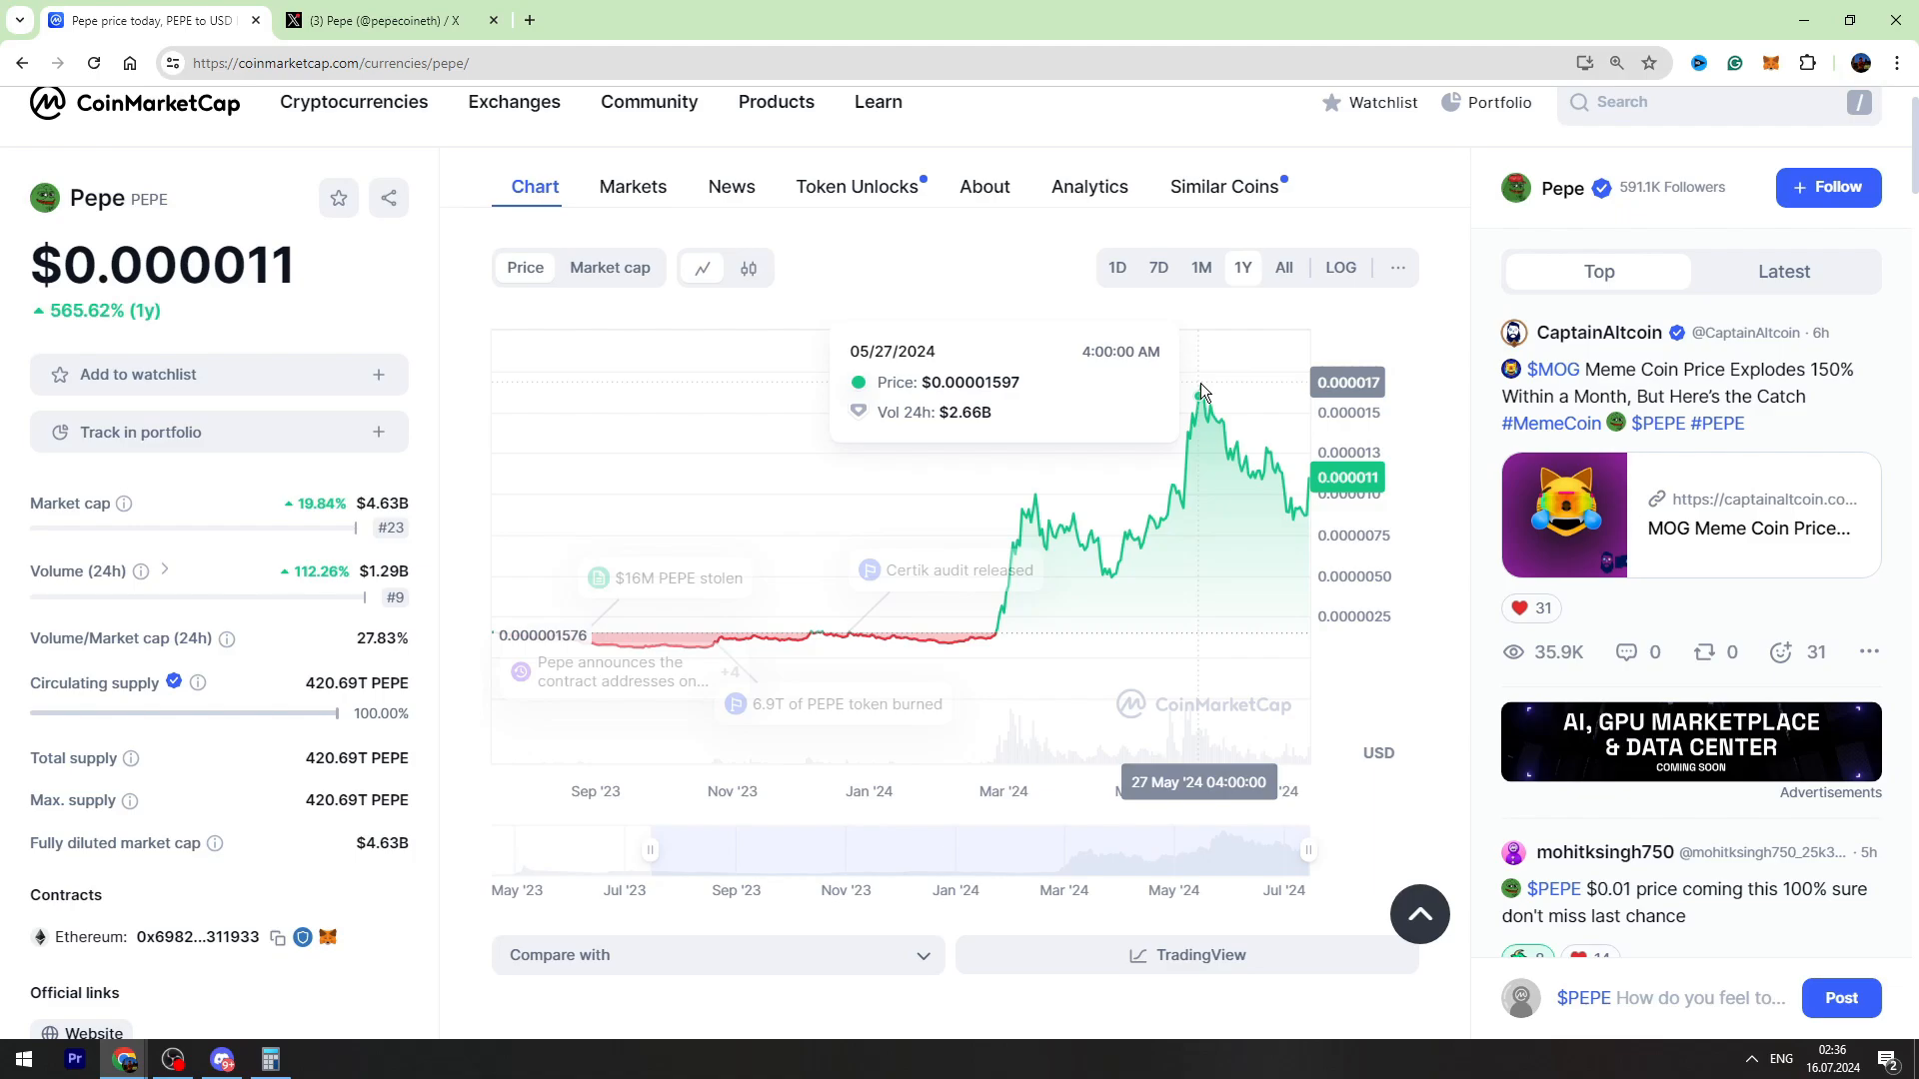
pyautogui.moveTo(1197, 401)
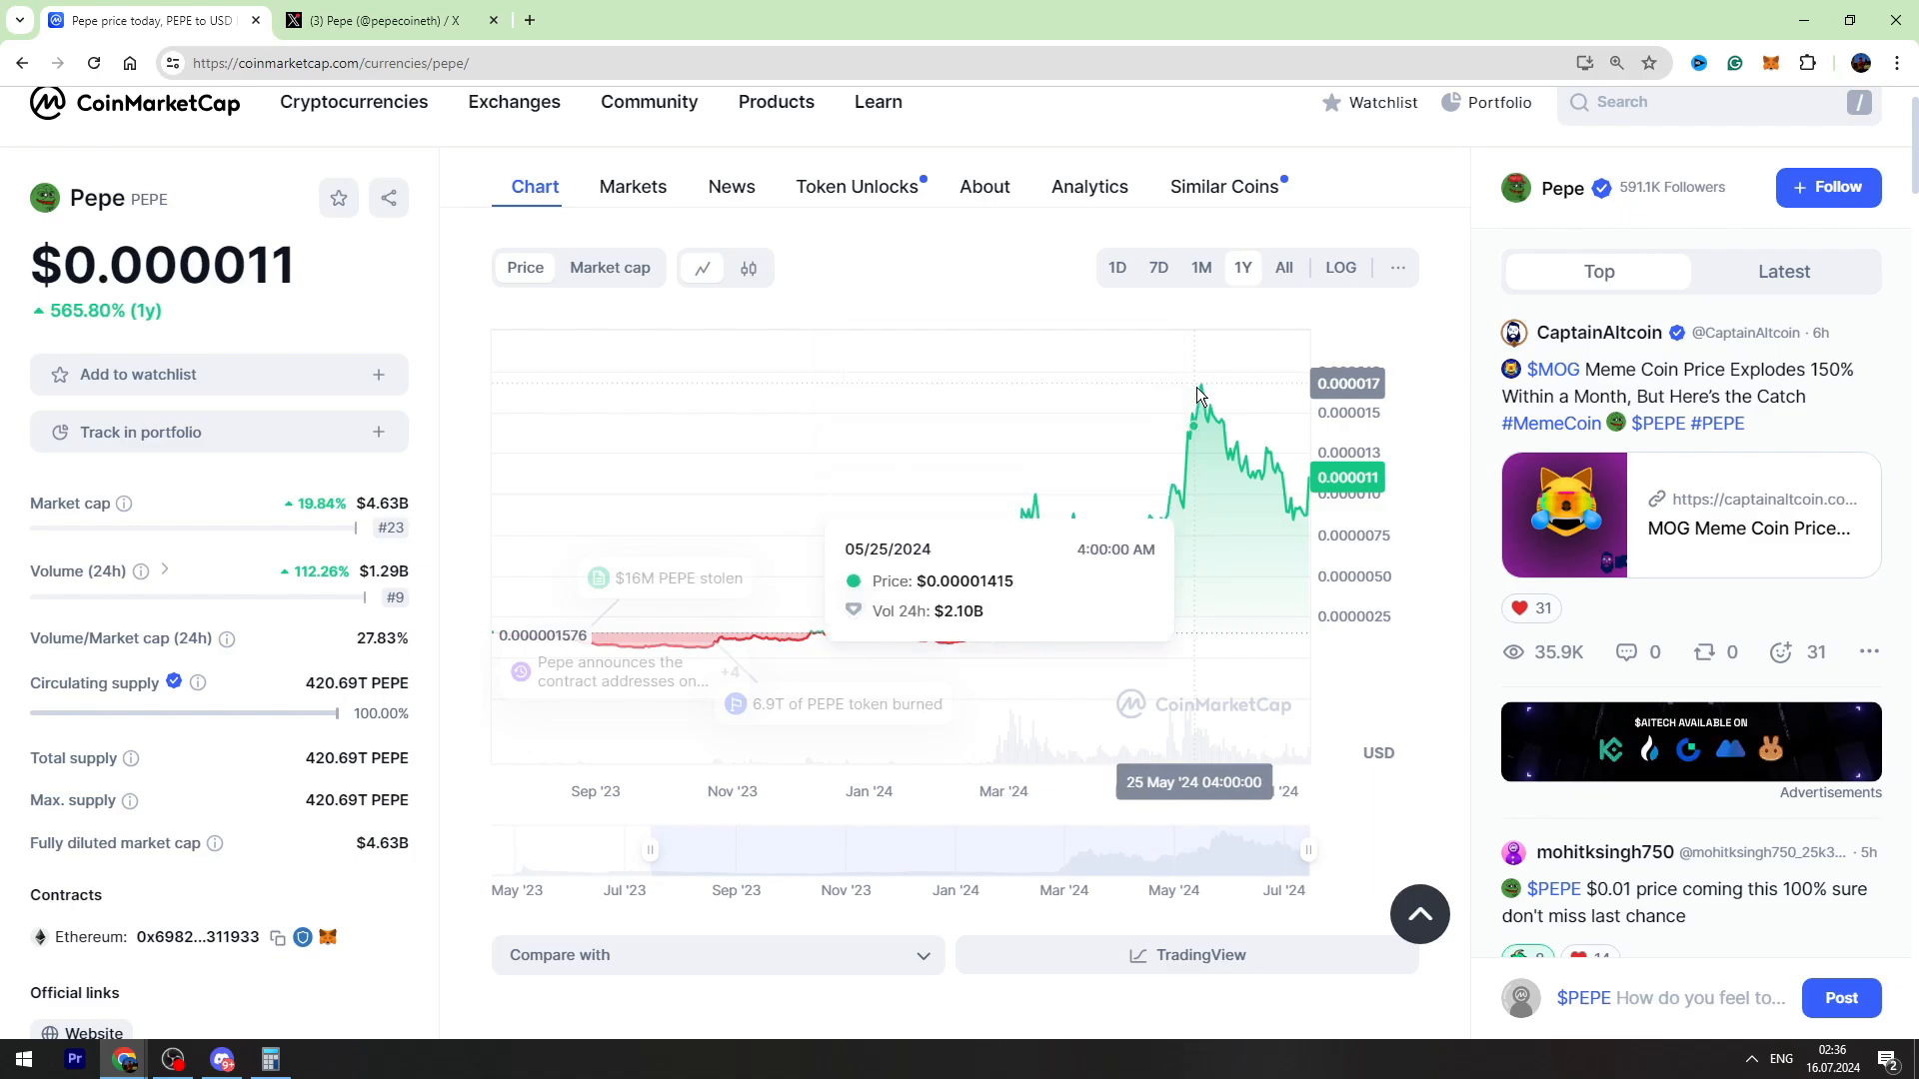
pyautogui.moveTo(1201, 385)
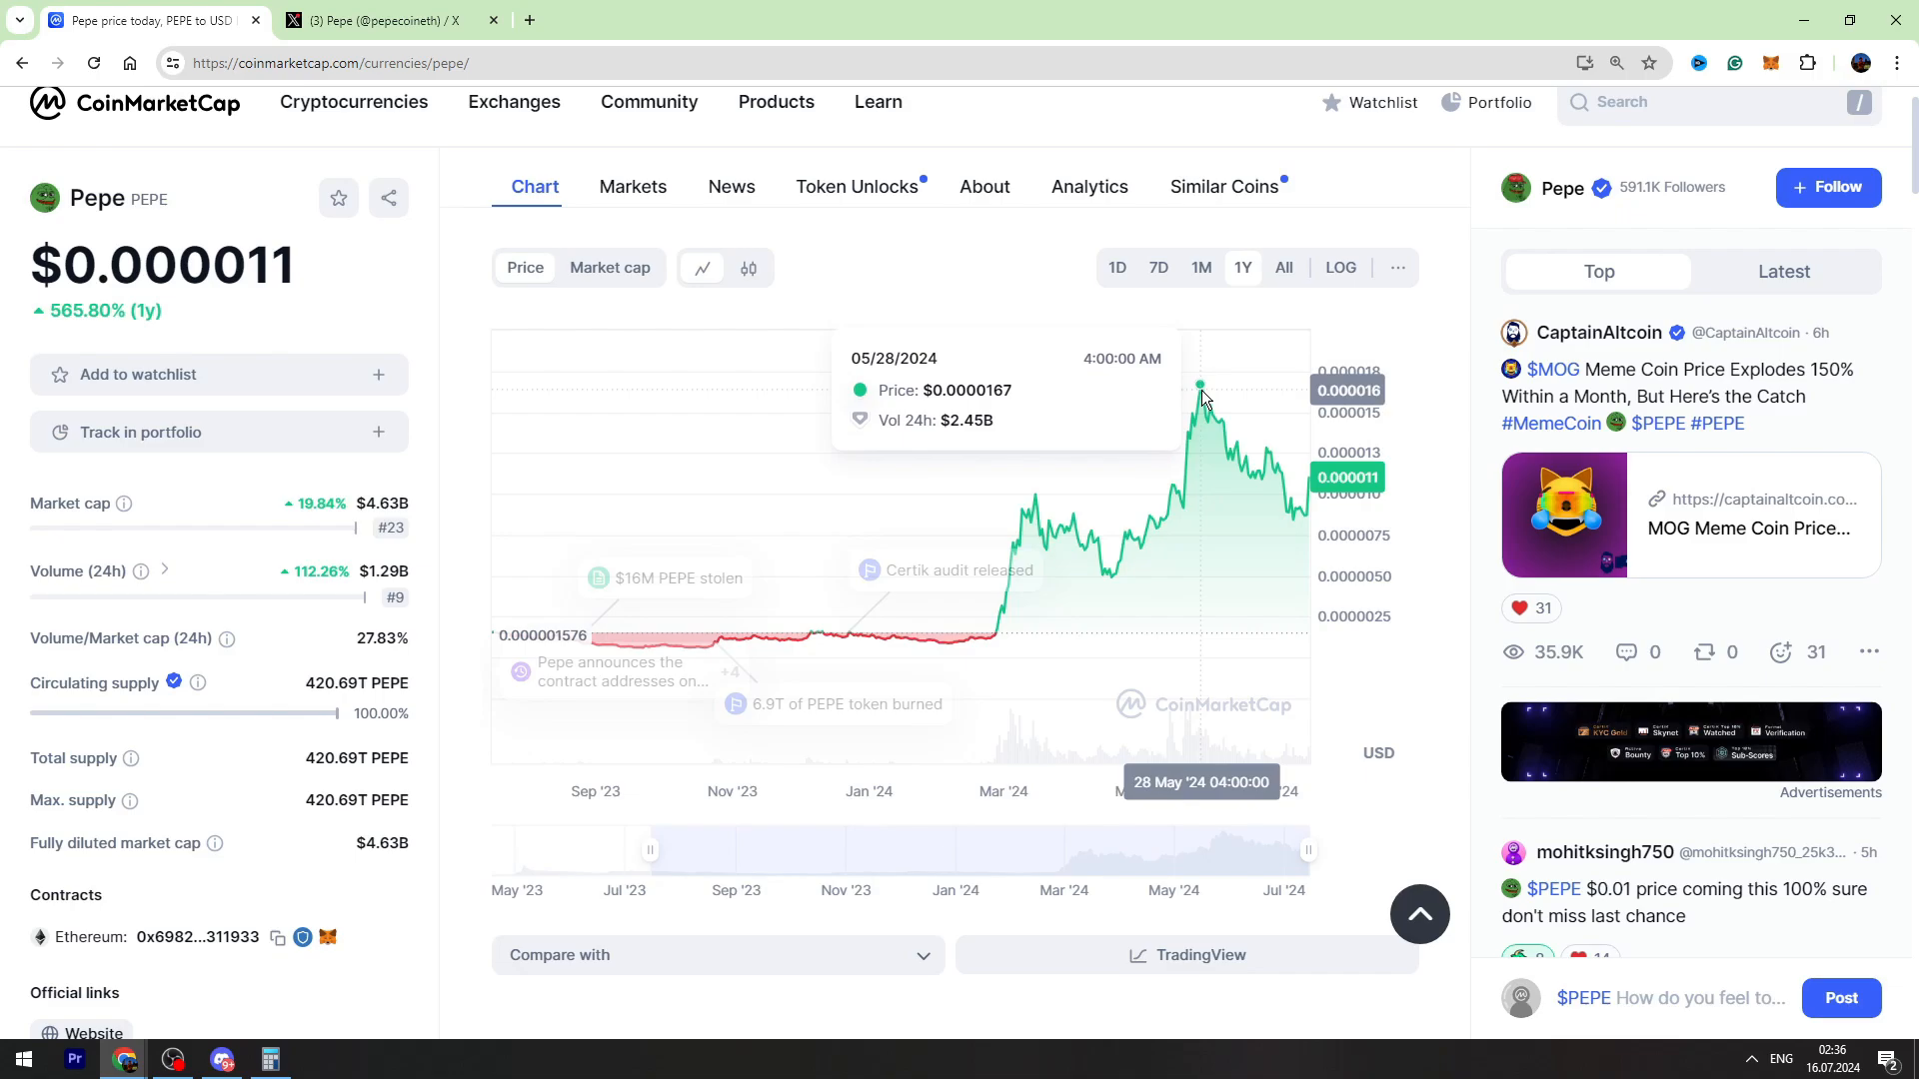
pyautogui.moveTo(1202, 390)
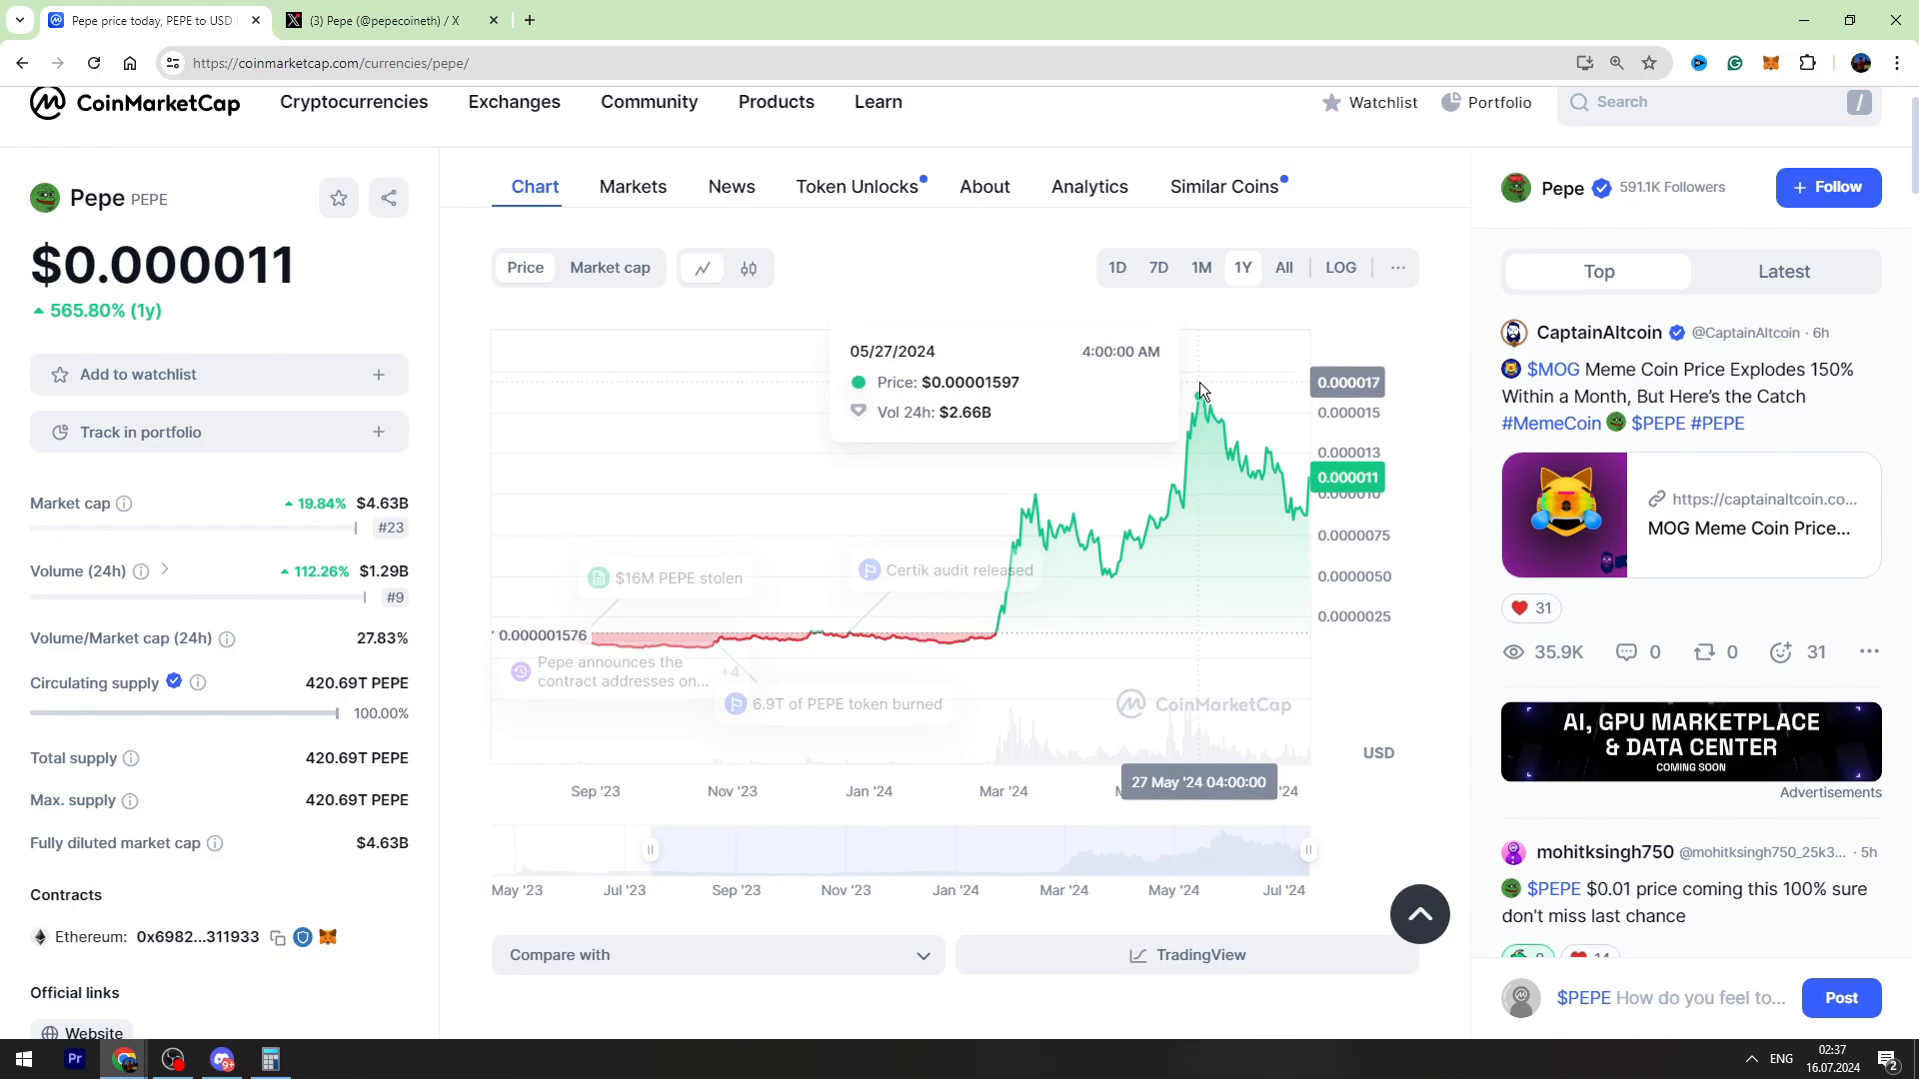
pyautogui.scroll(3)
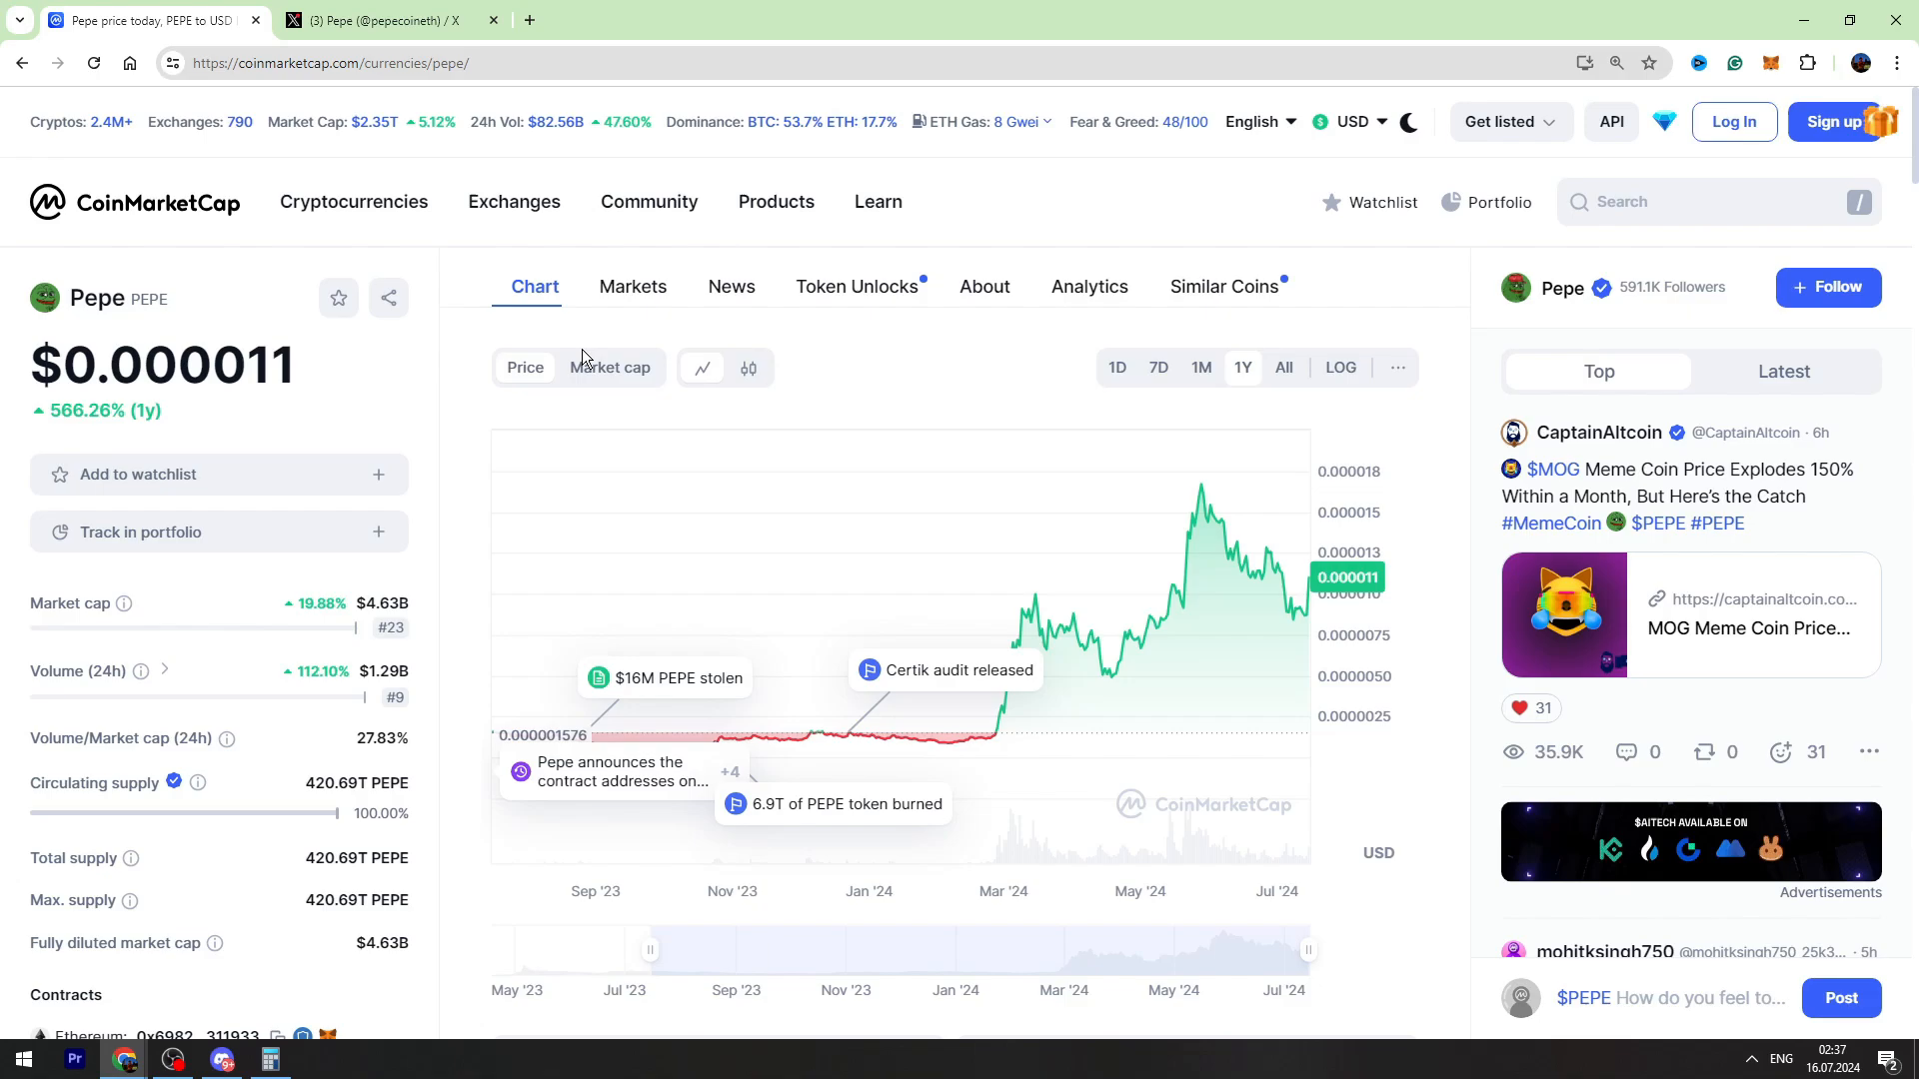
pyautogui.scroll(-3)
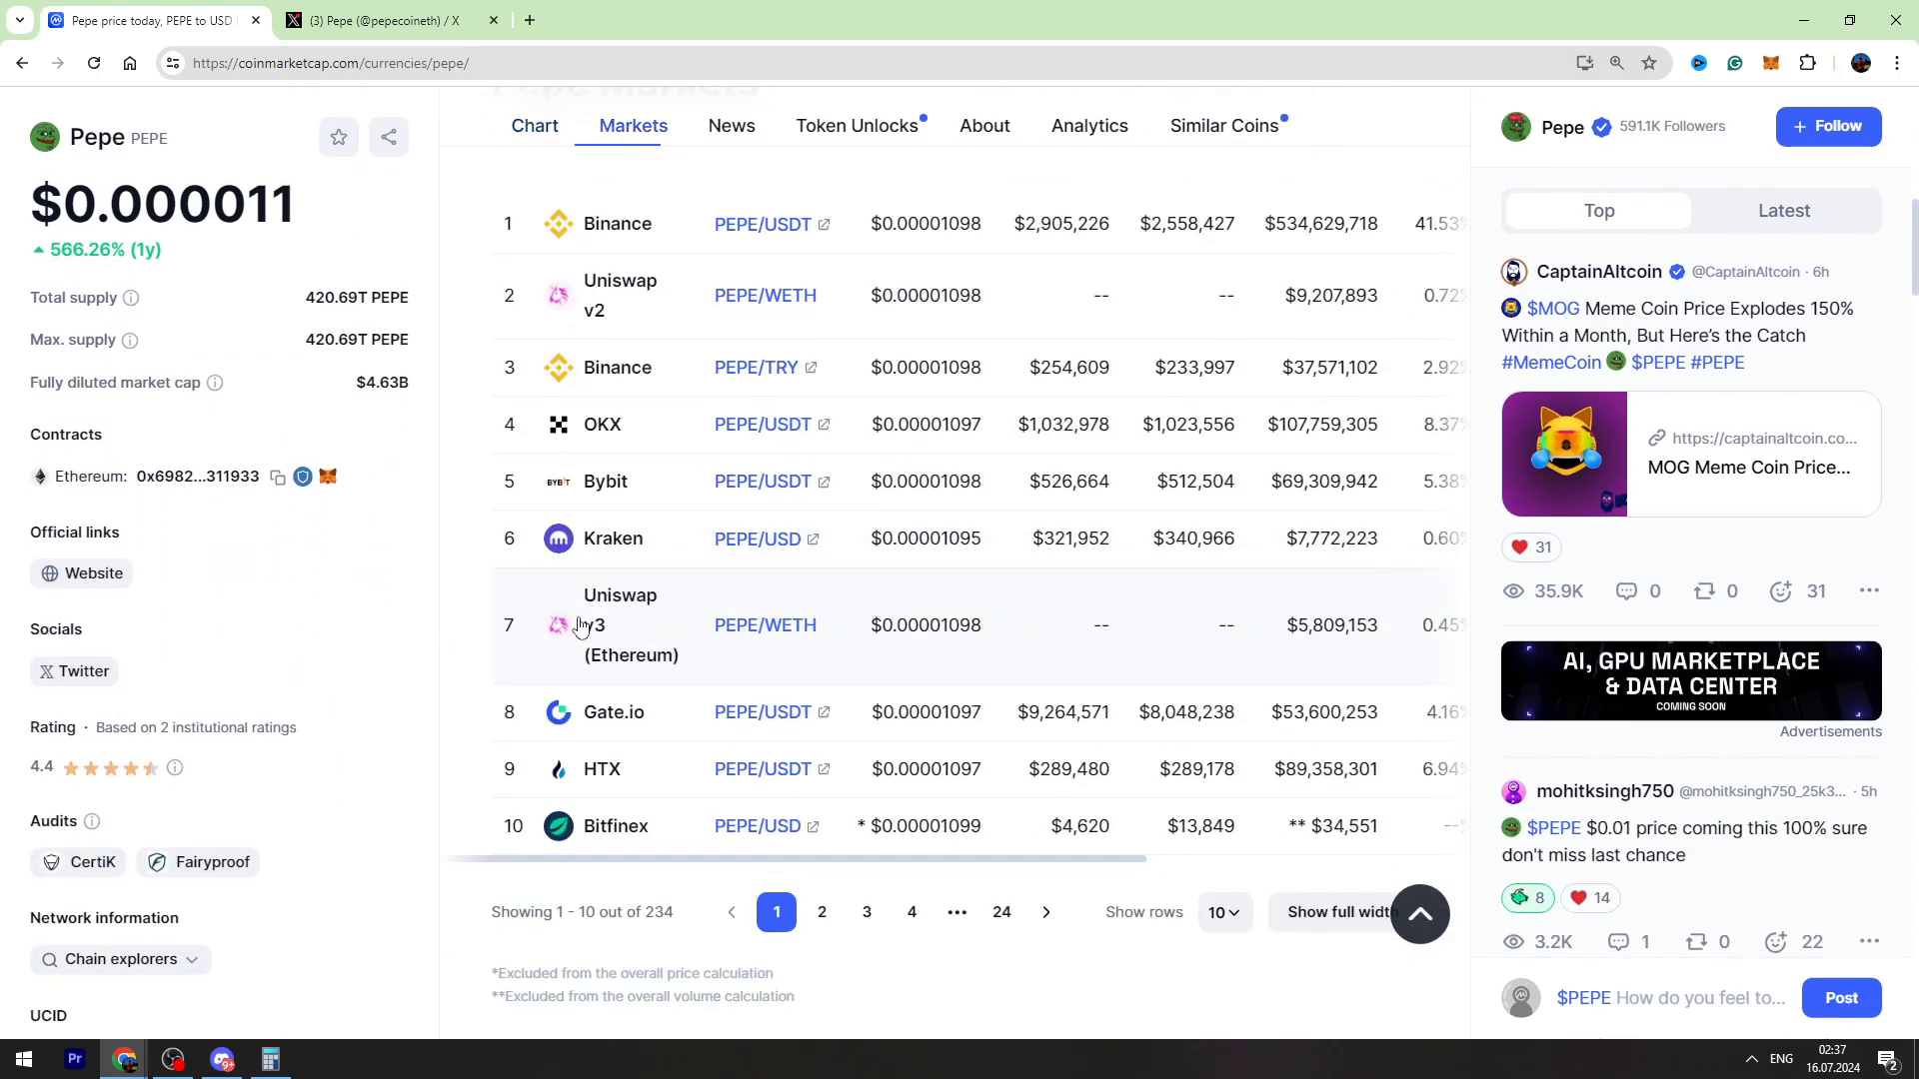
pyautogui.scroll(3)
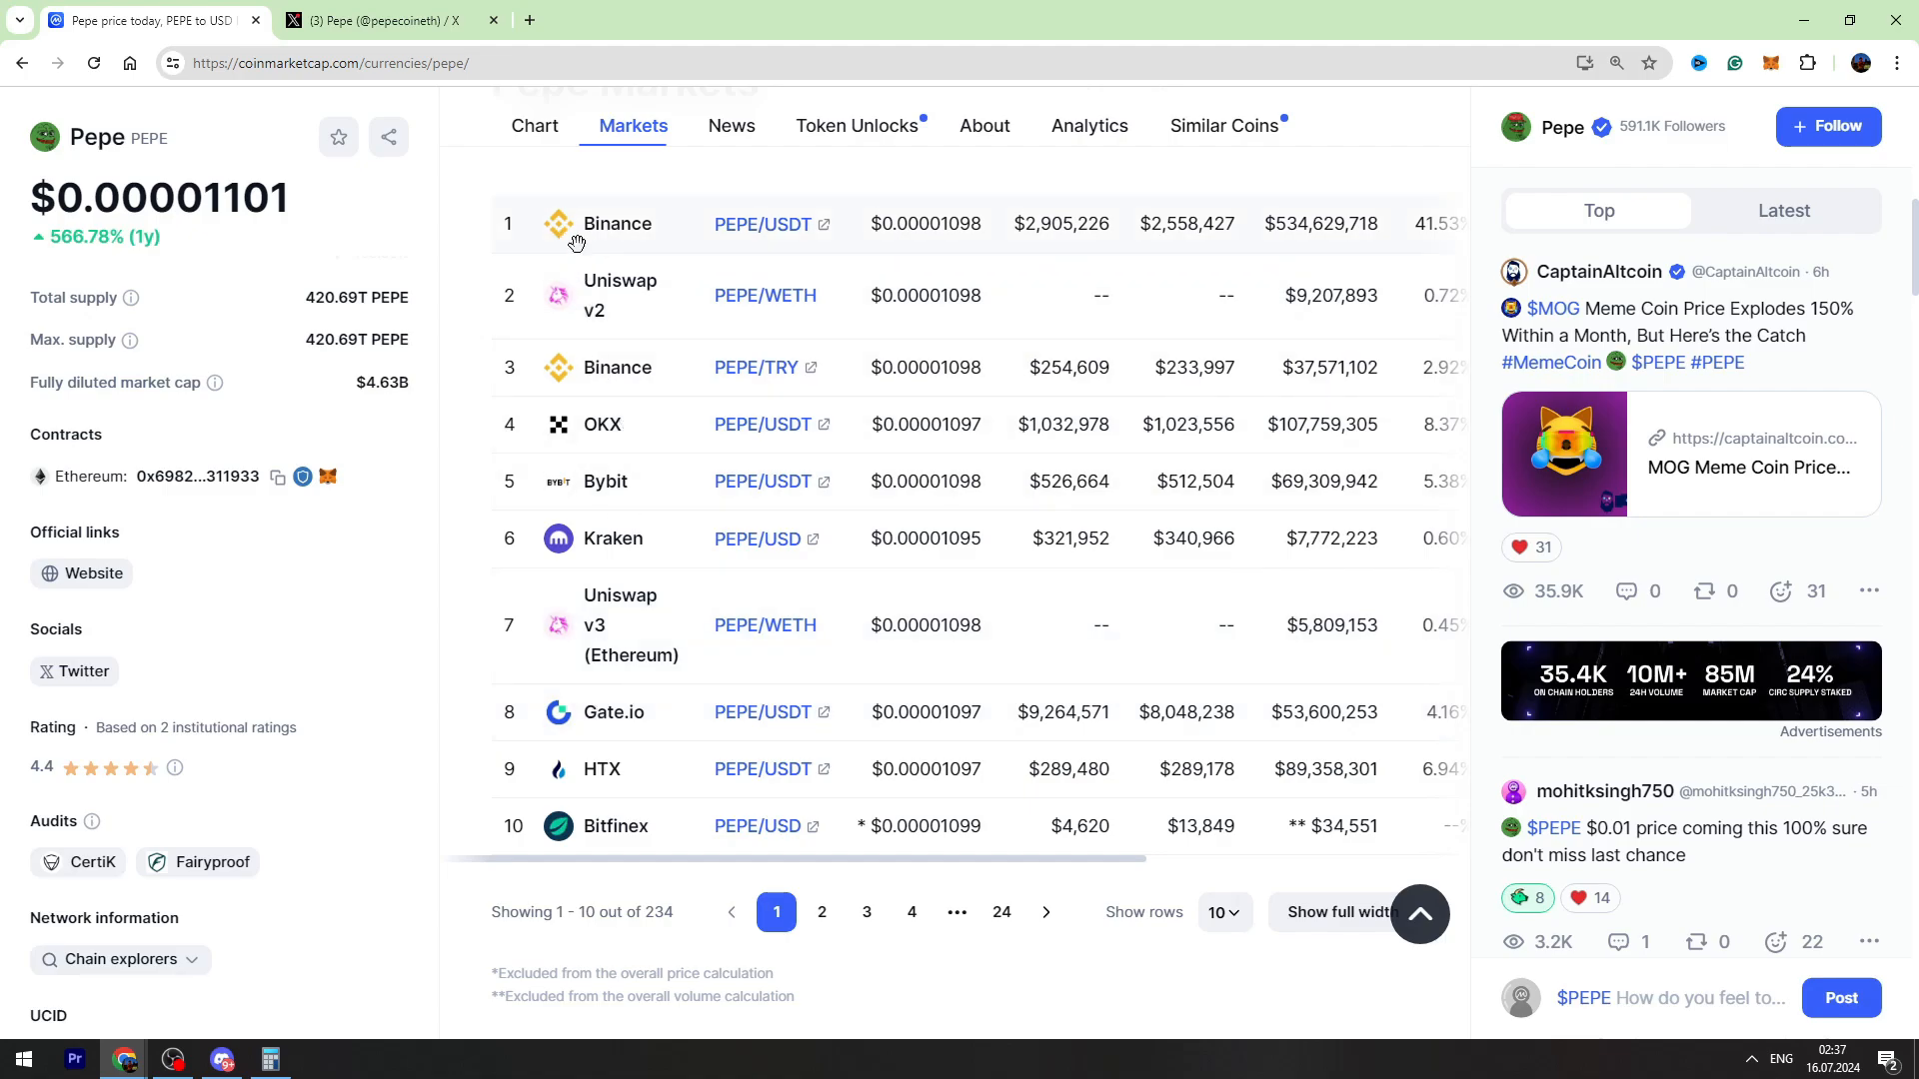
pyautogui.moveTo(689, 482)
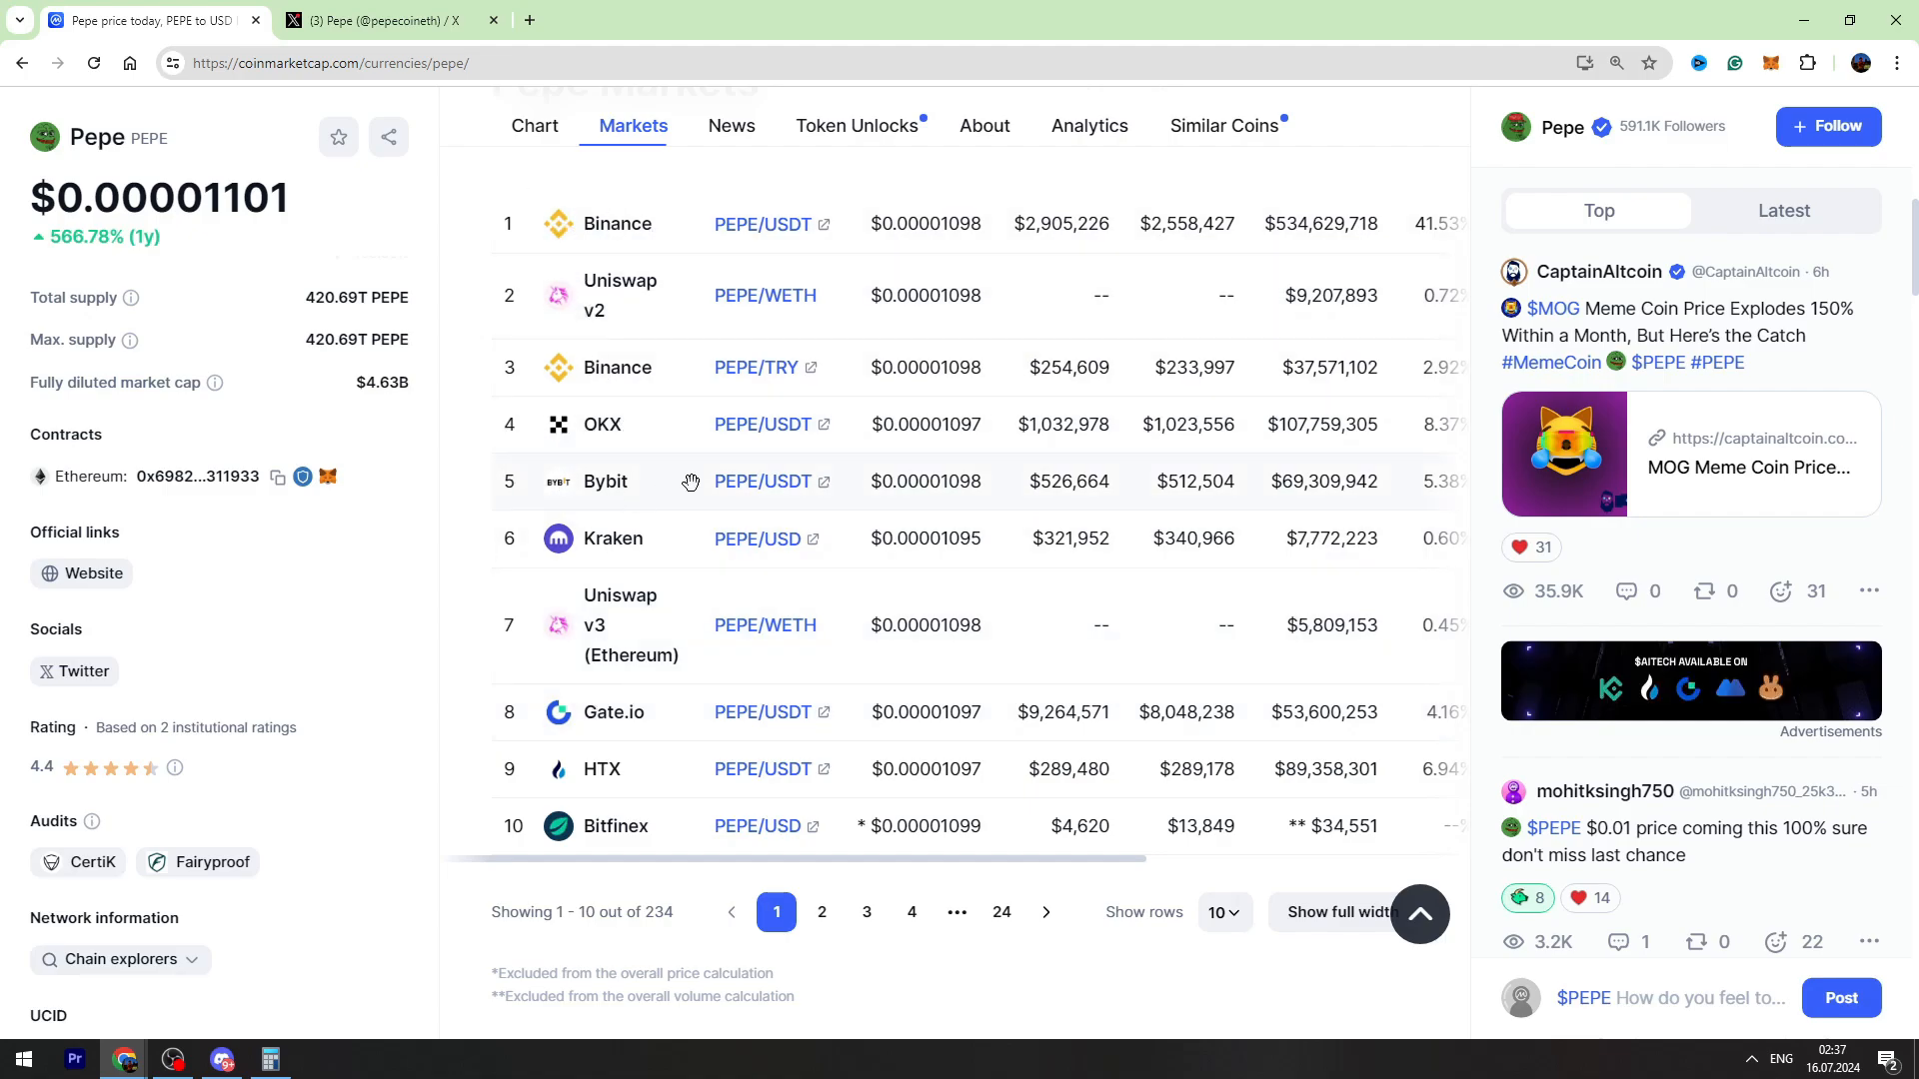
pyautogui.moveTo(626, 600)
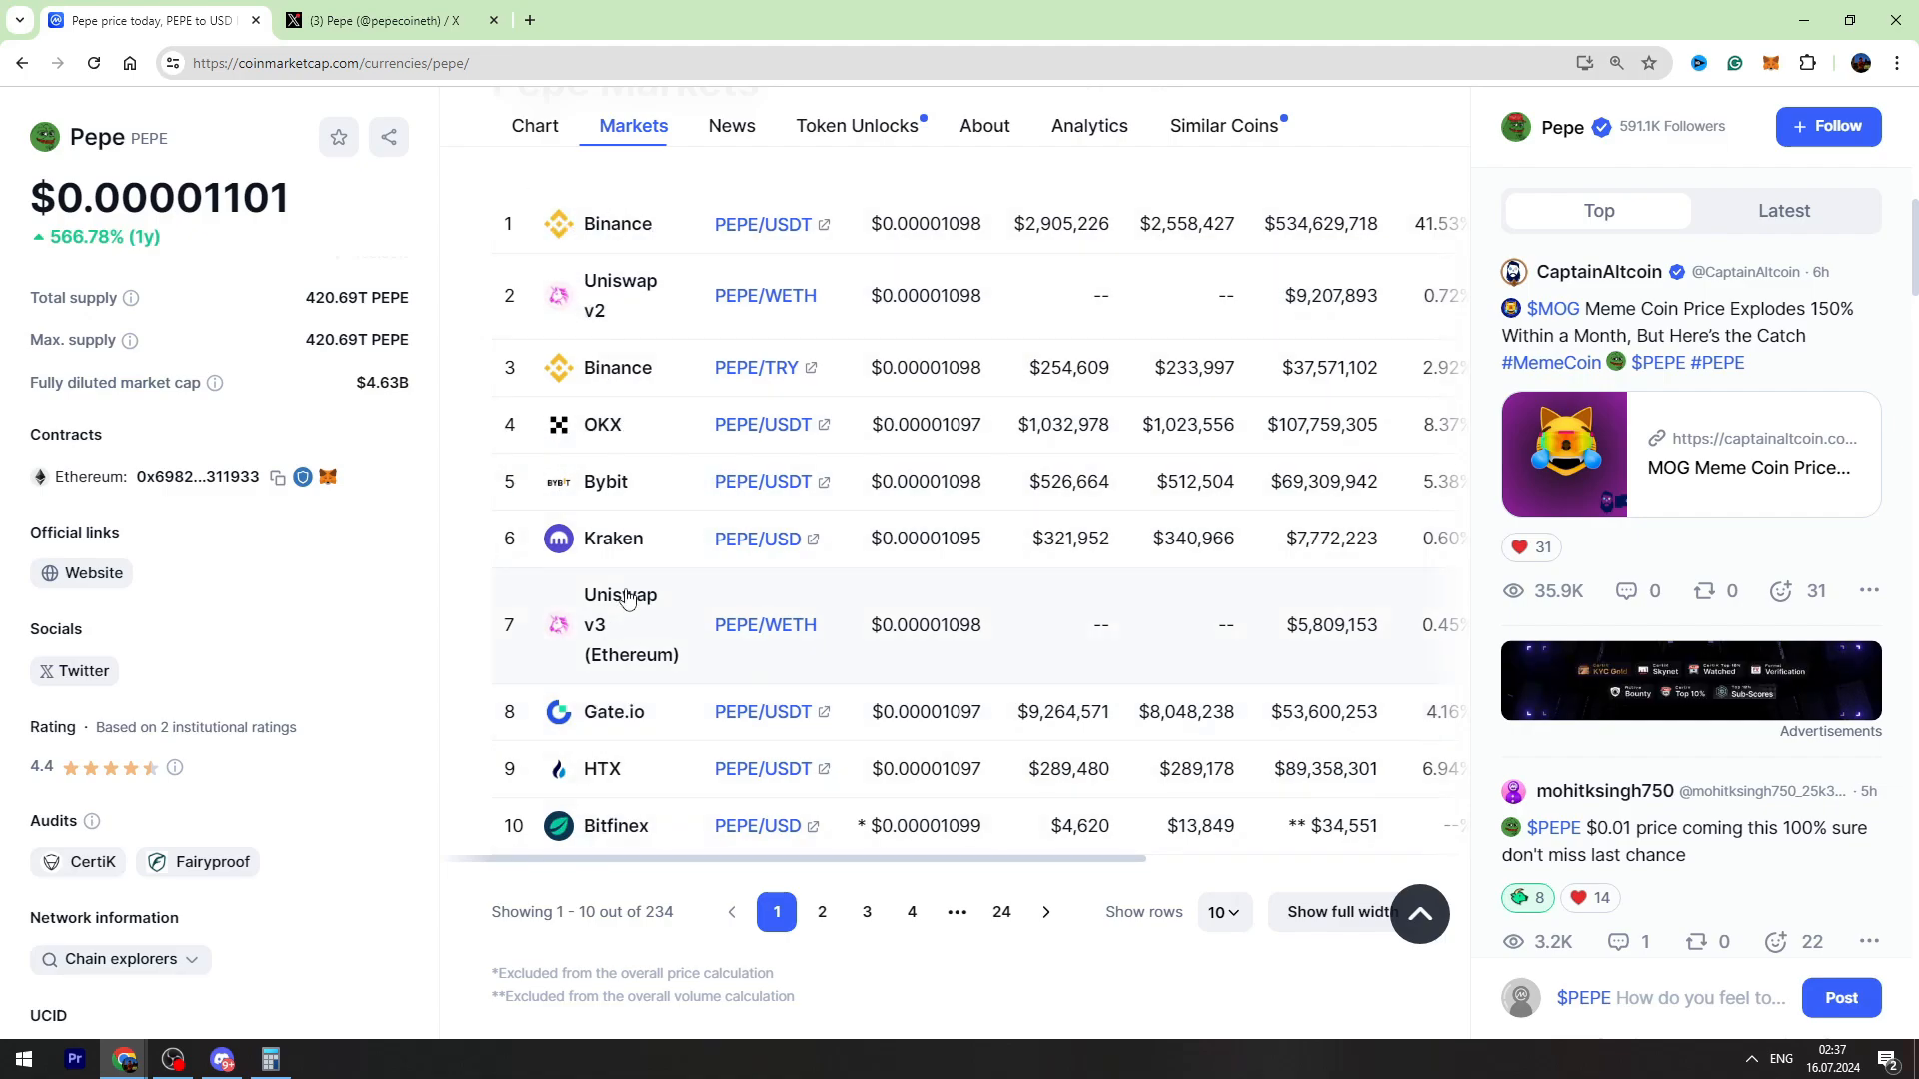
pyautogui.moveTo(830, 901)
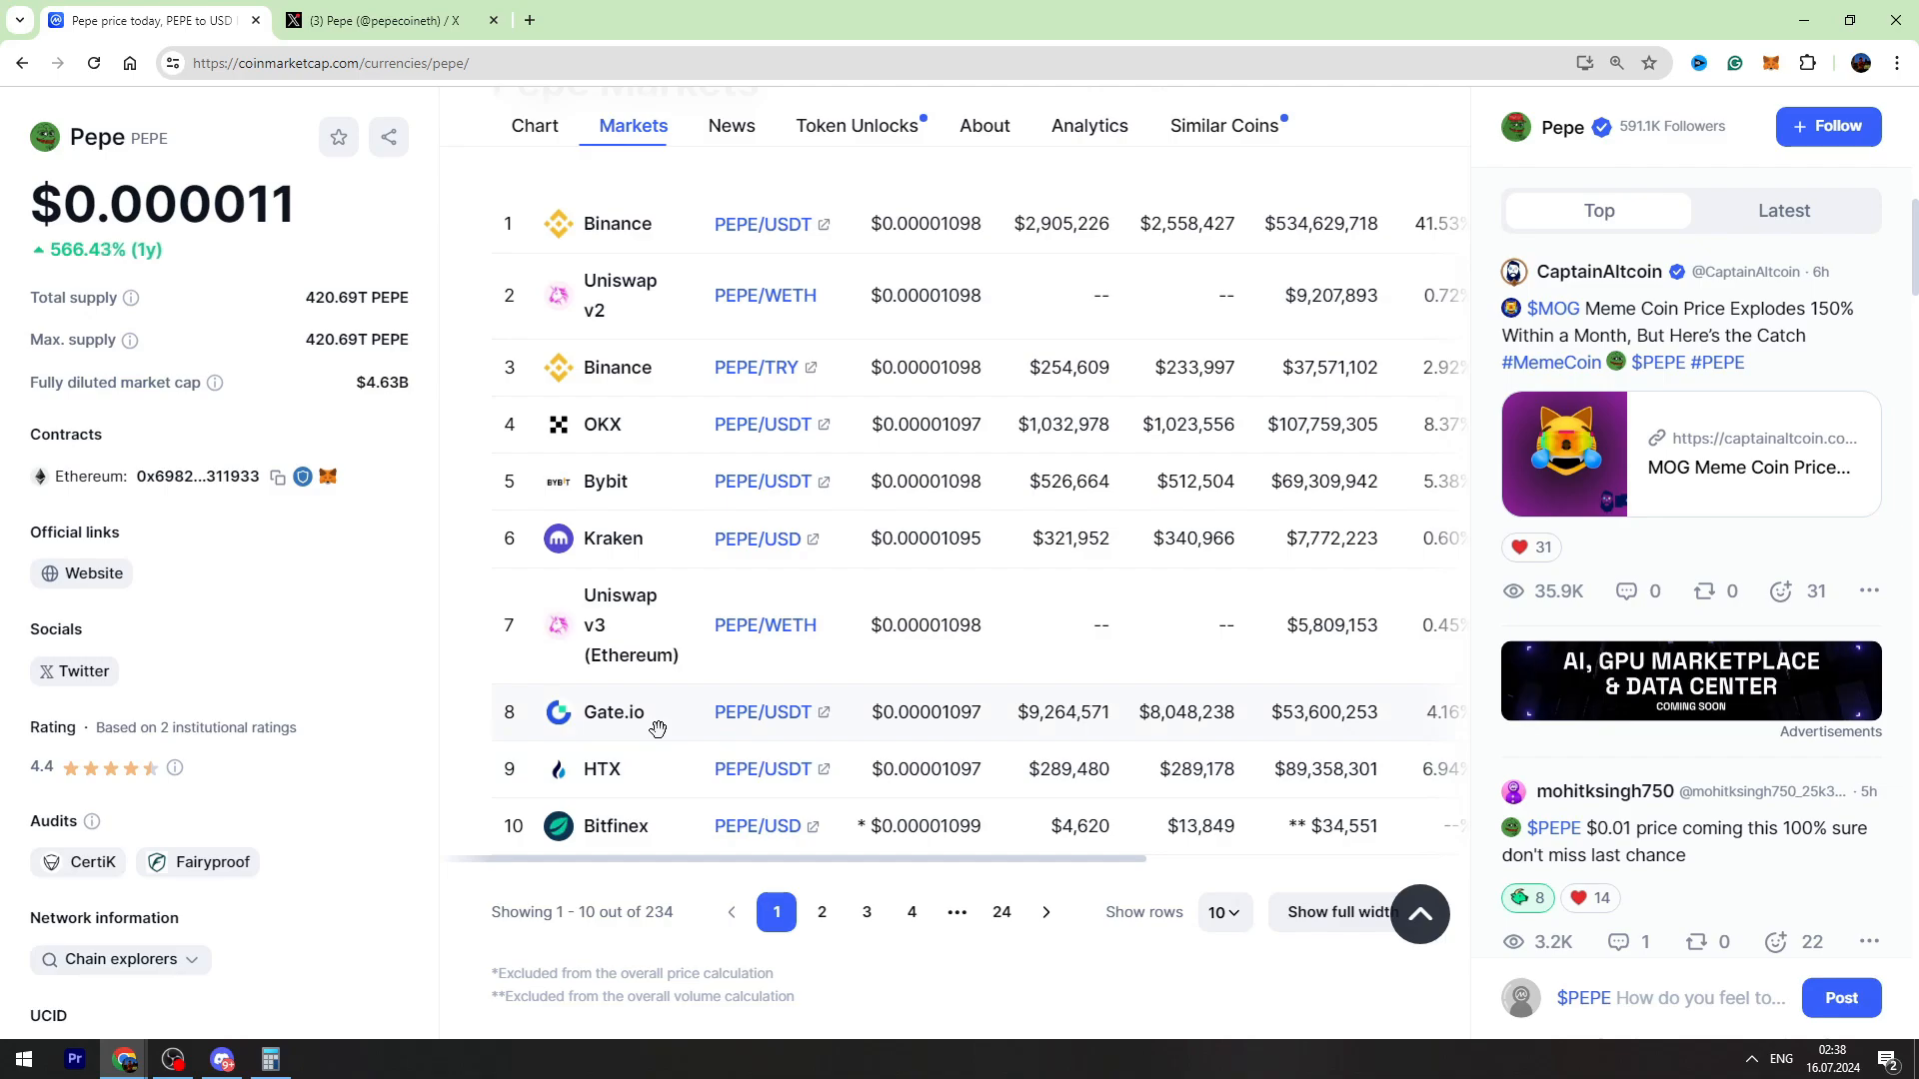
# - Return to PEPE's all-time price chart showing a 19255.32% gain
pyautogui.click(533, 124)
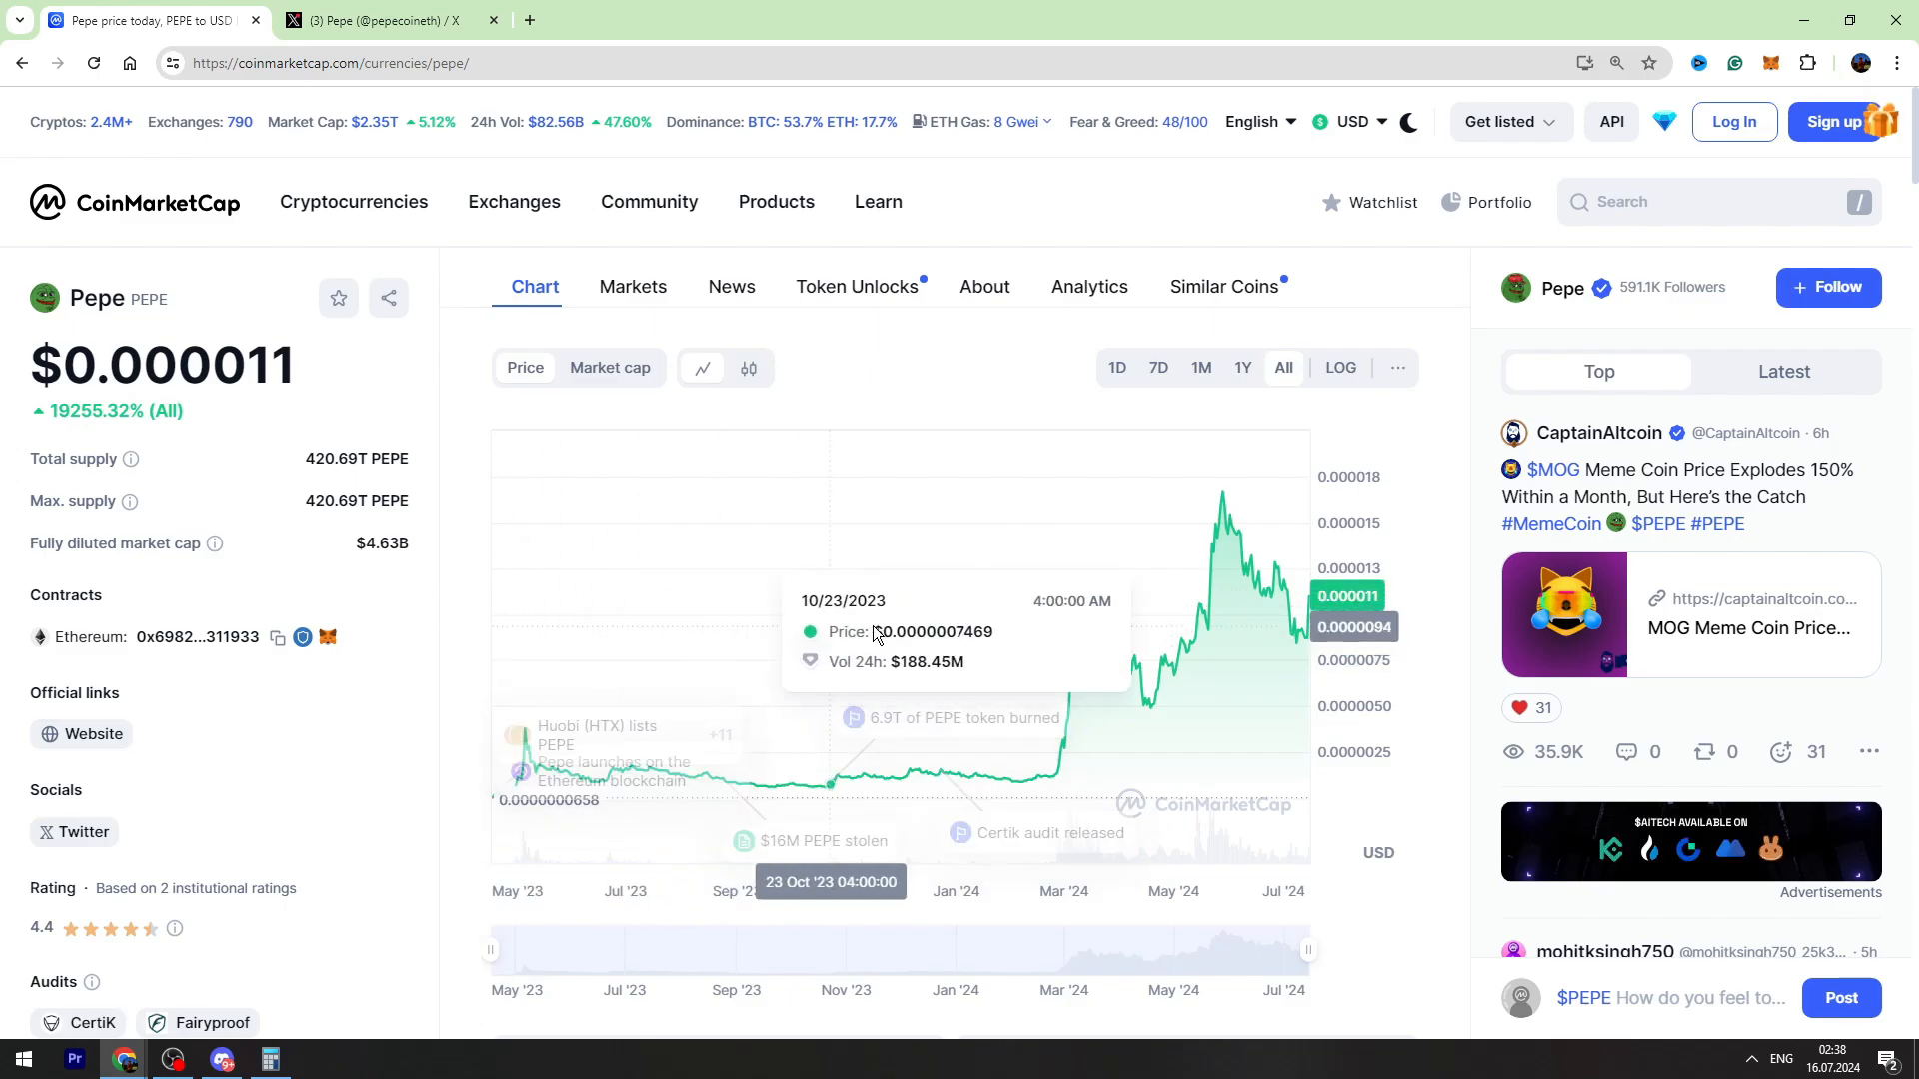
pyautogui.moveTo(361, 706)
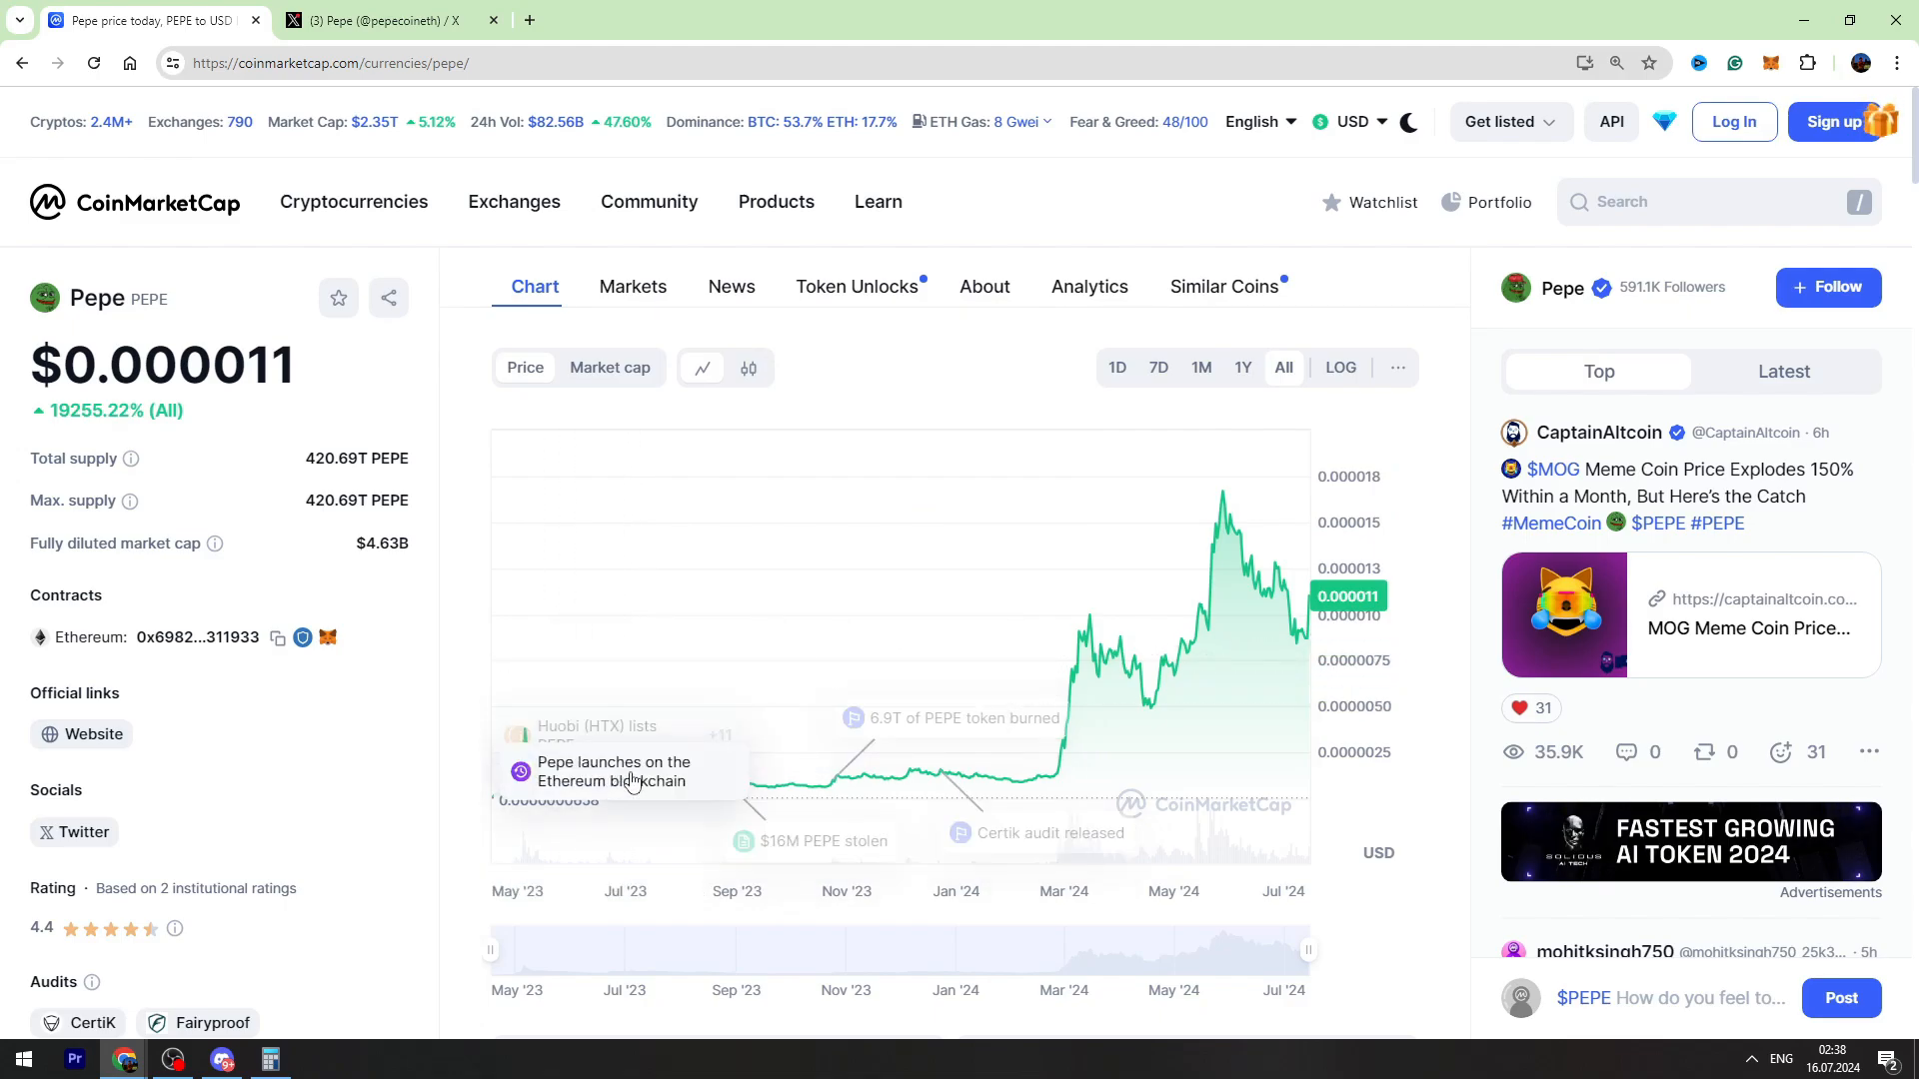
pyautogui.moveTo(1044, 781)
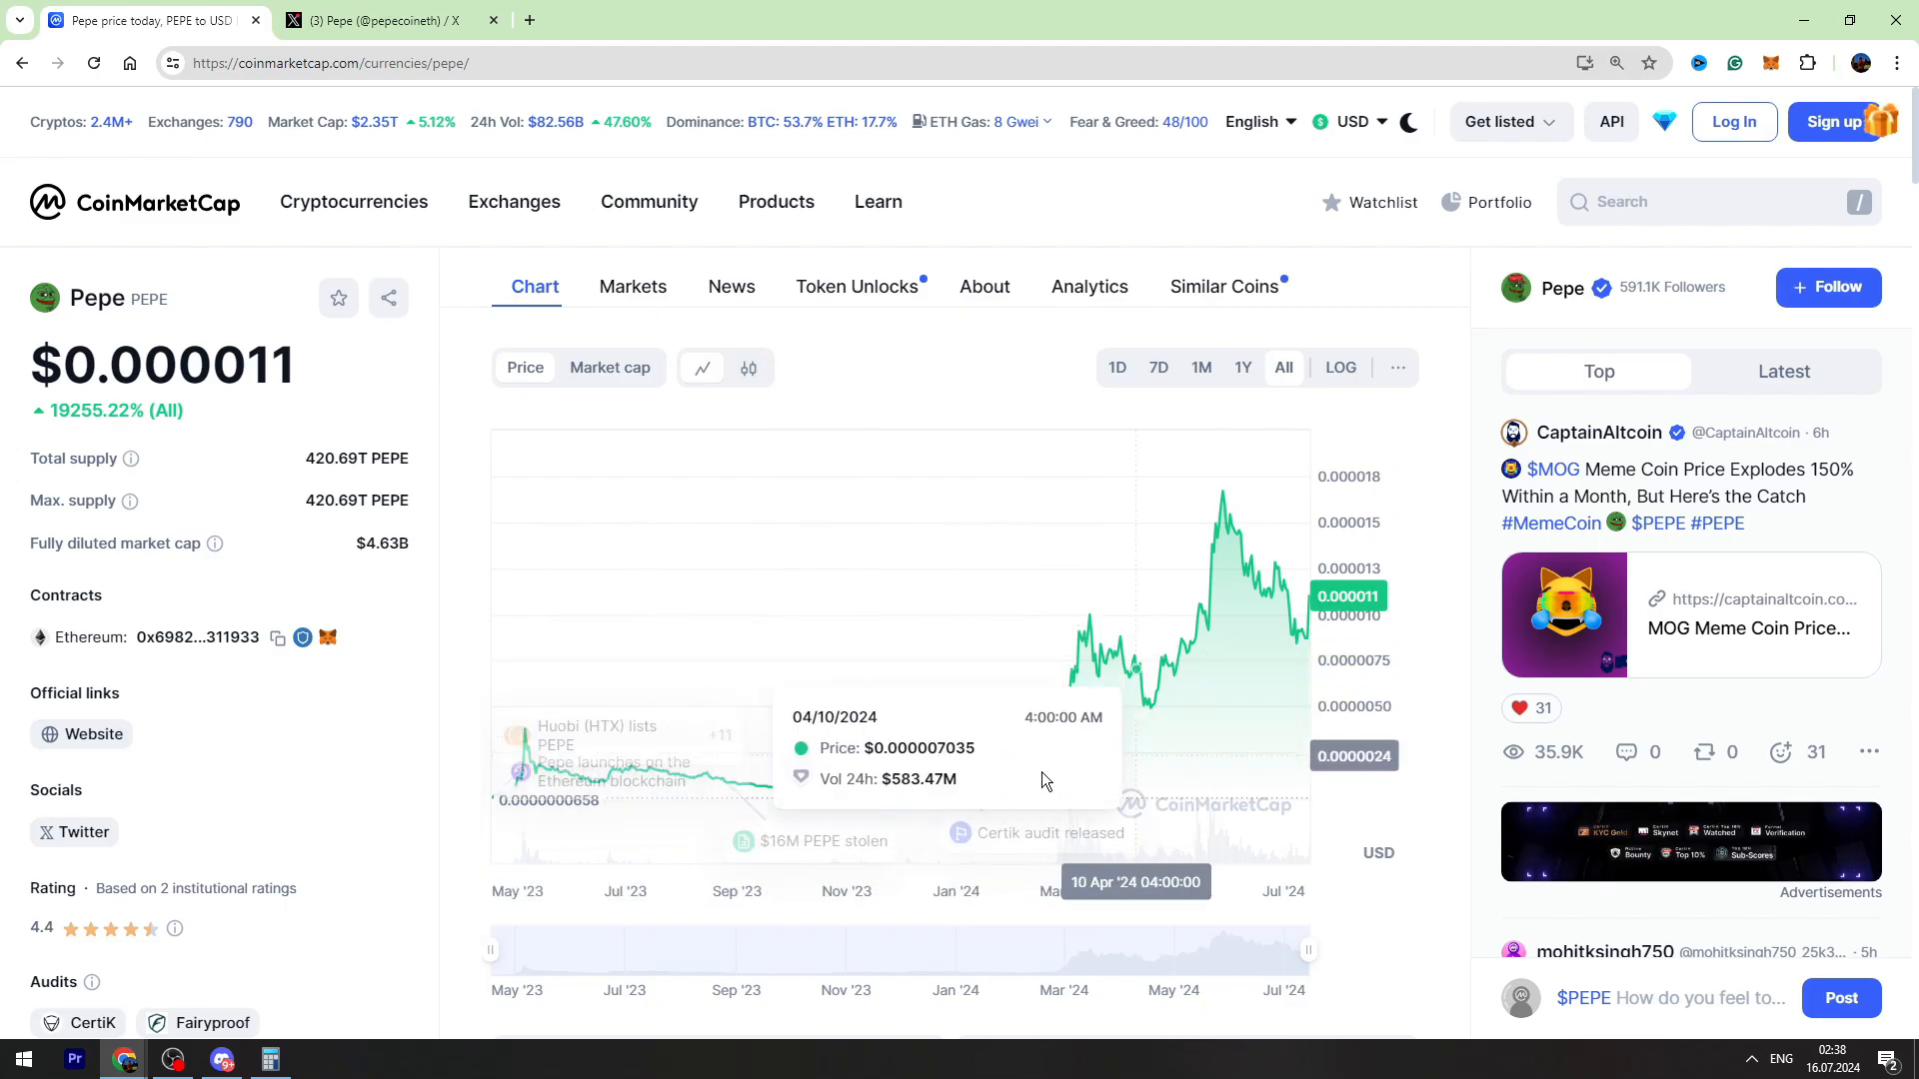
pyautogui.moveTo(1065, 778)
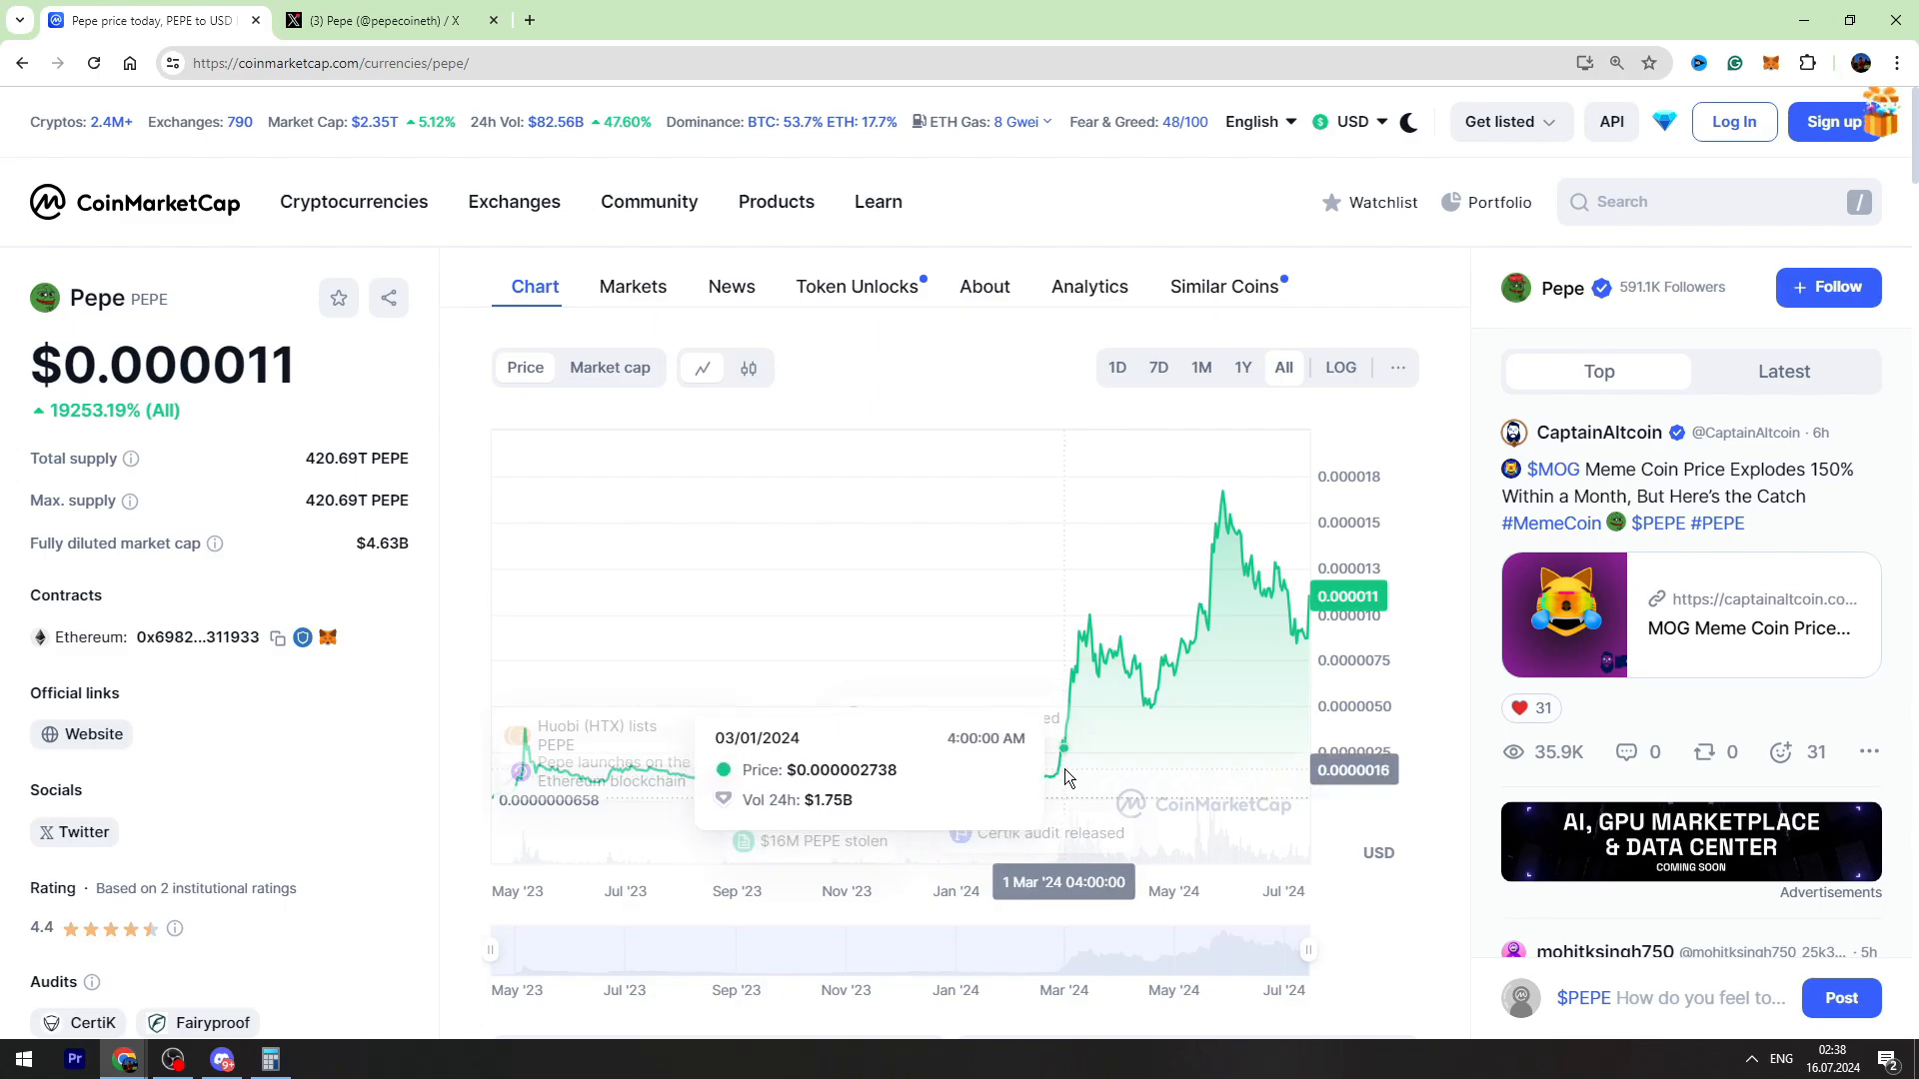
pyautogui.moveTo(1082, 740)
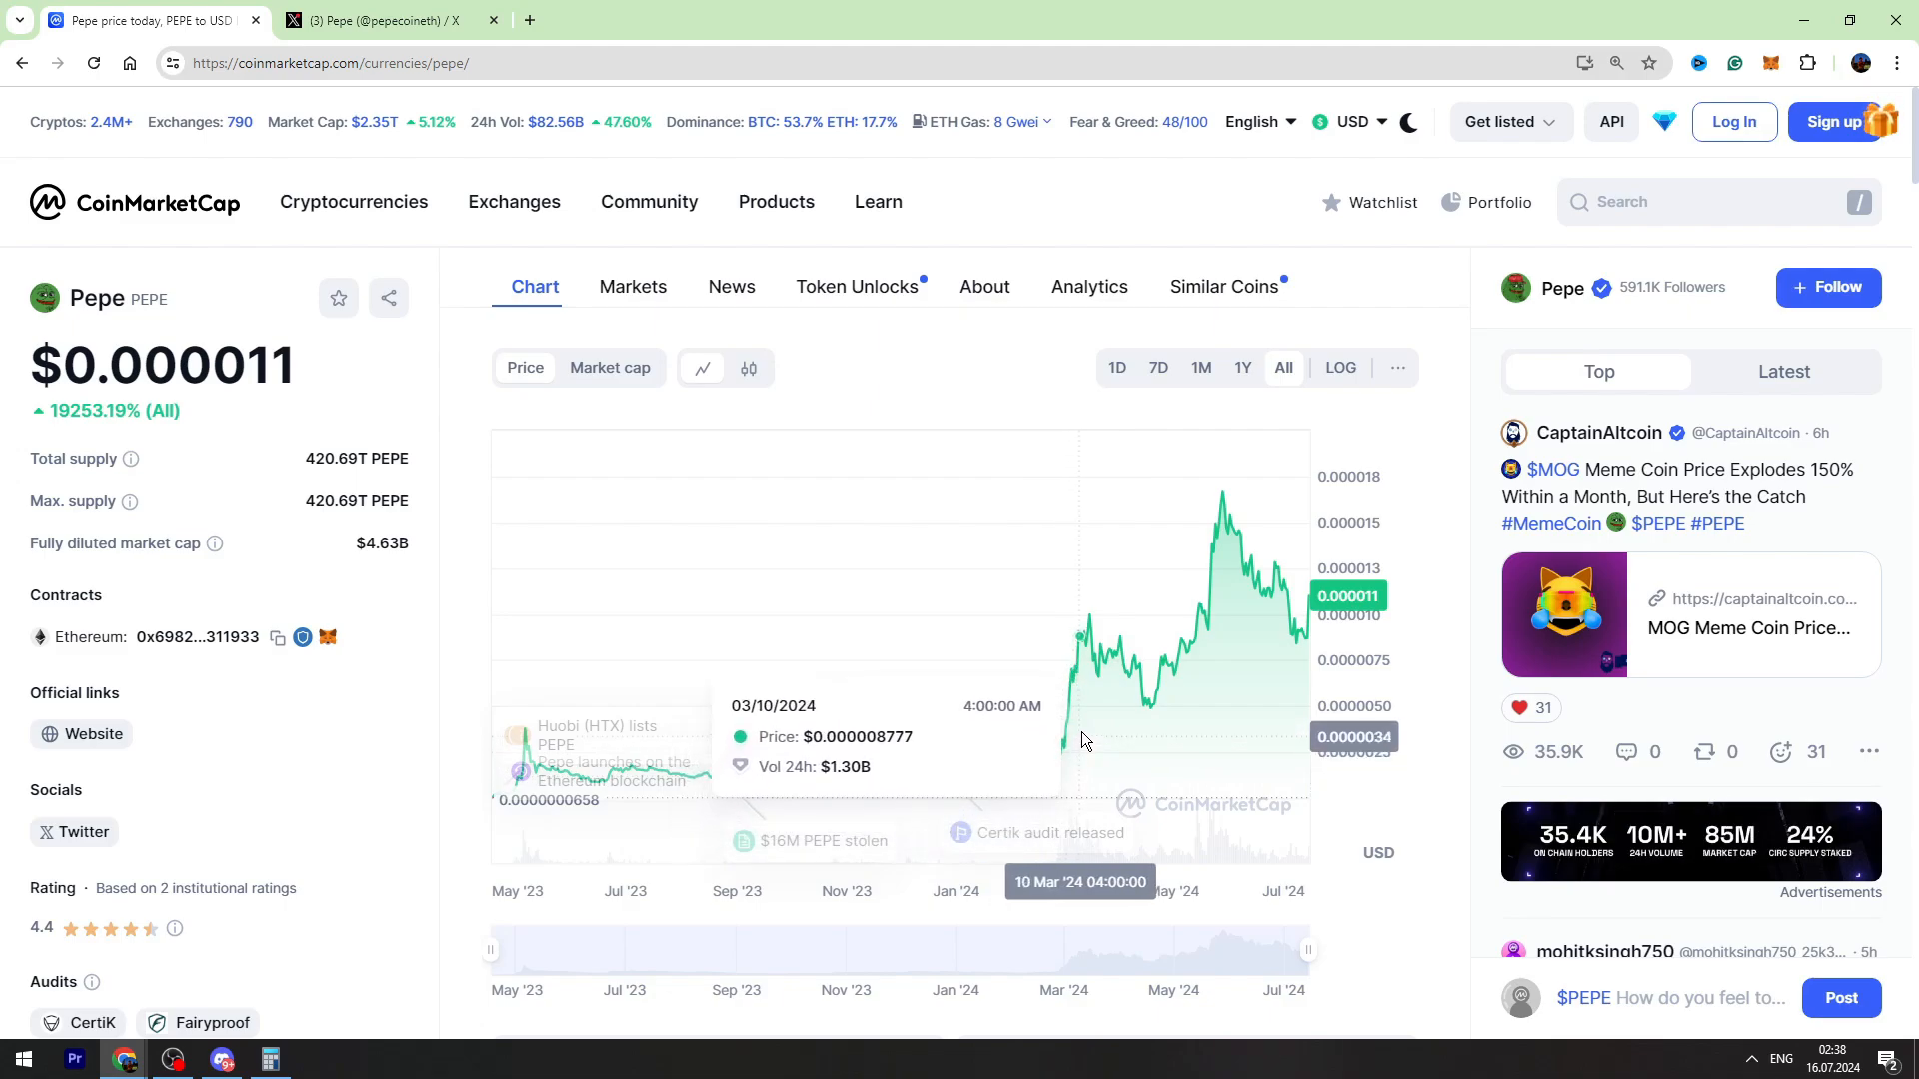
pyautogui.moveTo(1181, 624)
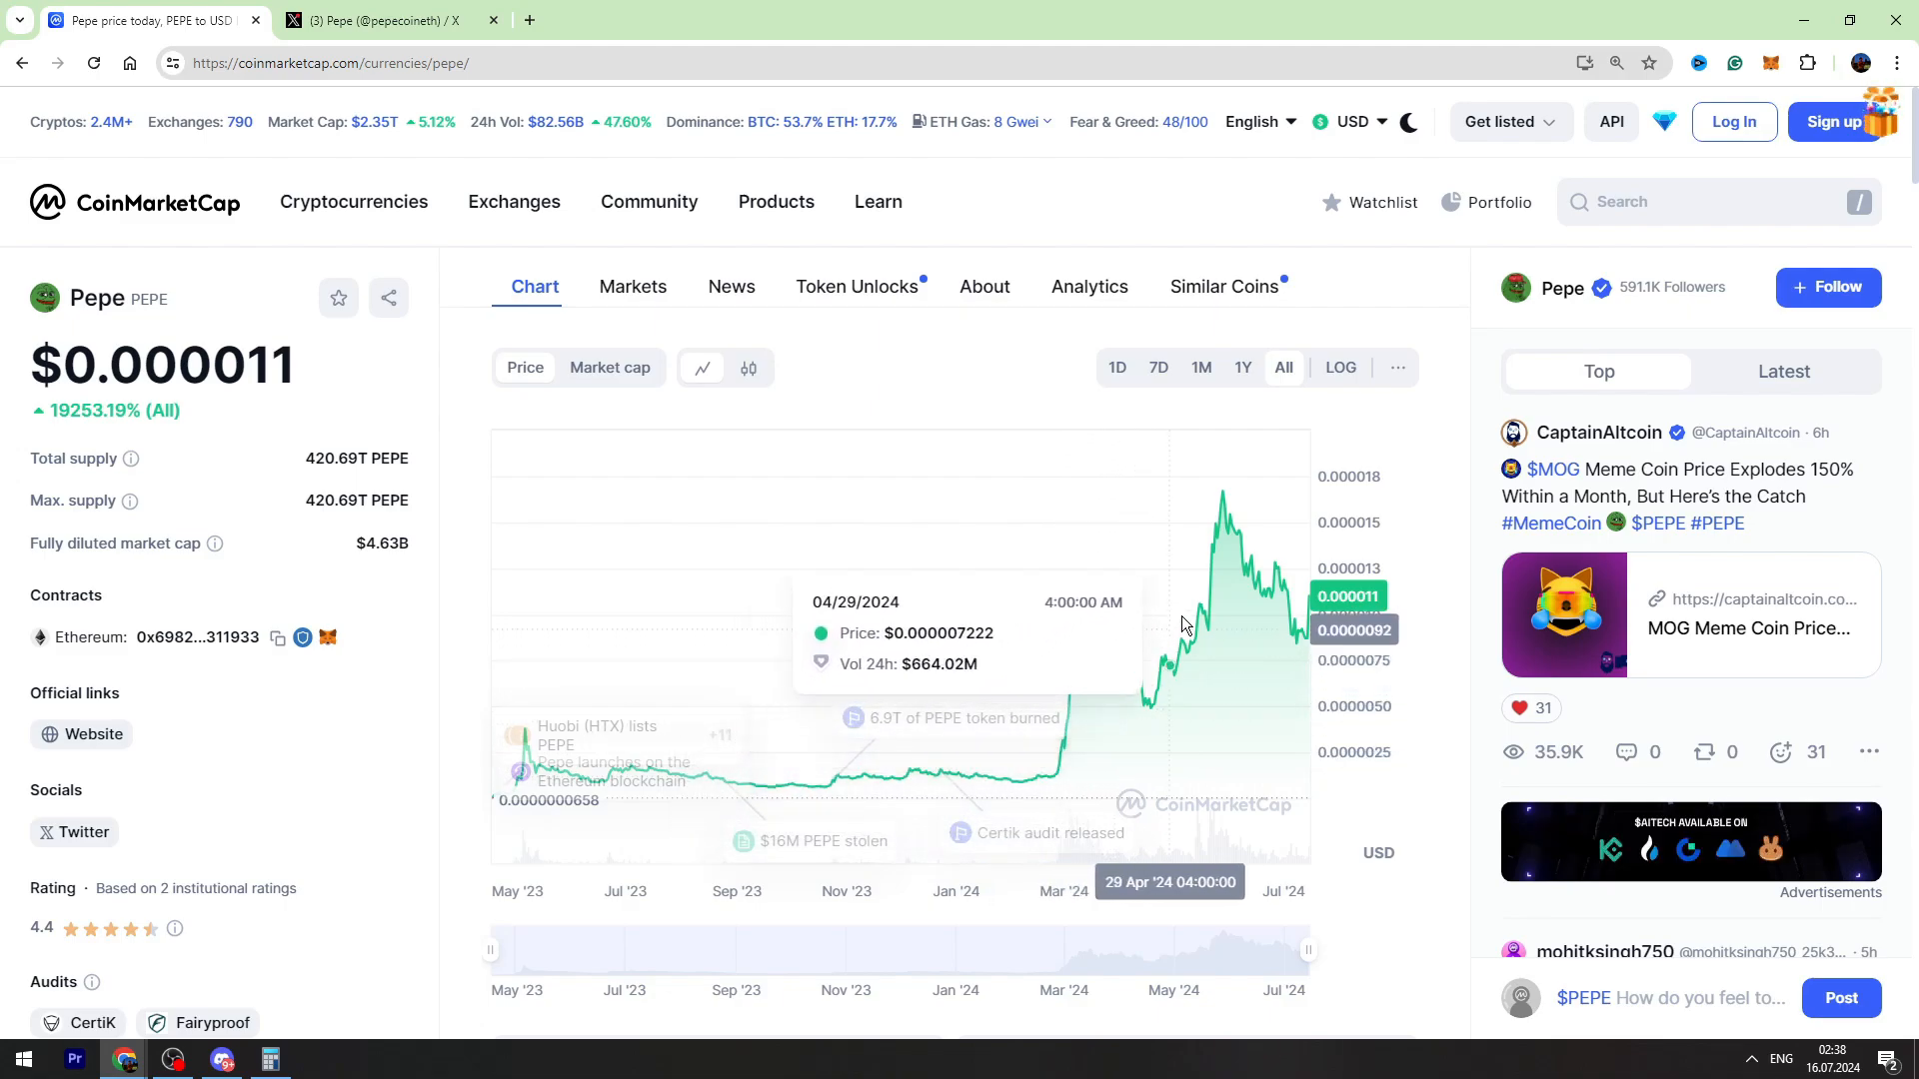
pyautogui.moveTo(1077, 308)
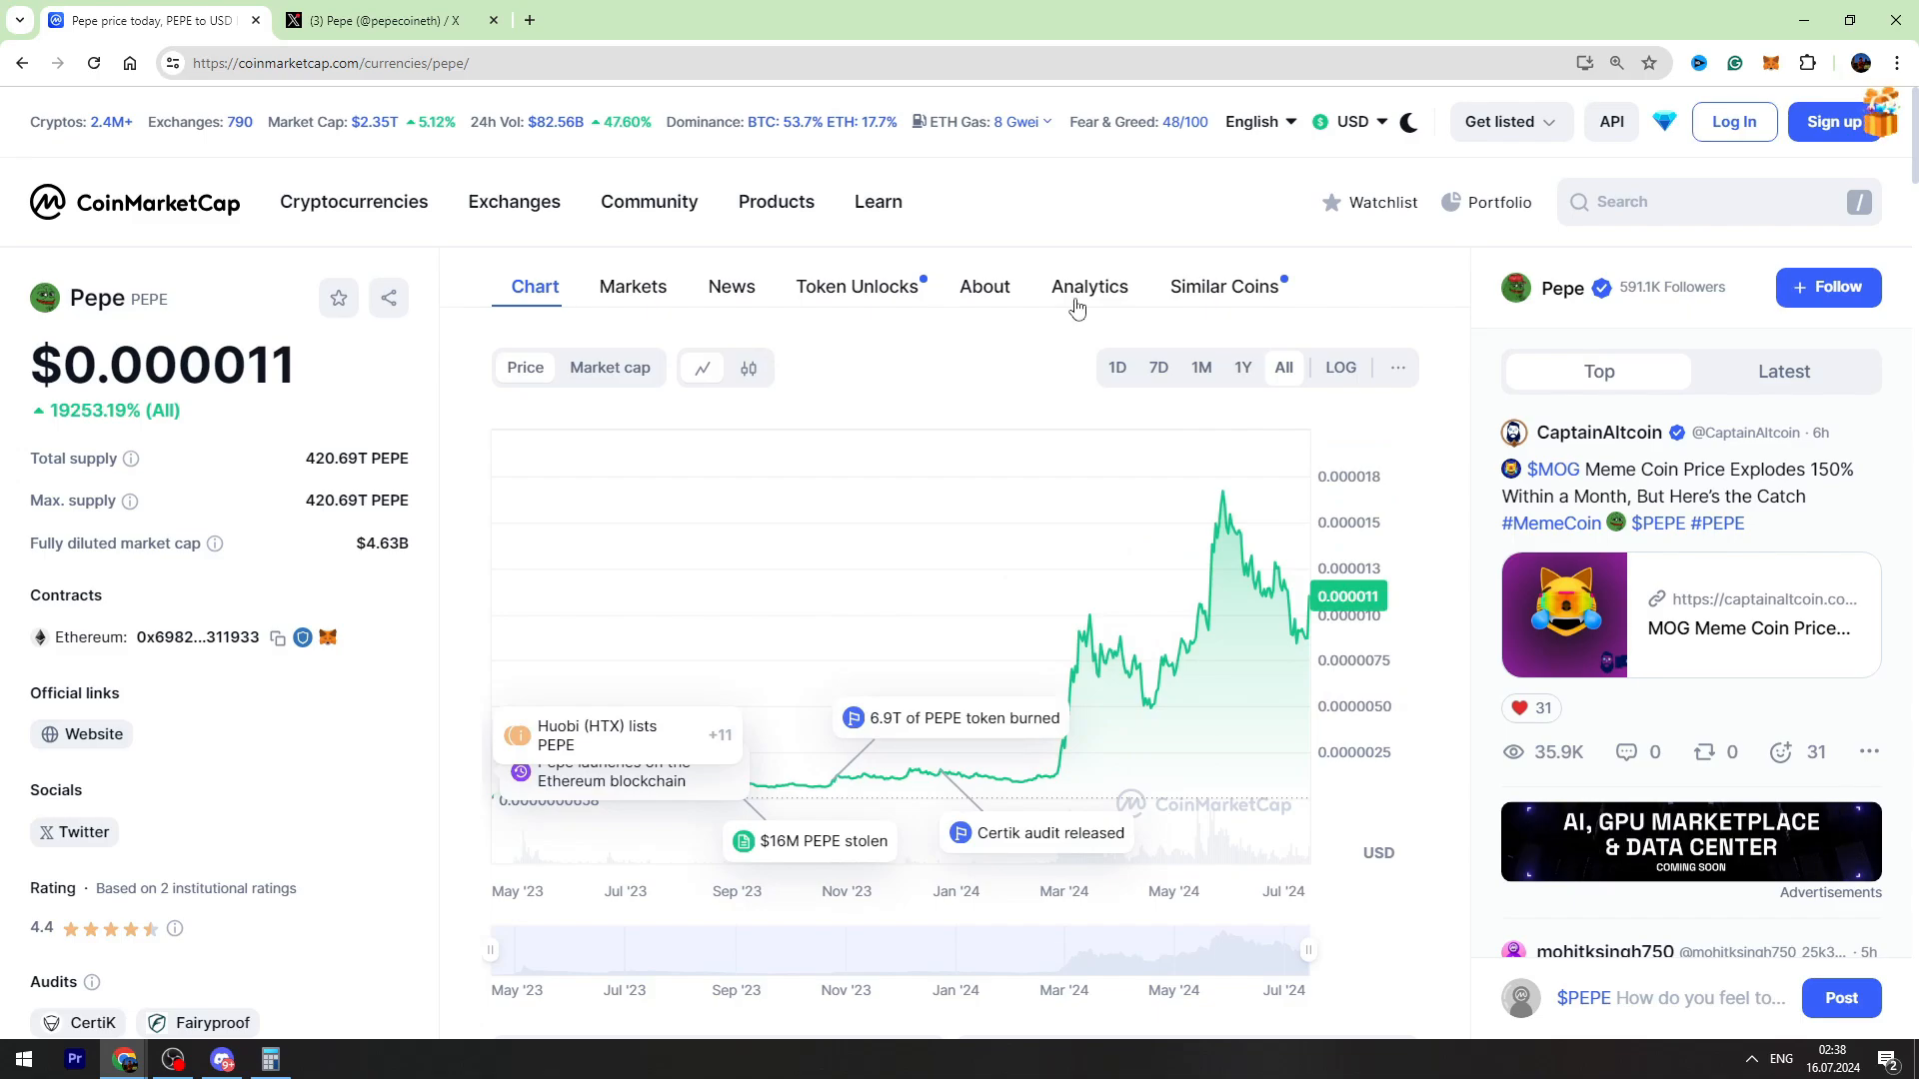
# - Jump to the Pepe Markets exchange table further down the page
pyautogui.scroll(-3)
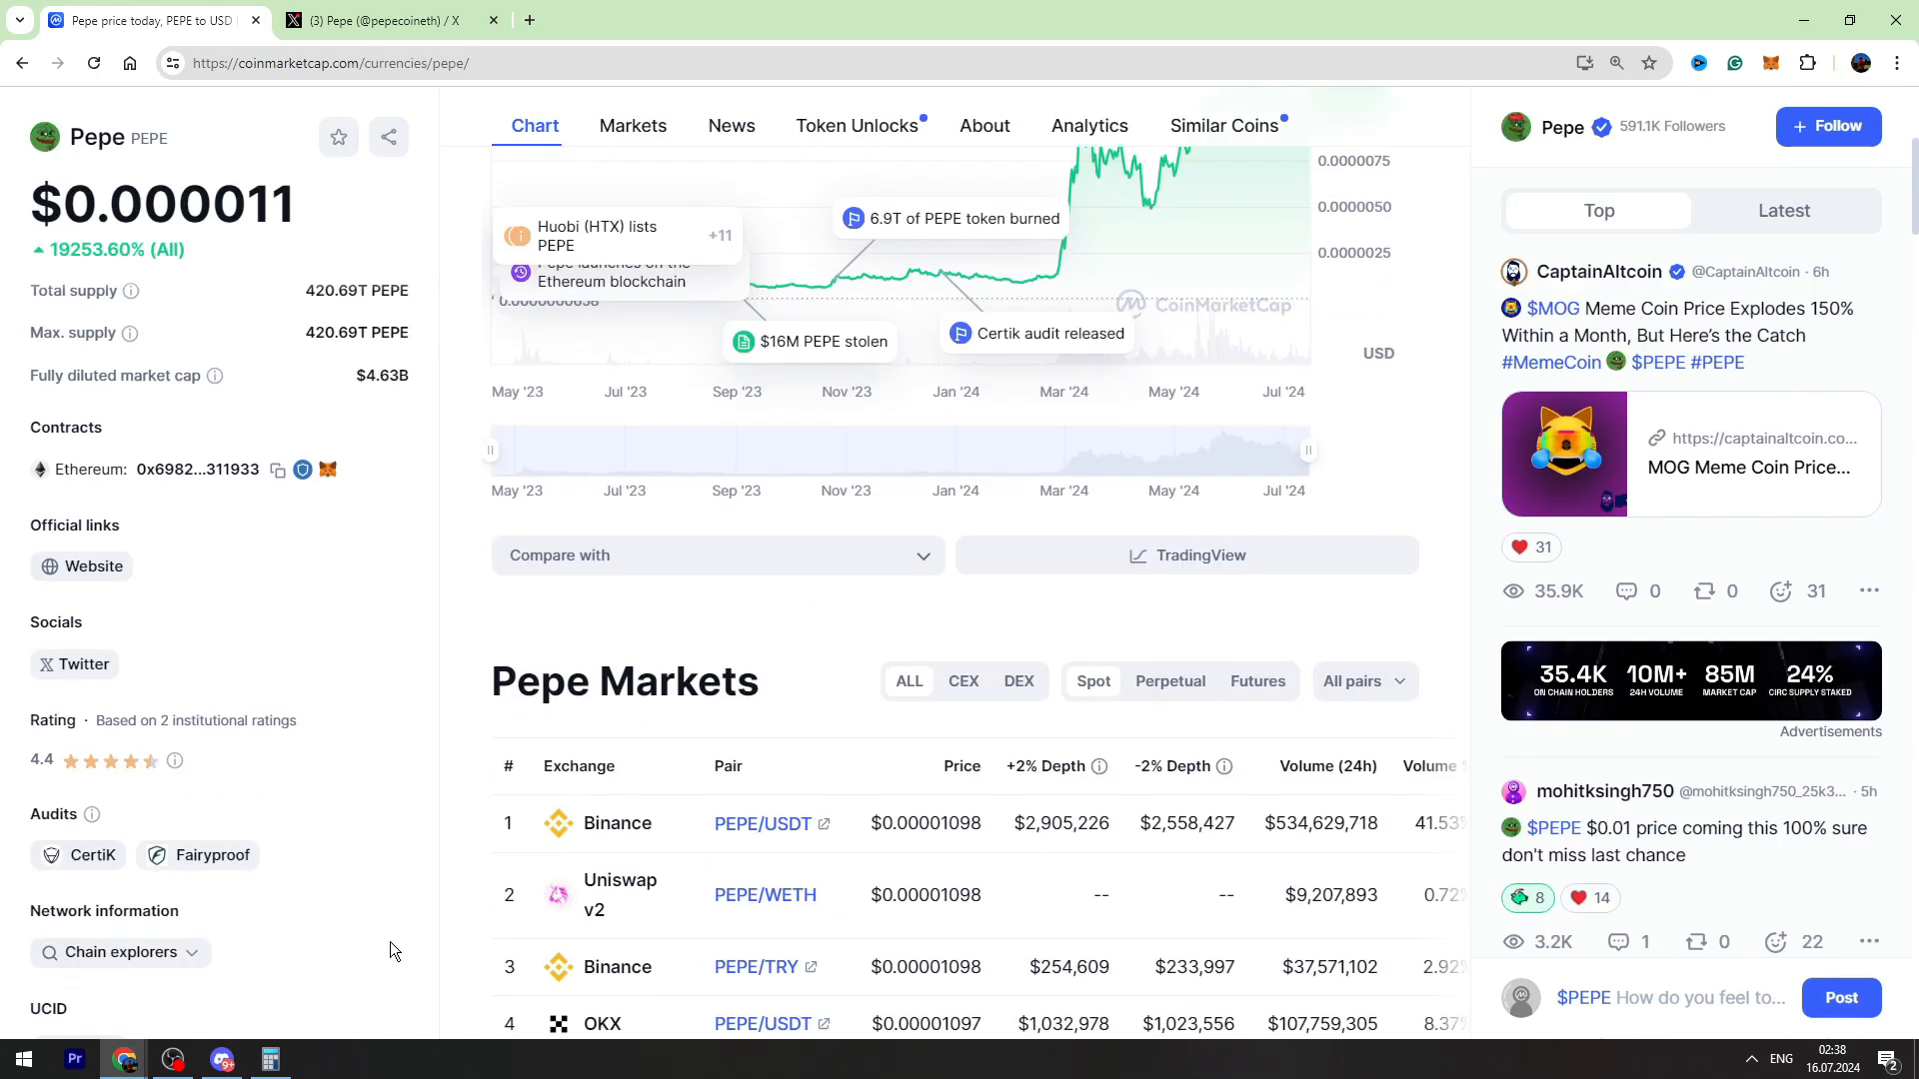
pyautogui.scroll(-3)
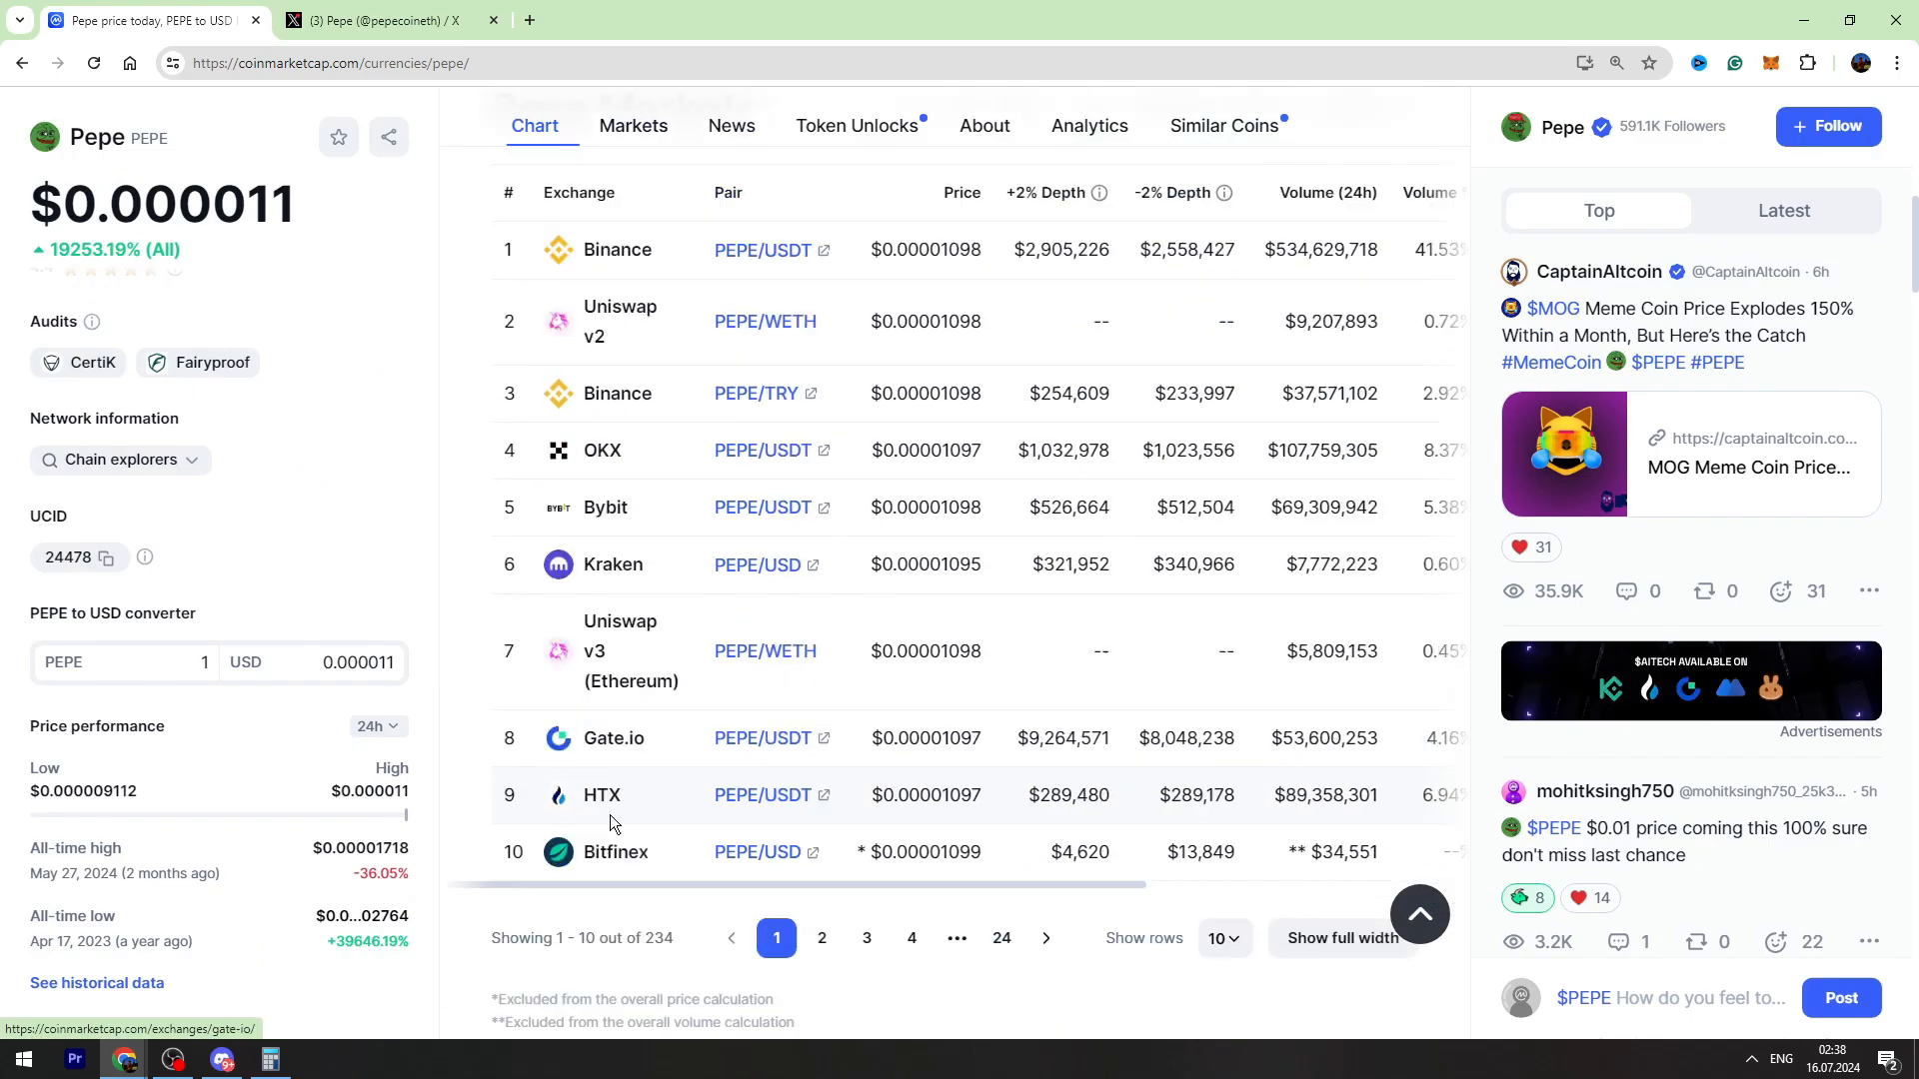
pyautogui.click(634, 124)
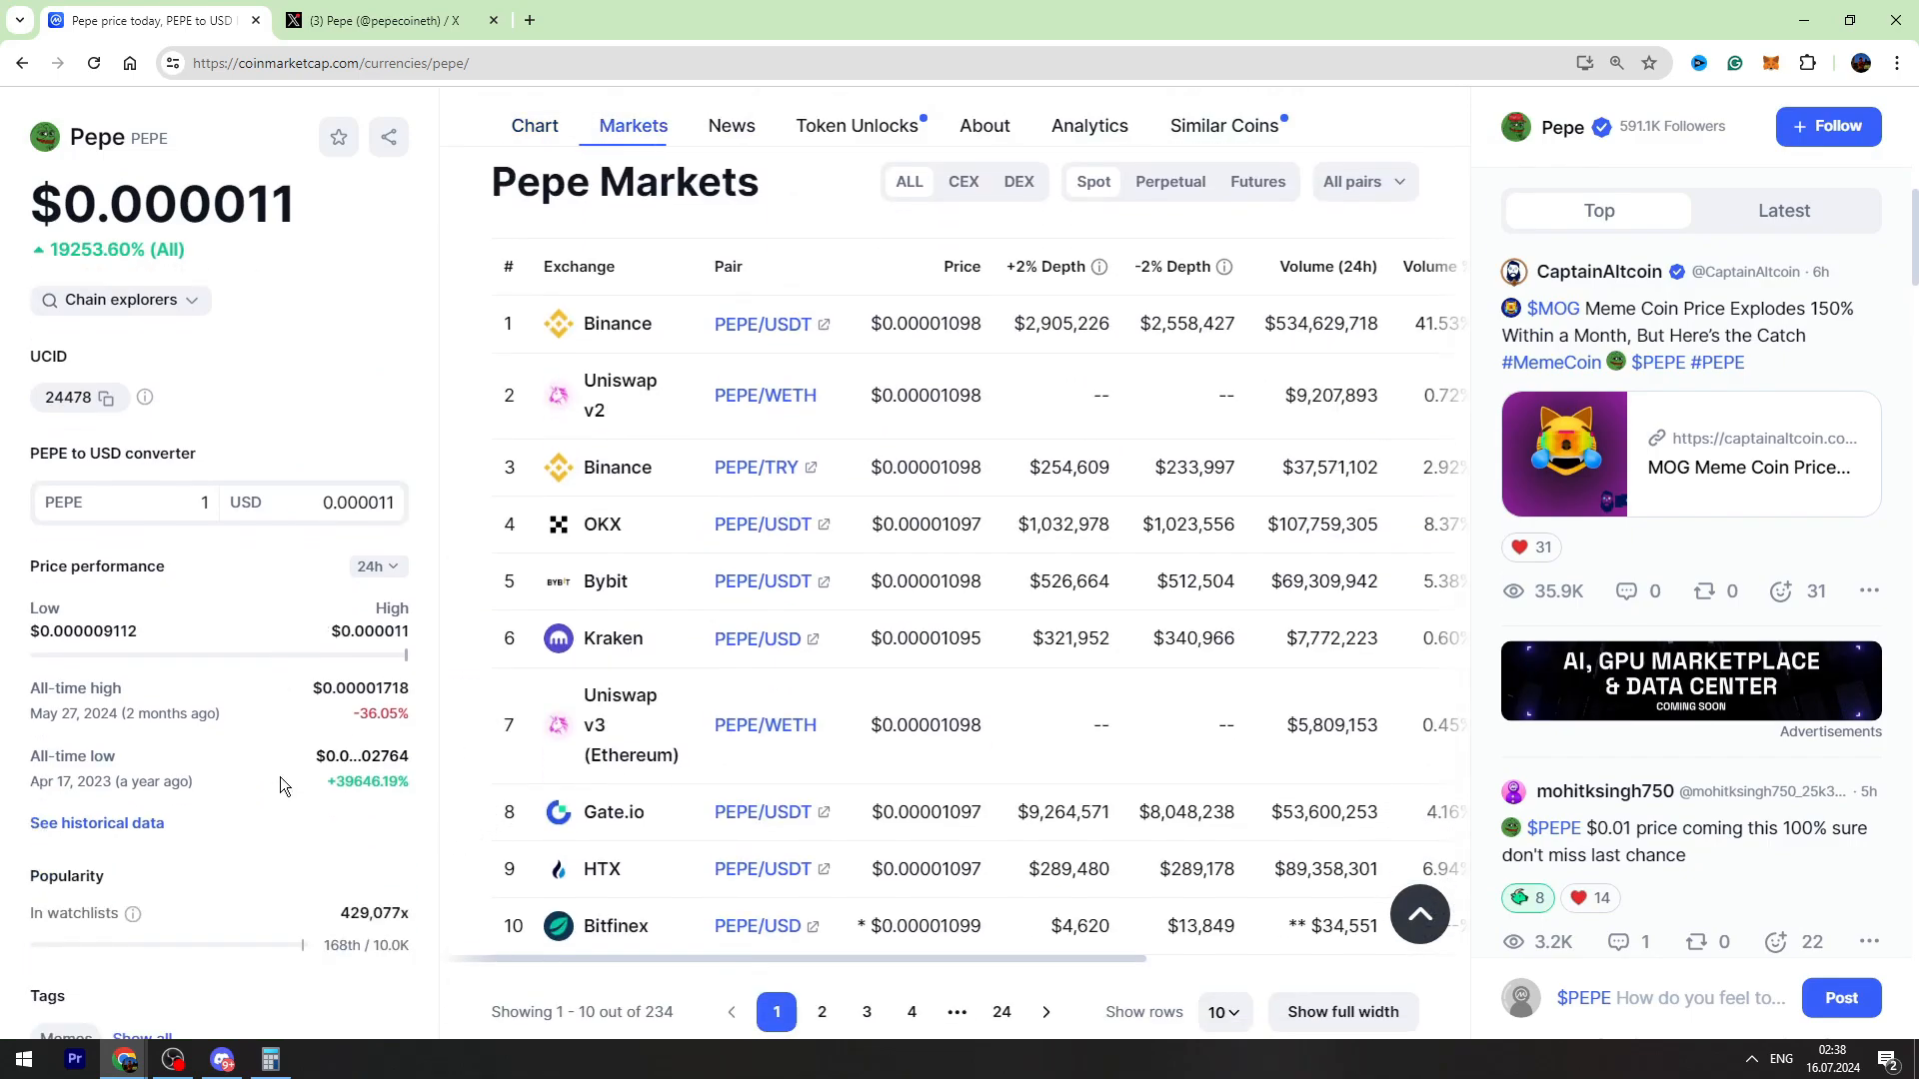
pyautogui.scroll(-3)
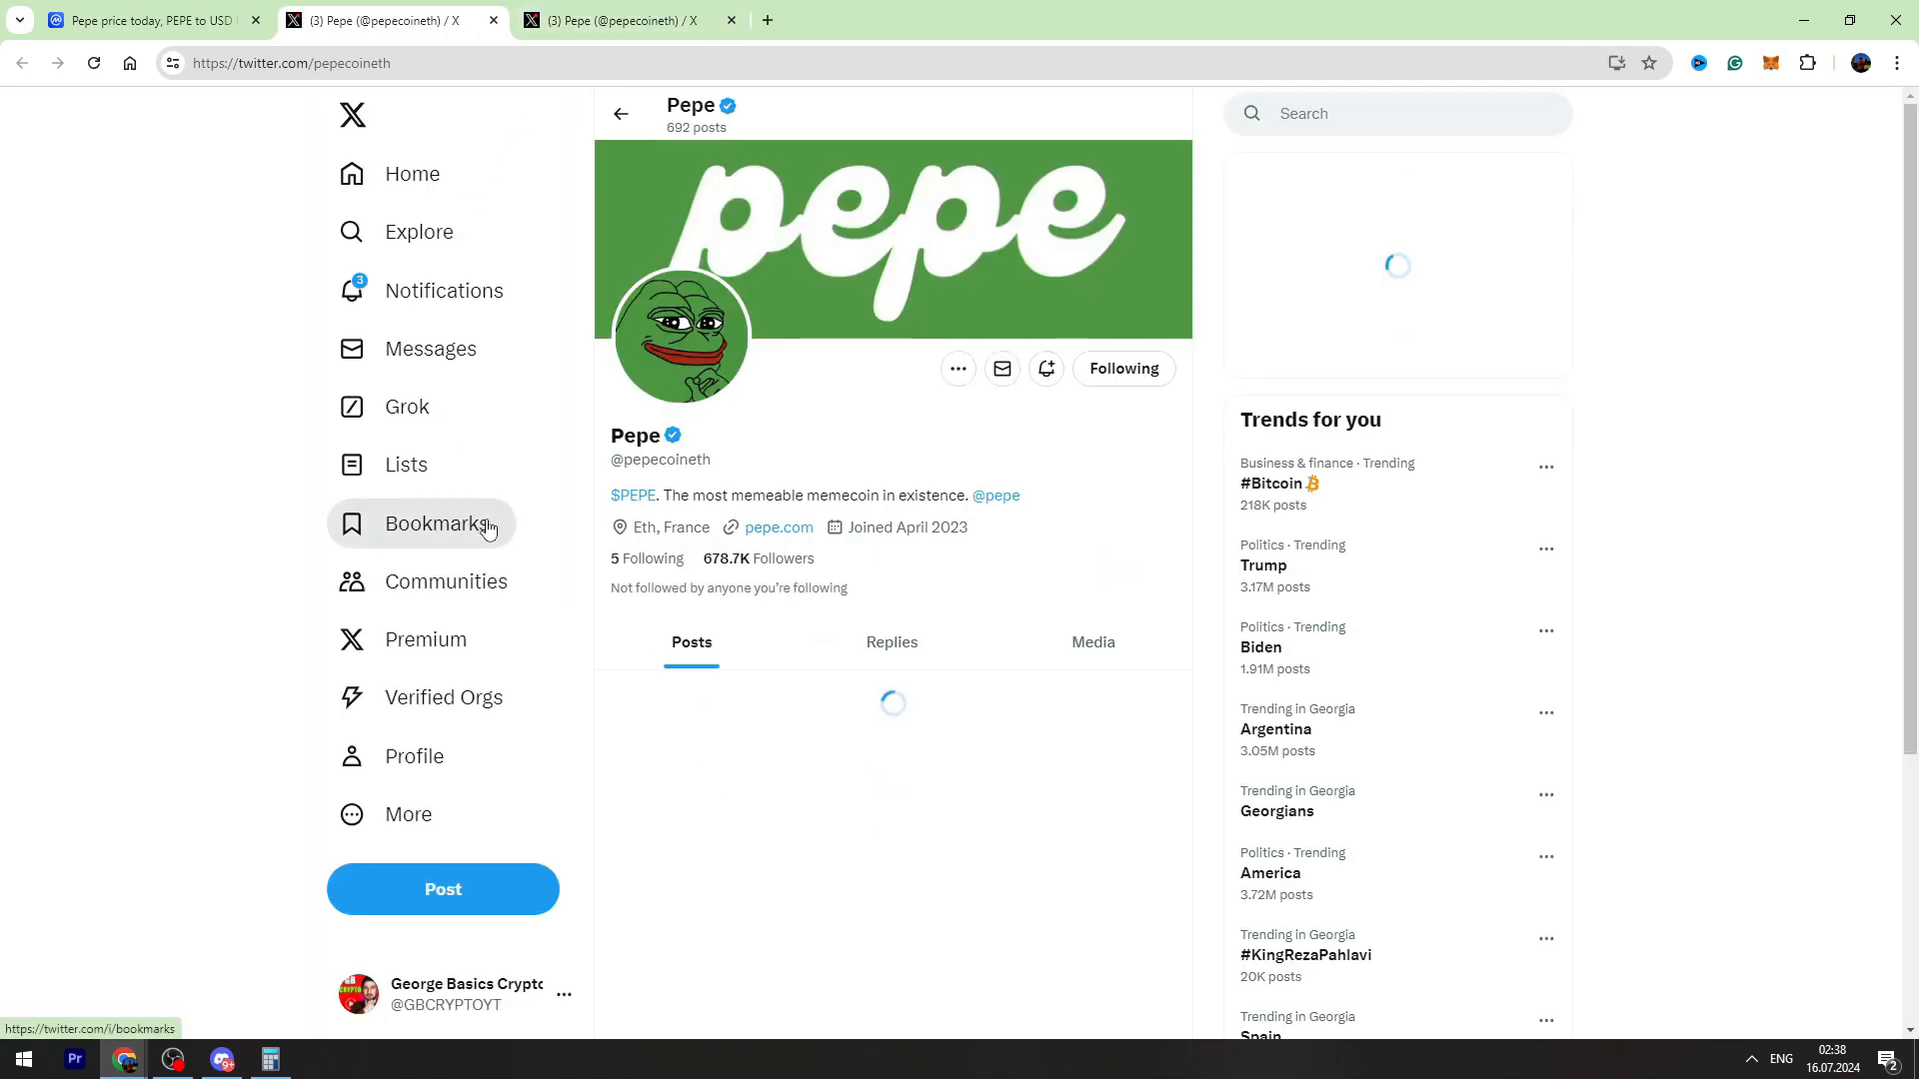
pyautogui.scroll(-3)
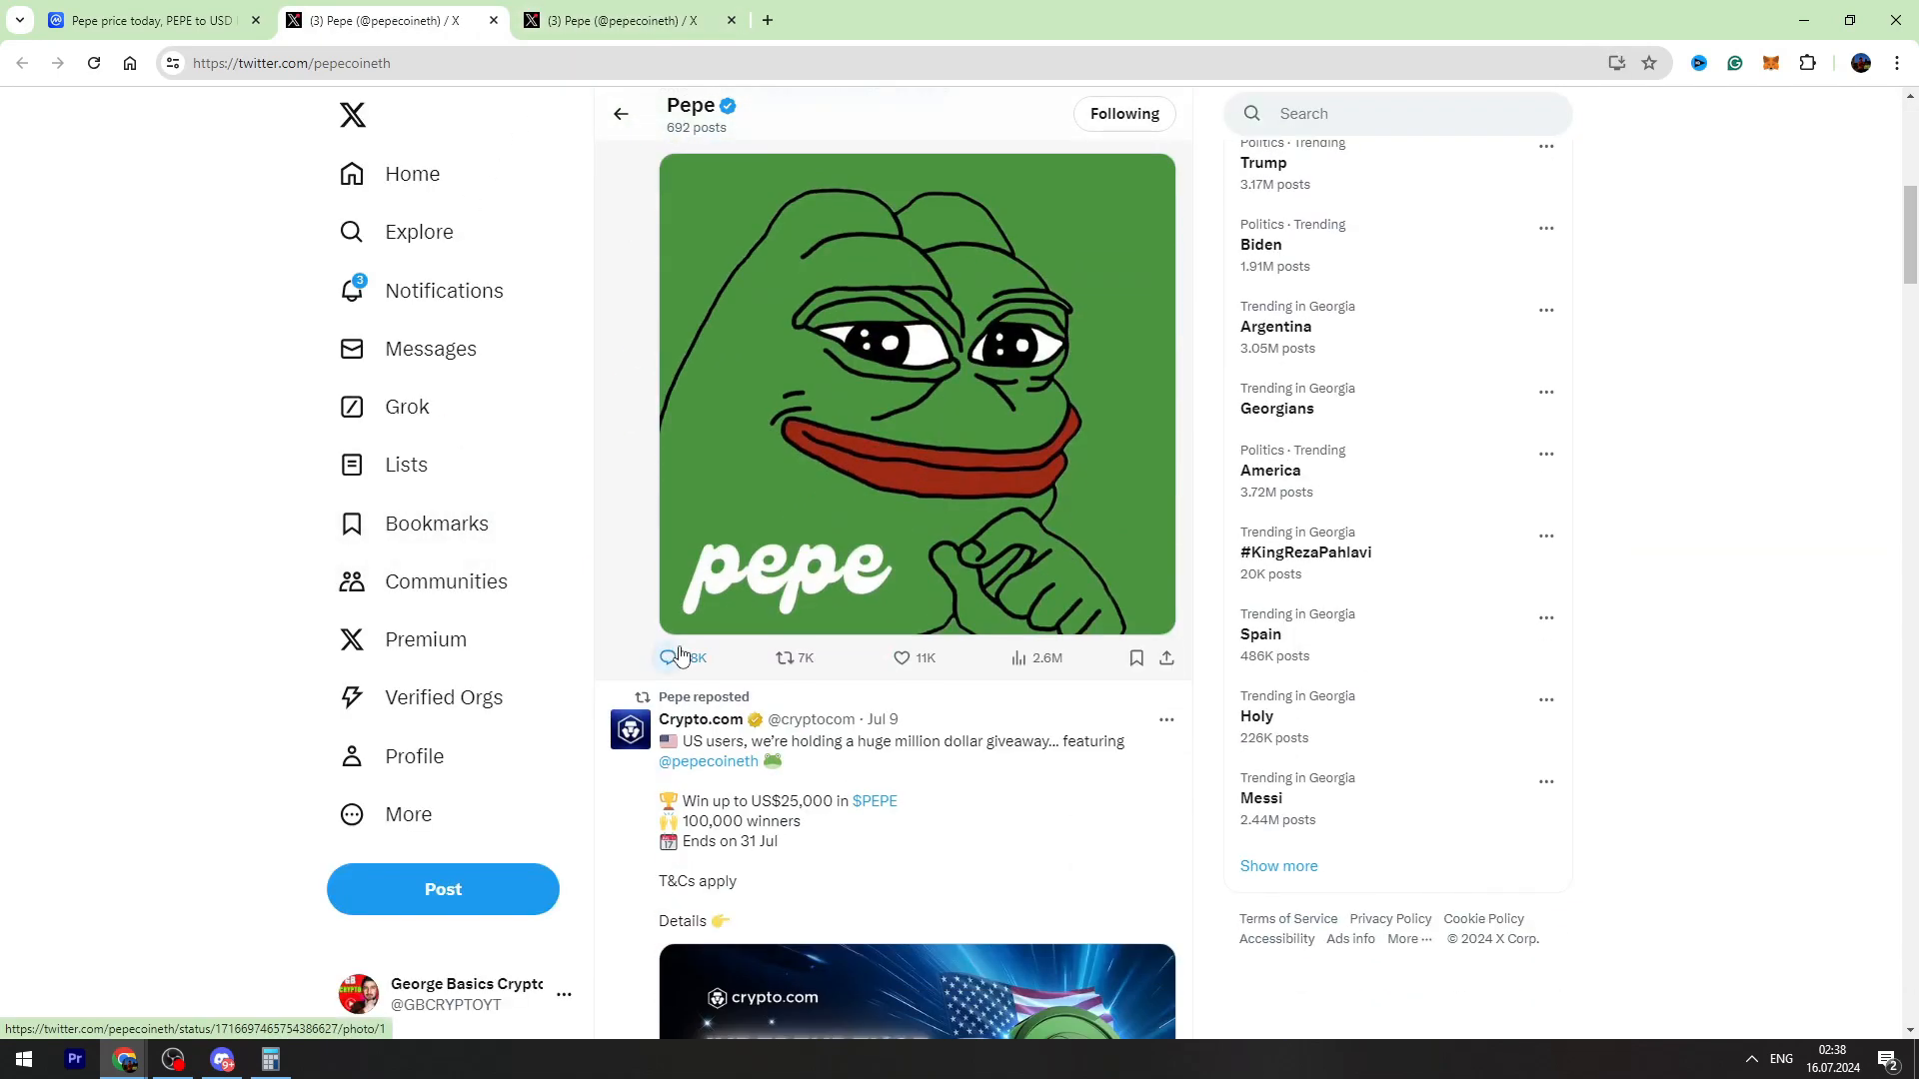
pyautogui.scroll(-3)
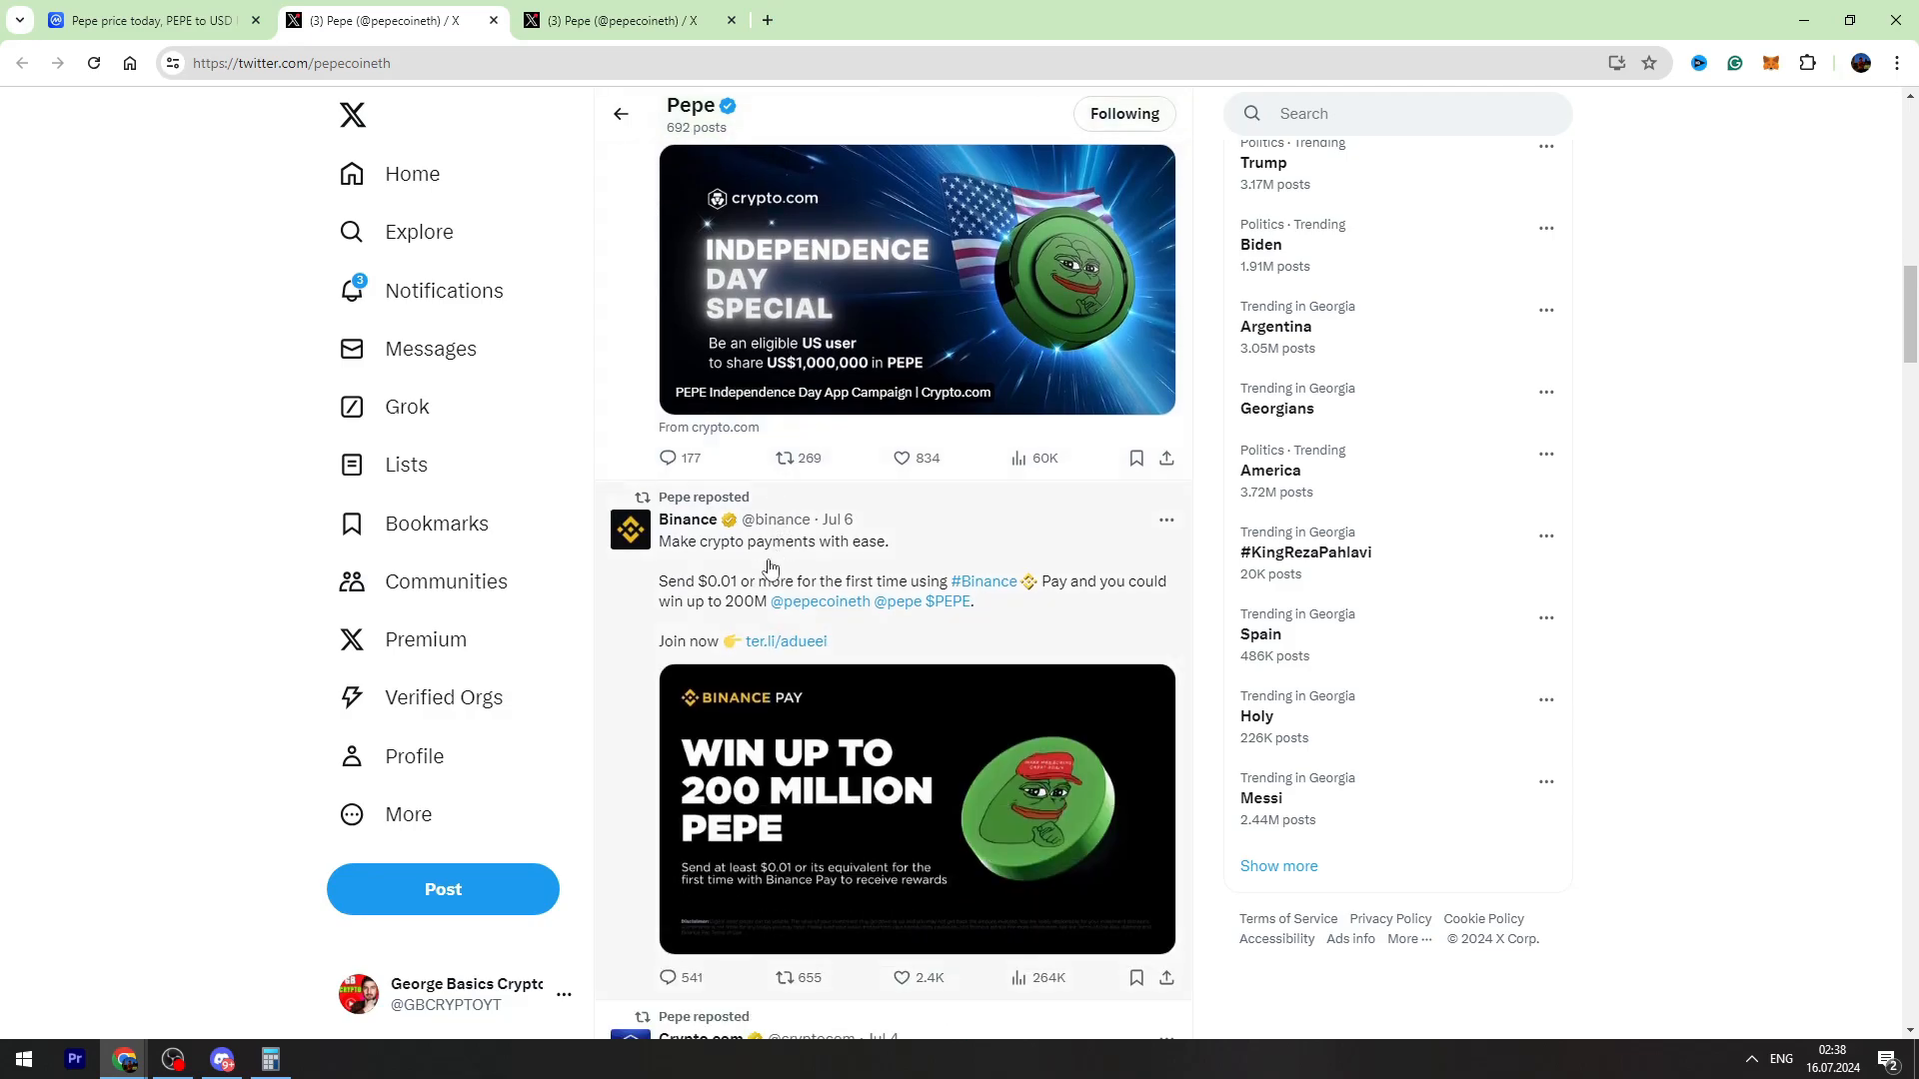
pyautogui.scroll(-3)
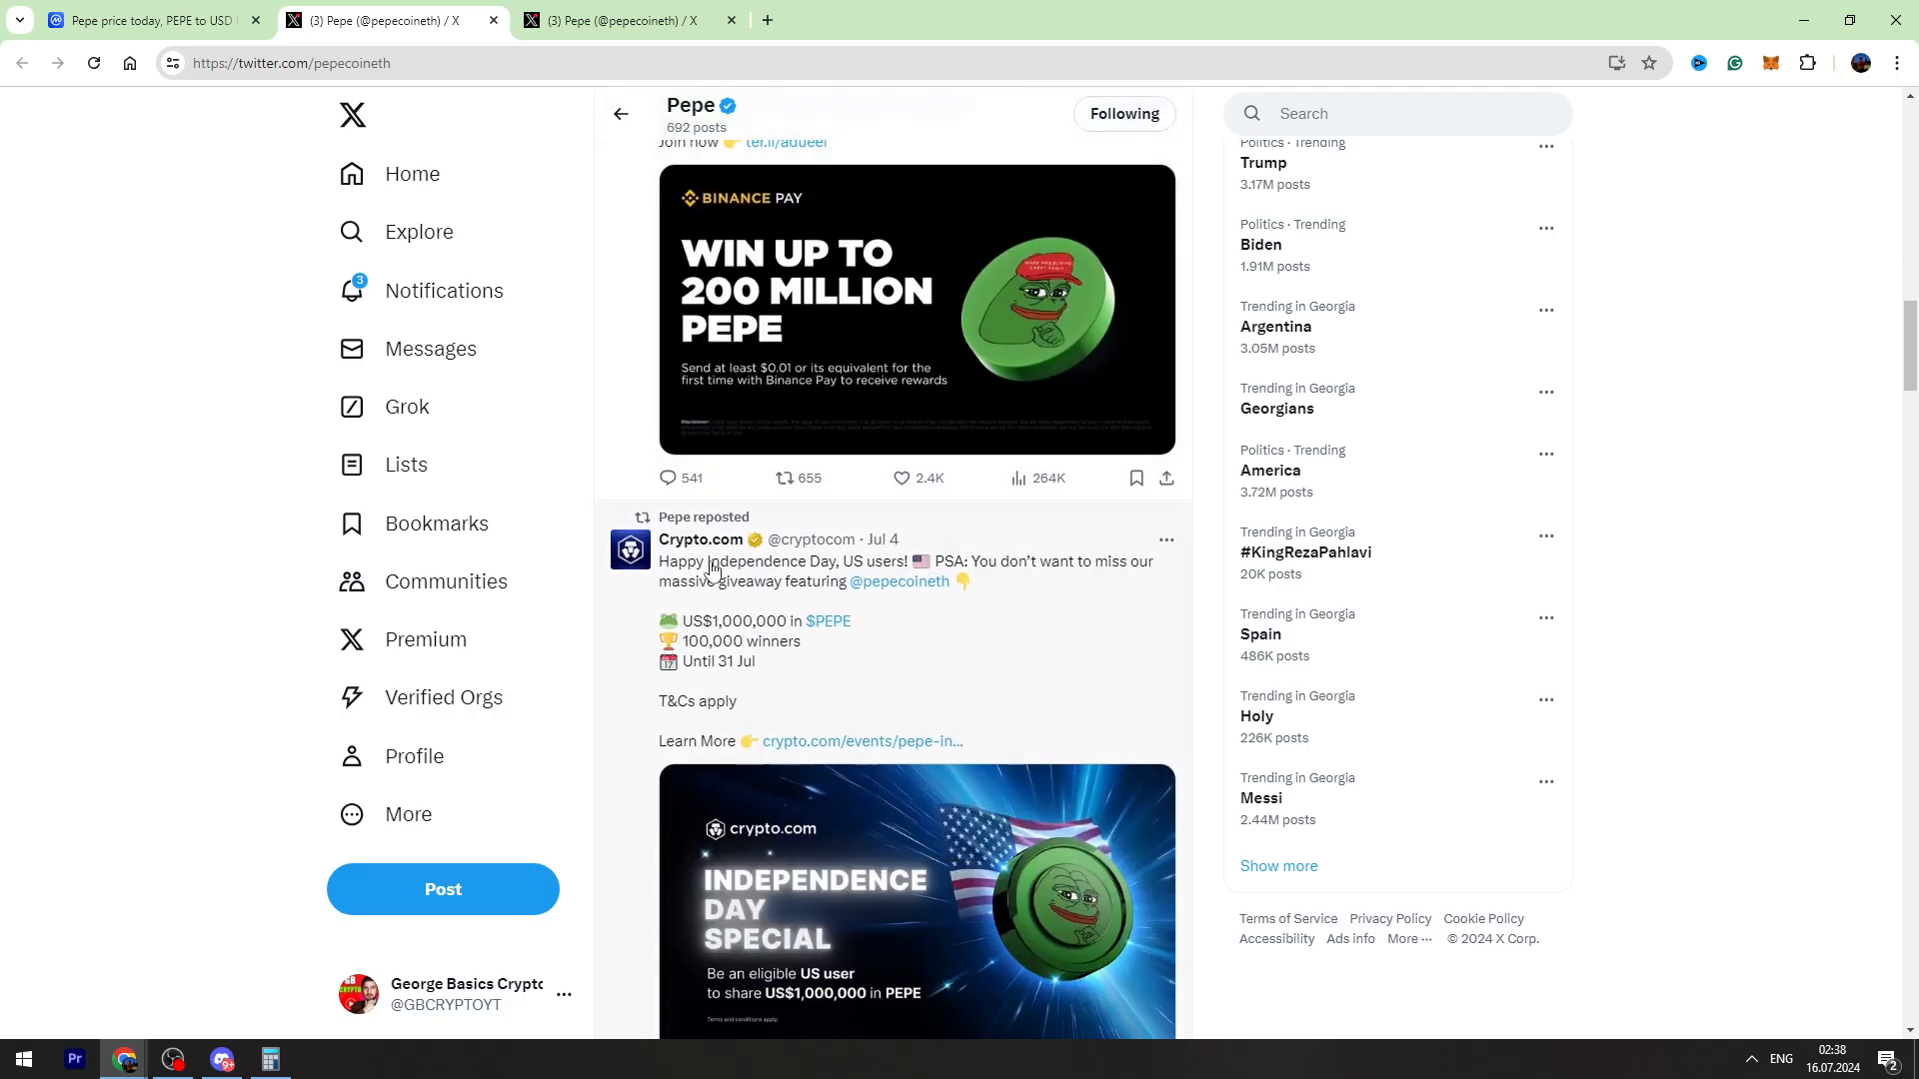
pyautogui.click(140, 20)
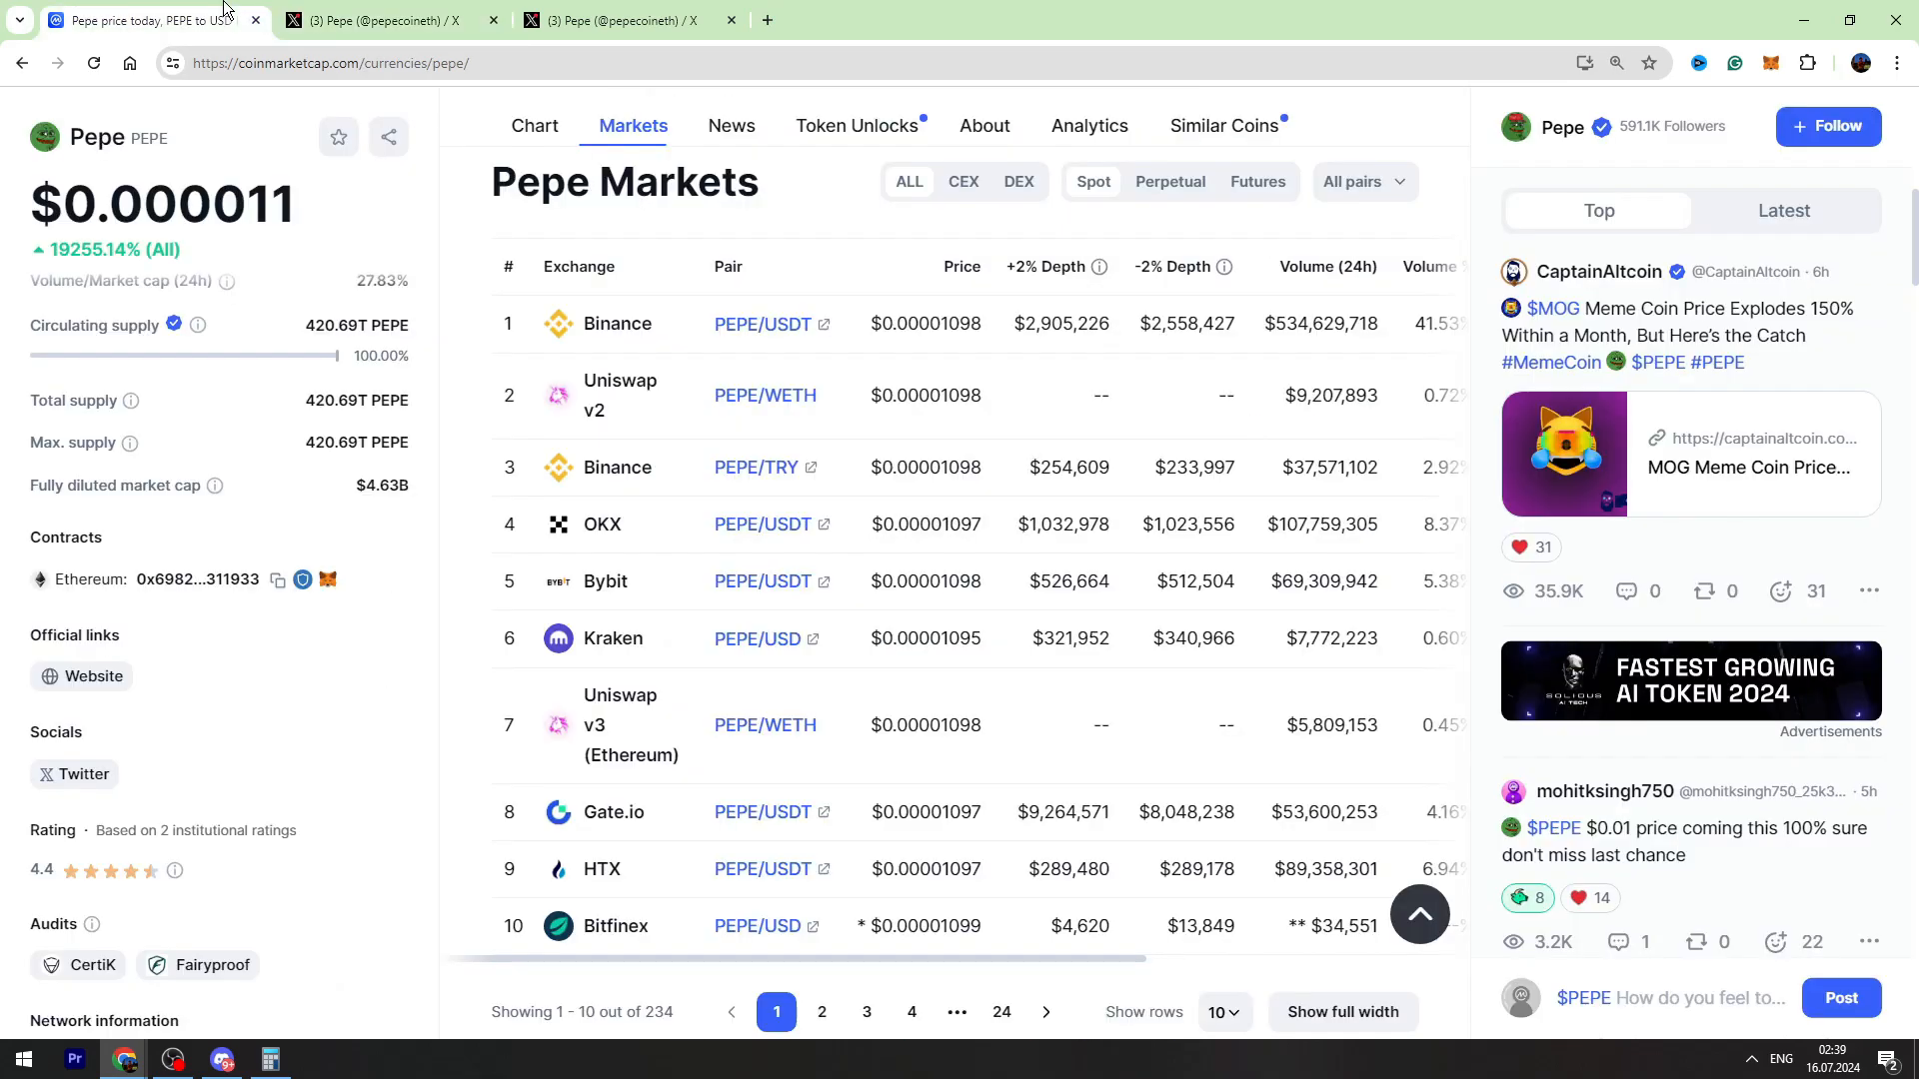